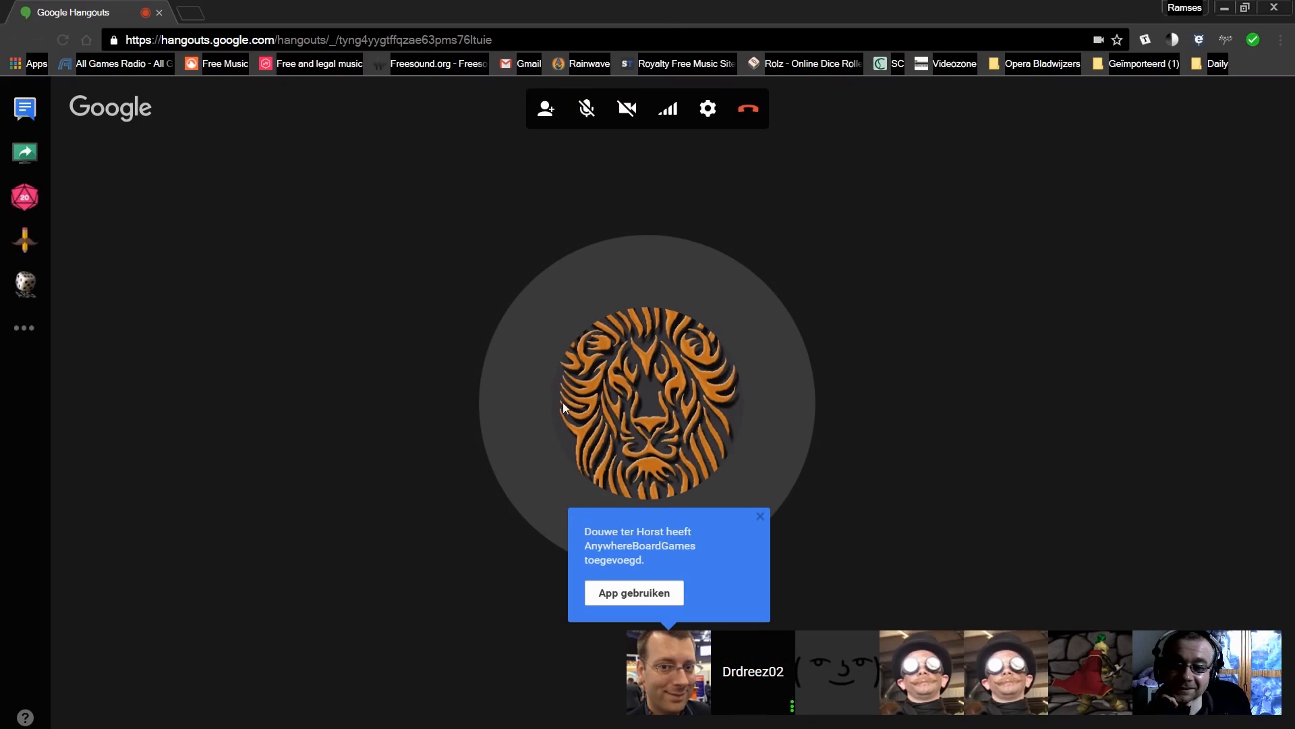
# Launch the AnywhereBoardGames app in the Hangouts call via 'App gebruiken'.
pyautogui.click(24, 283)
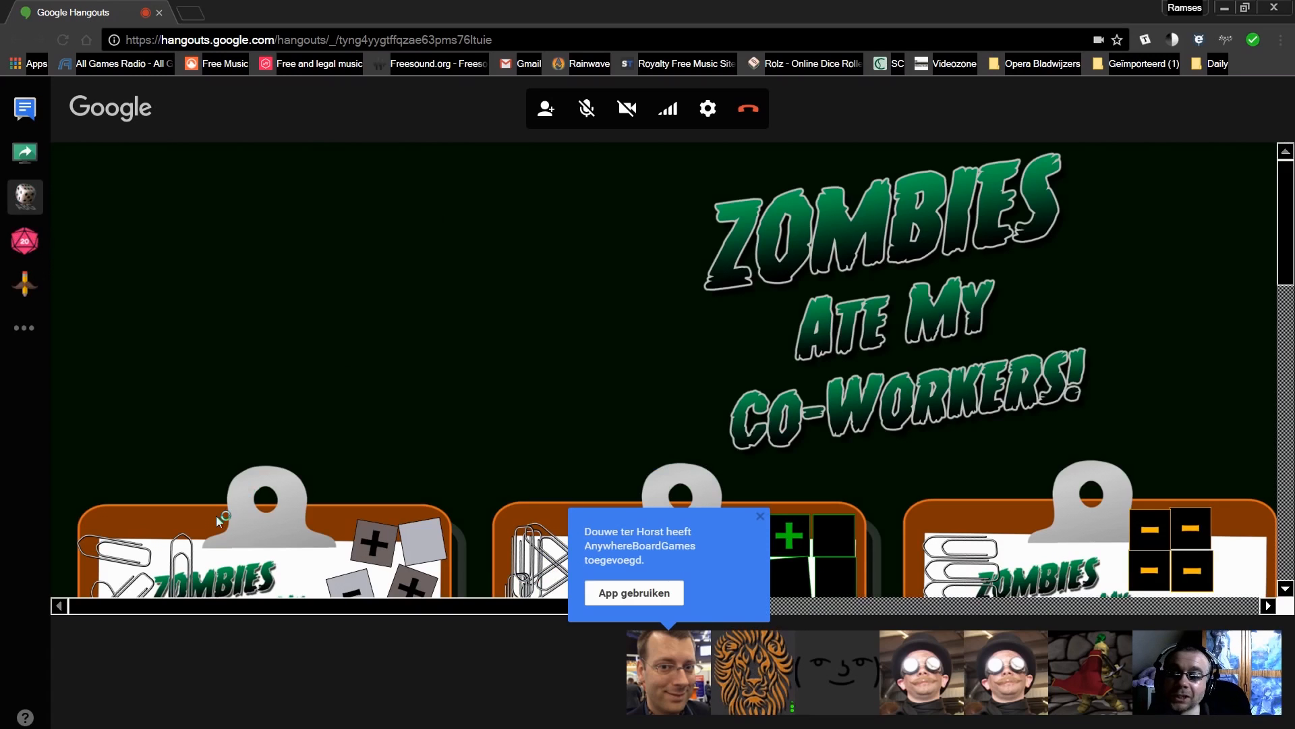
# Scroll the board down until Preston's, Chris's and Edmund's sheets show down to their STRESS rows.
pyautogui.scroll(-3)
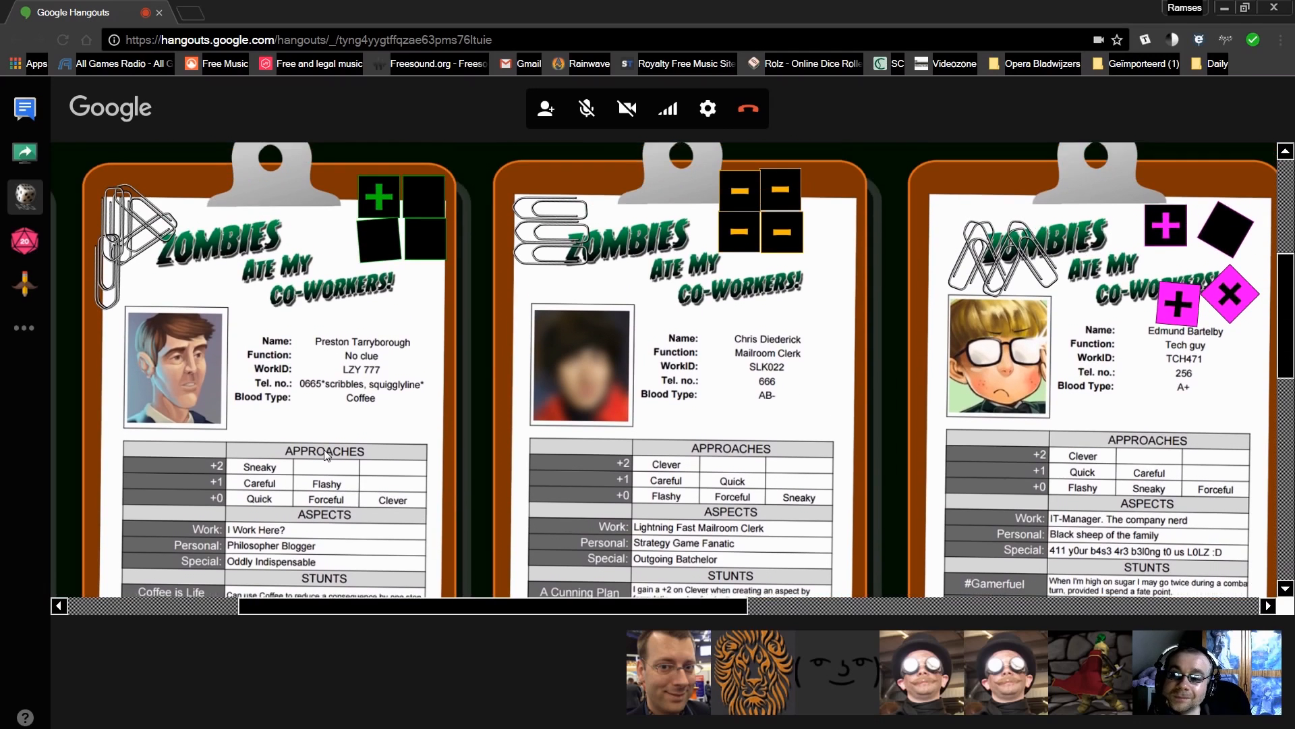
pyautogui.scroll(-3)
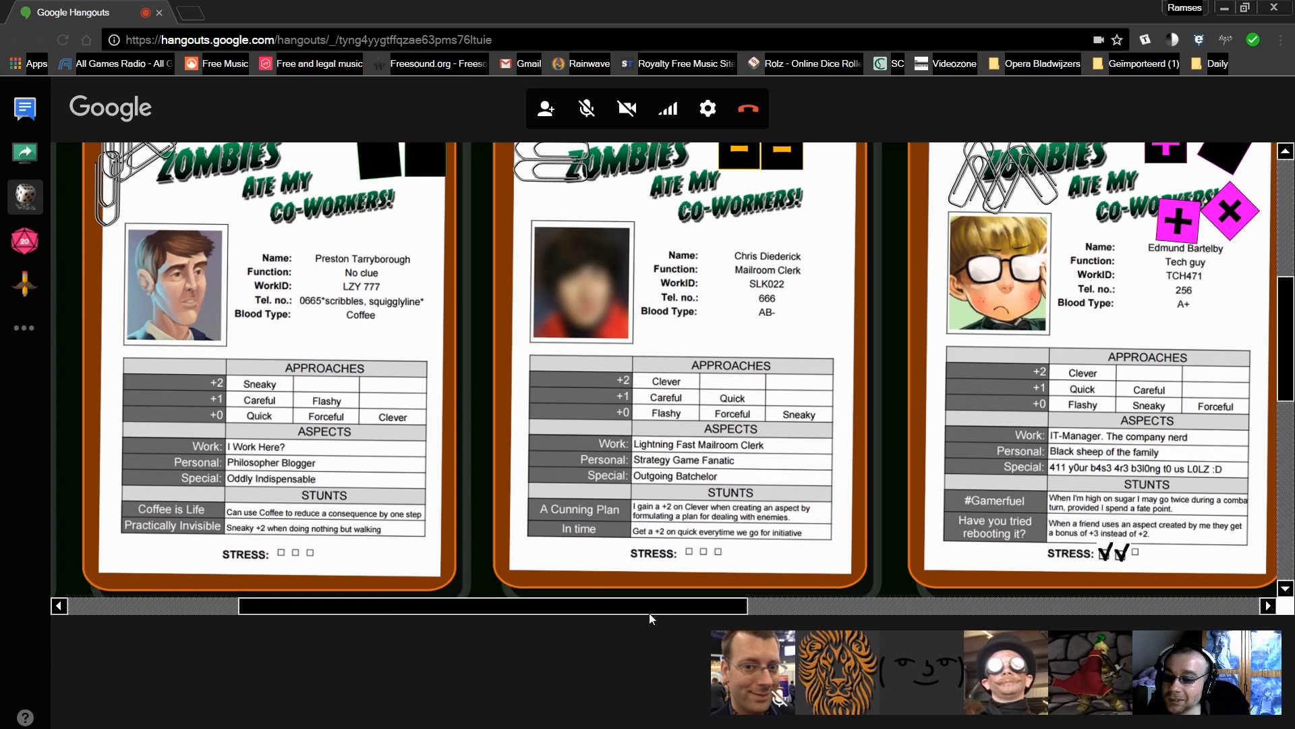
pyautogui.moveTo(617, 605)
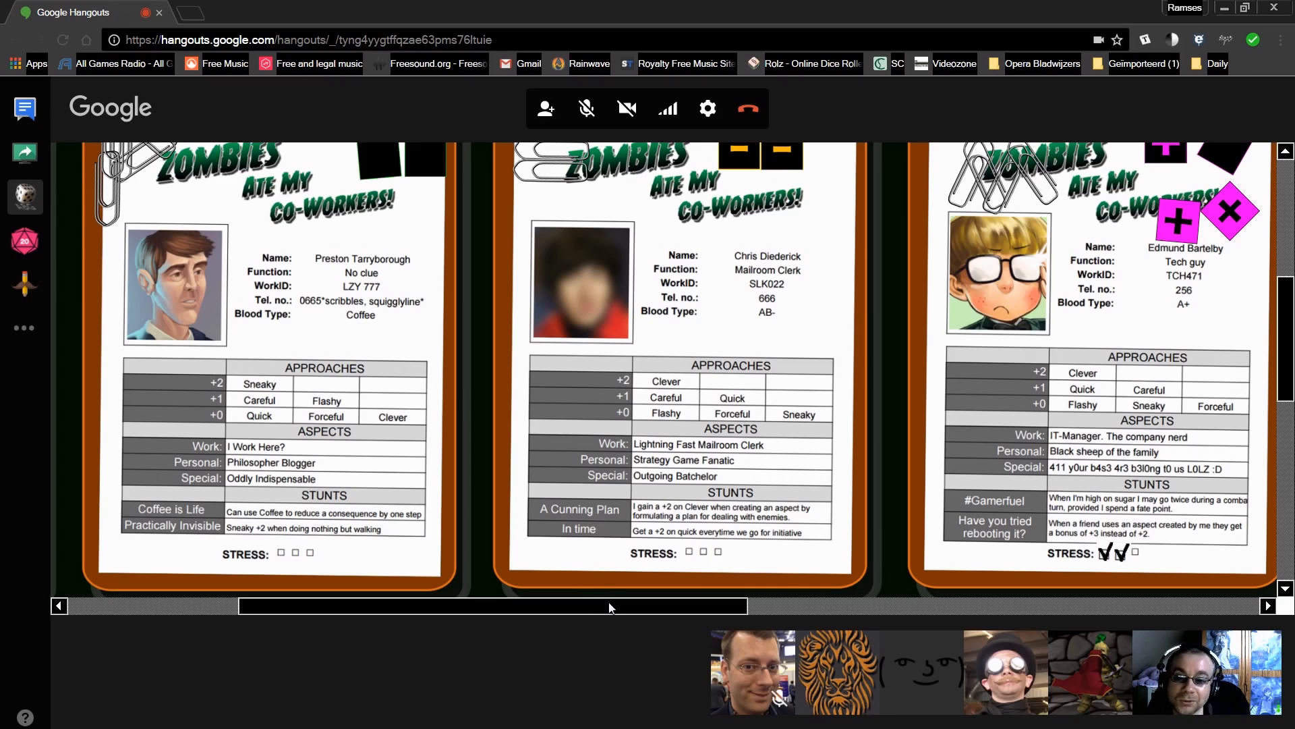
pyautogui.moveTo(491, 606); pyautogui.dragTo(525, 605)
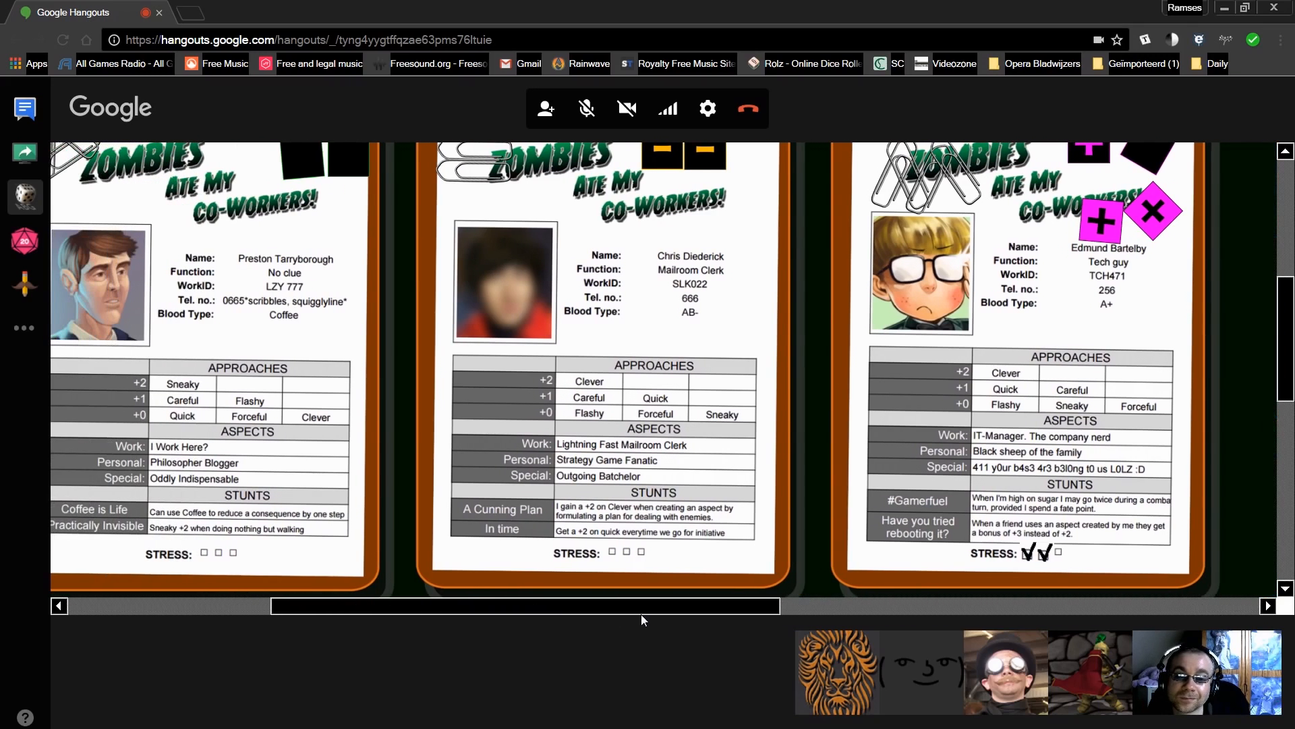
pyautogui.moveTo(666, 483)
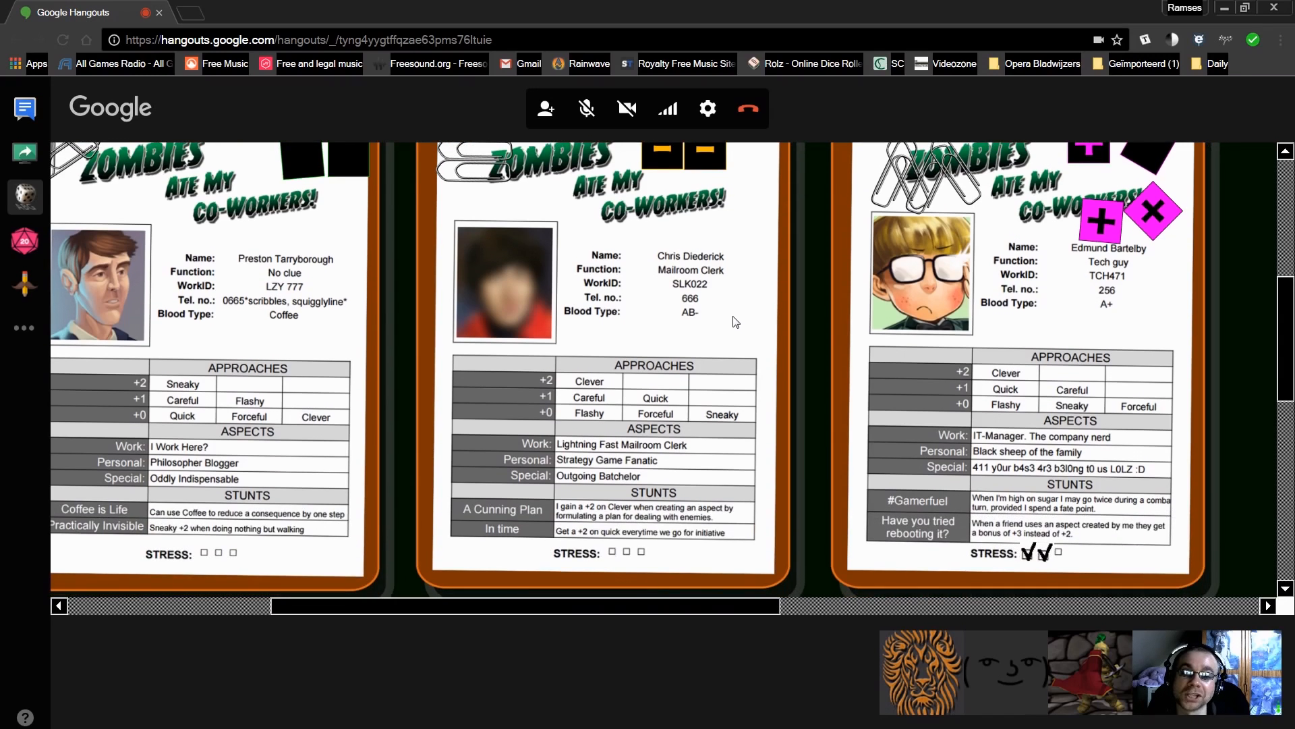
pyautogui.moveTo(657, 291)
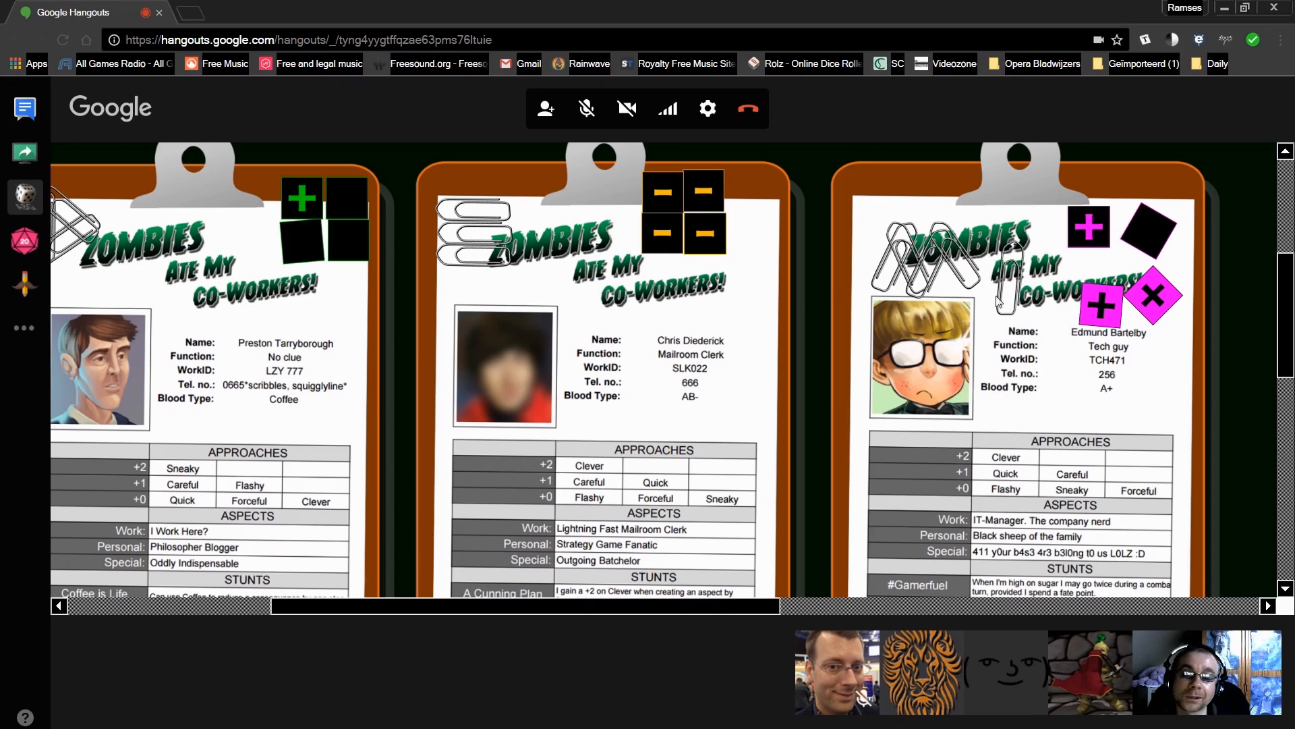
pyautogui.scroll(-3)
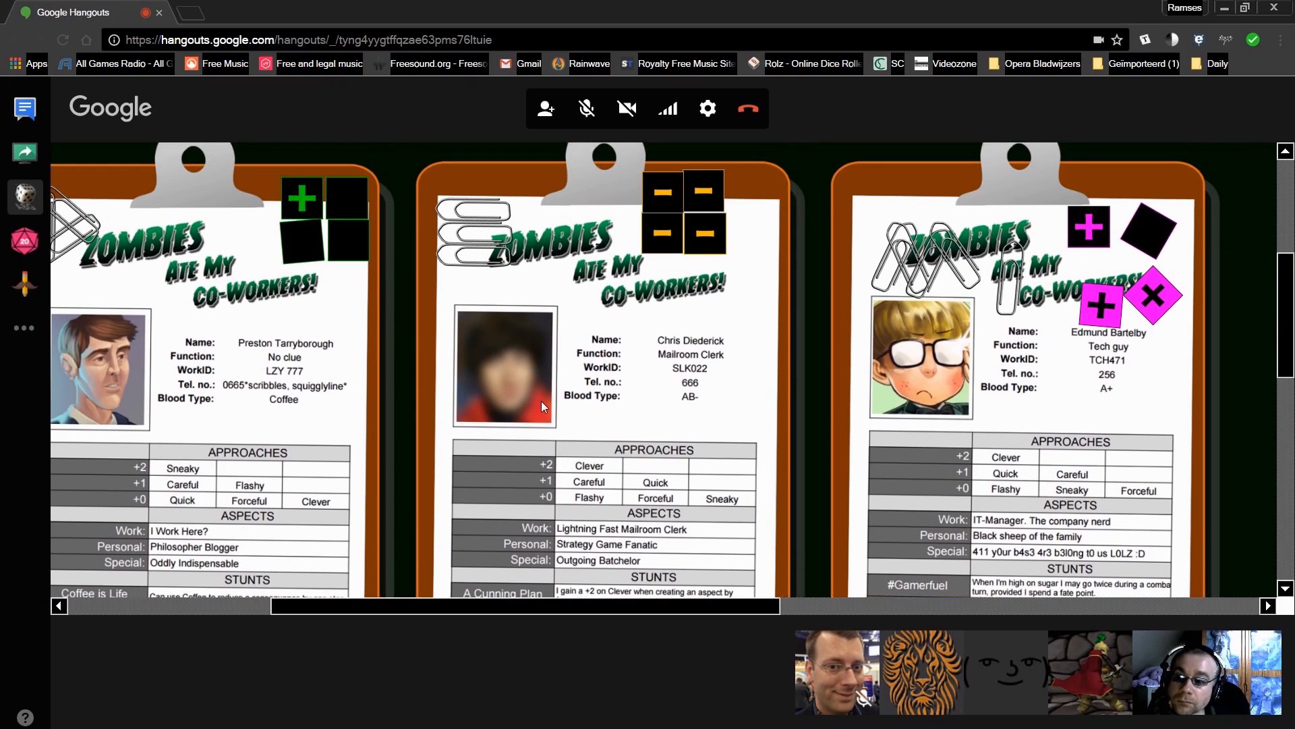
pyautogui.moveTo(525, 410)
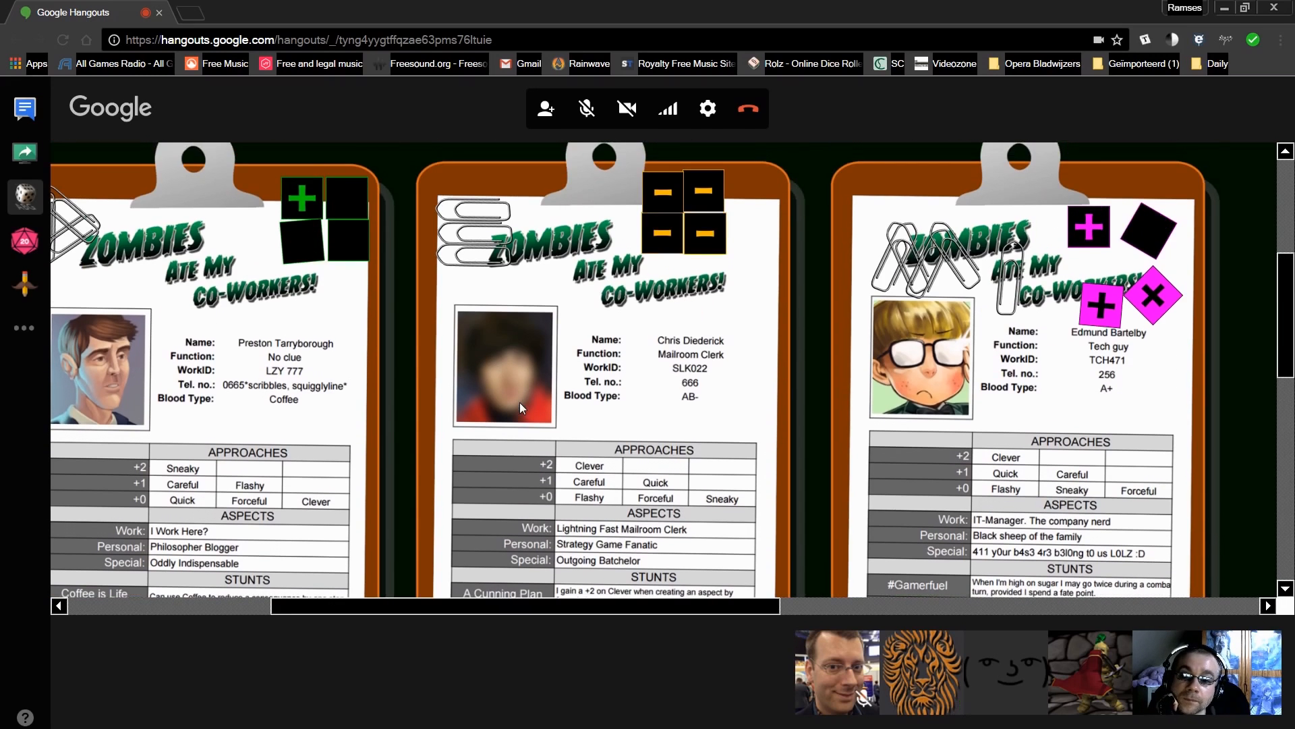
pyautogui.scroll(-3)
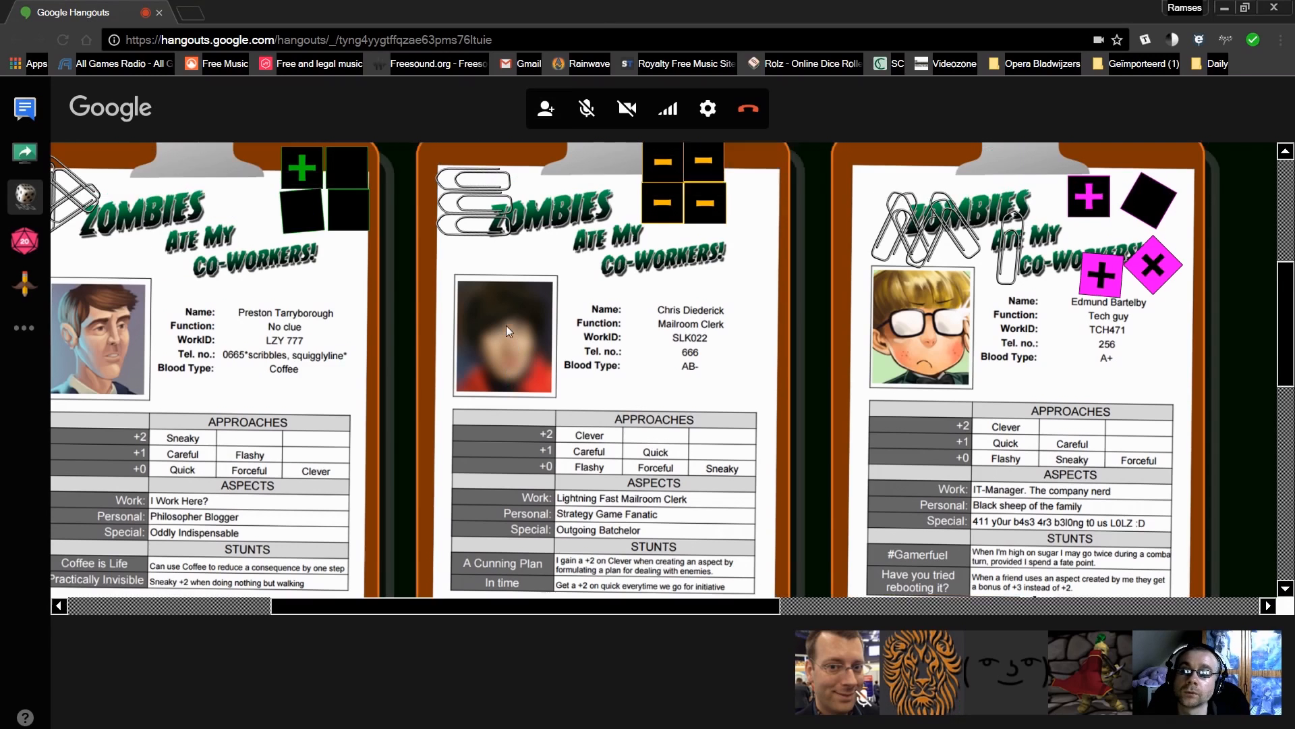
# Scroll around the board while Chris's four Fate dice are rerolled to one plus and three blanks.
pyautogui.scroll(-3)
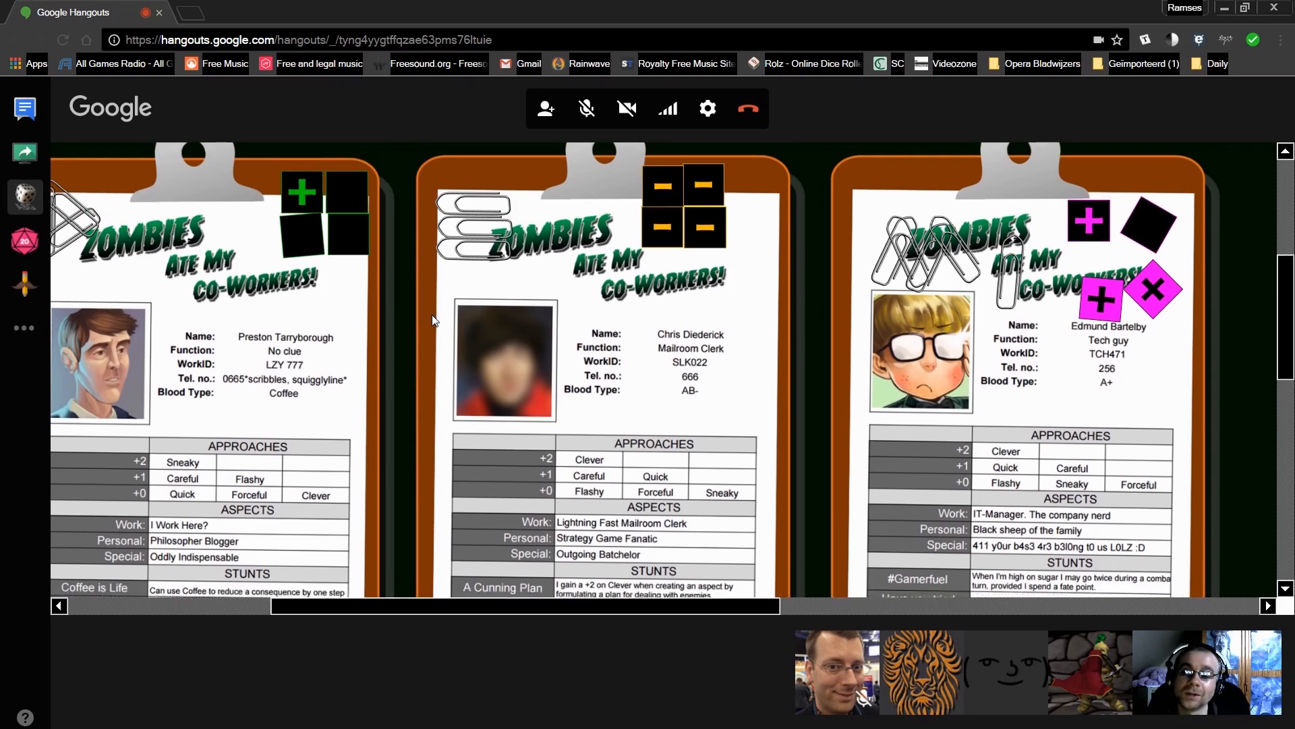
pyautogui.scroll(-3)
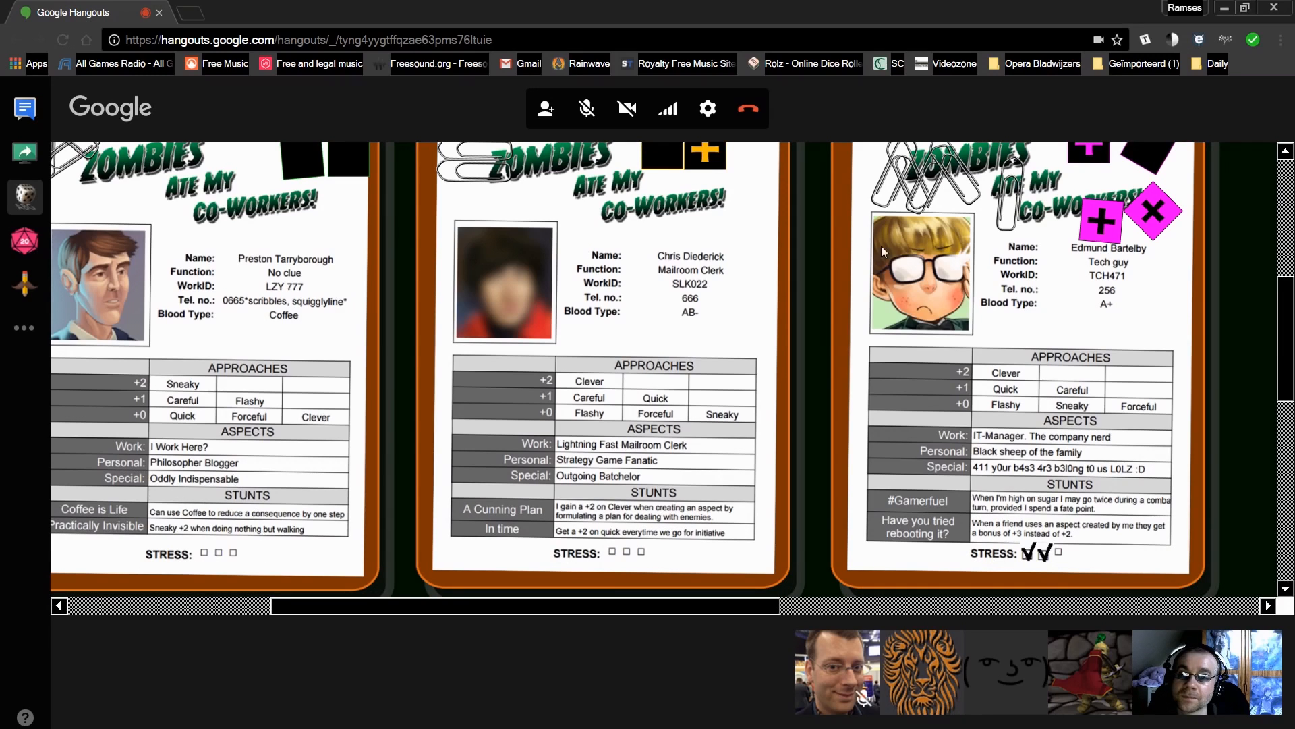
pyautogui.scroll(-3)
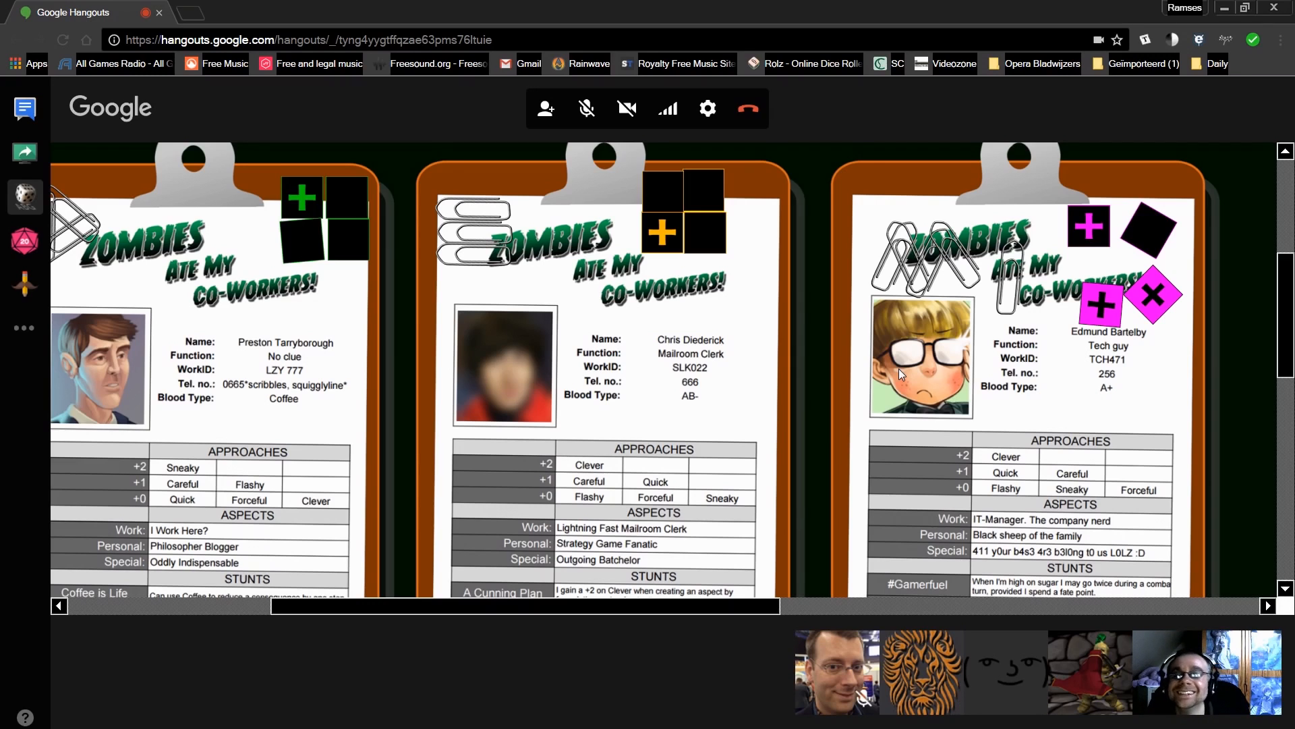
pyautogui.moveTo(526, 622)
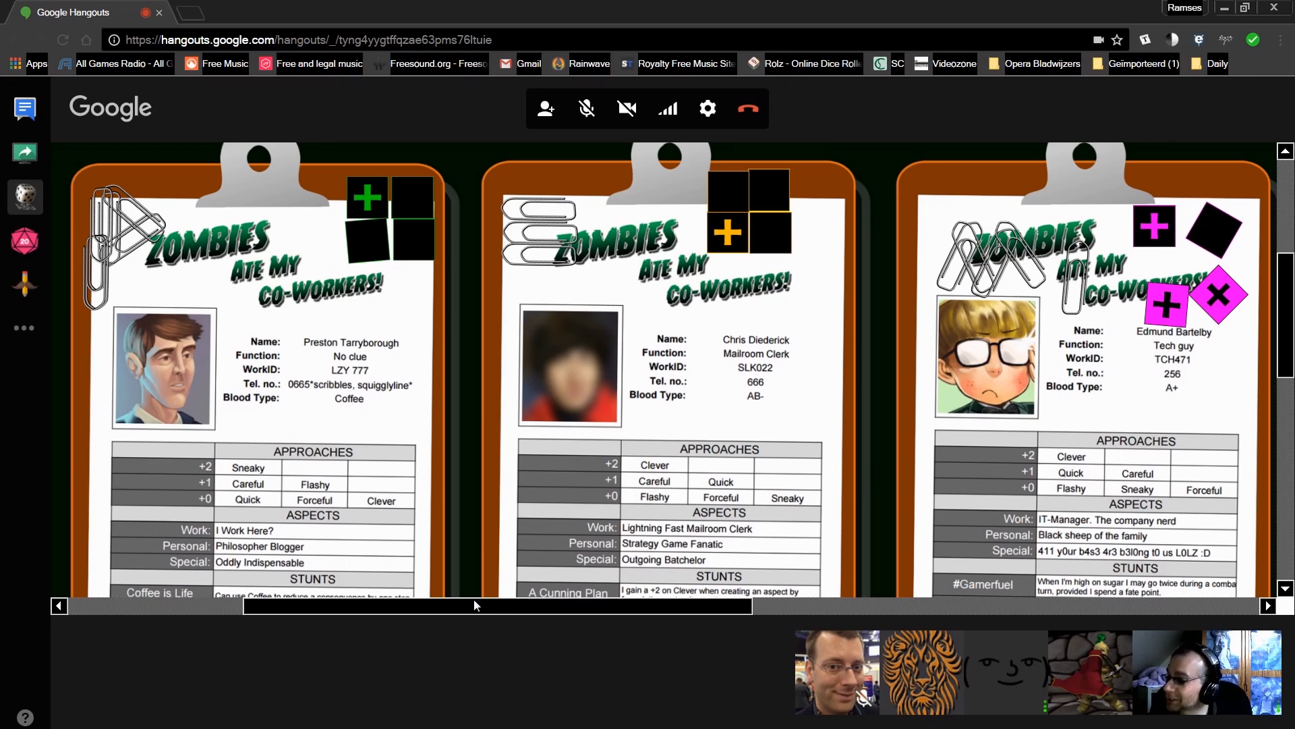
pyautogui.moveTo(462, 595)
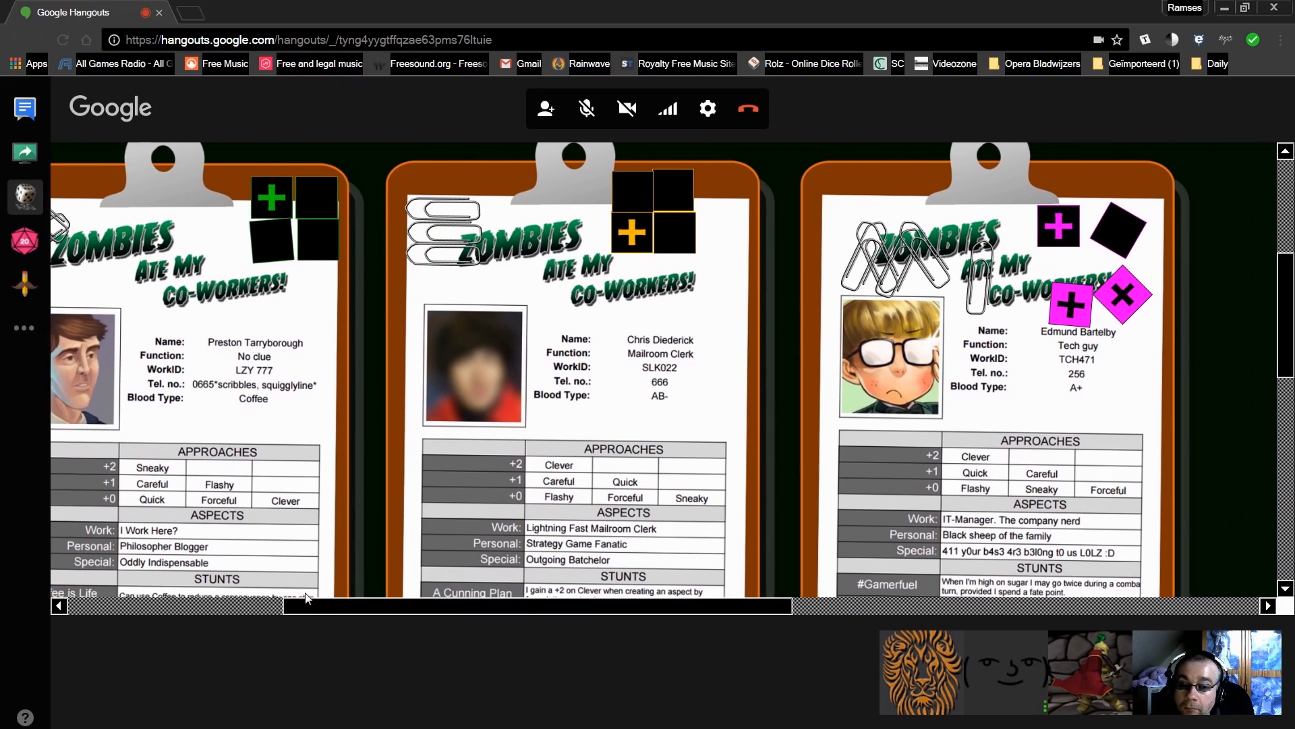
# Scroll the board down to show the sheets' STUNTS and STRESS sections.
pyautogui.scroll(-3)
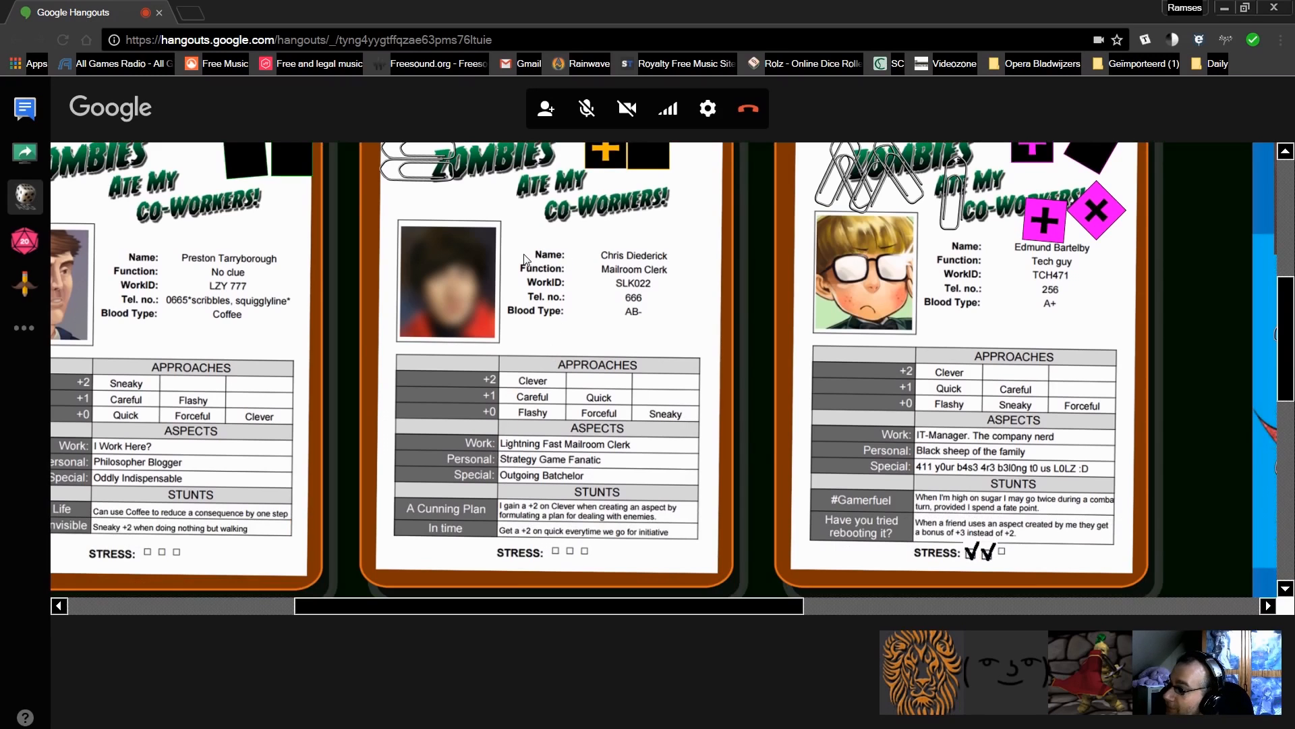
pyautogui.moveTo(475, 265)
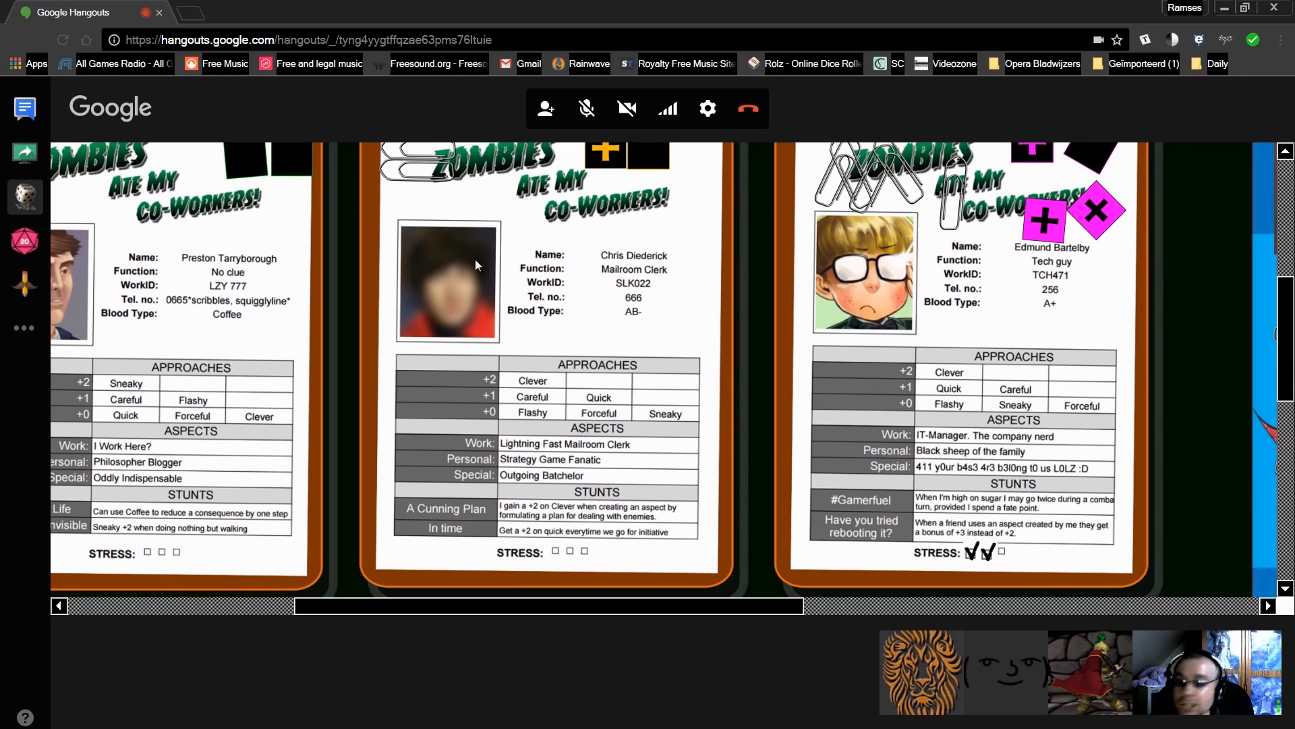
pyautogui.moveTo(523, 620)
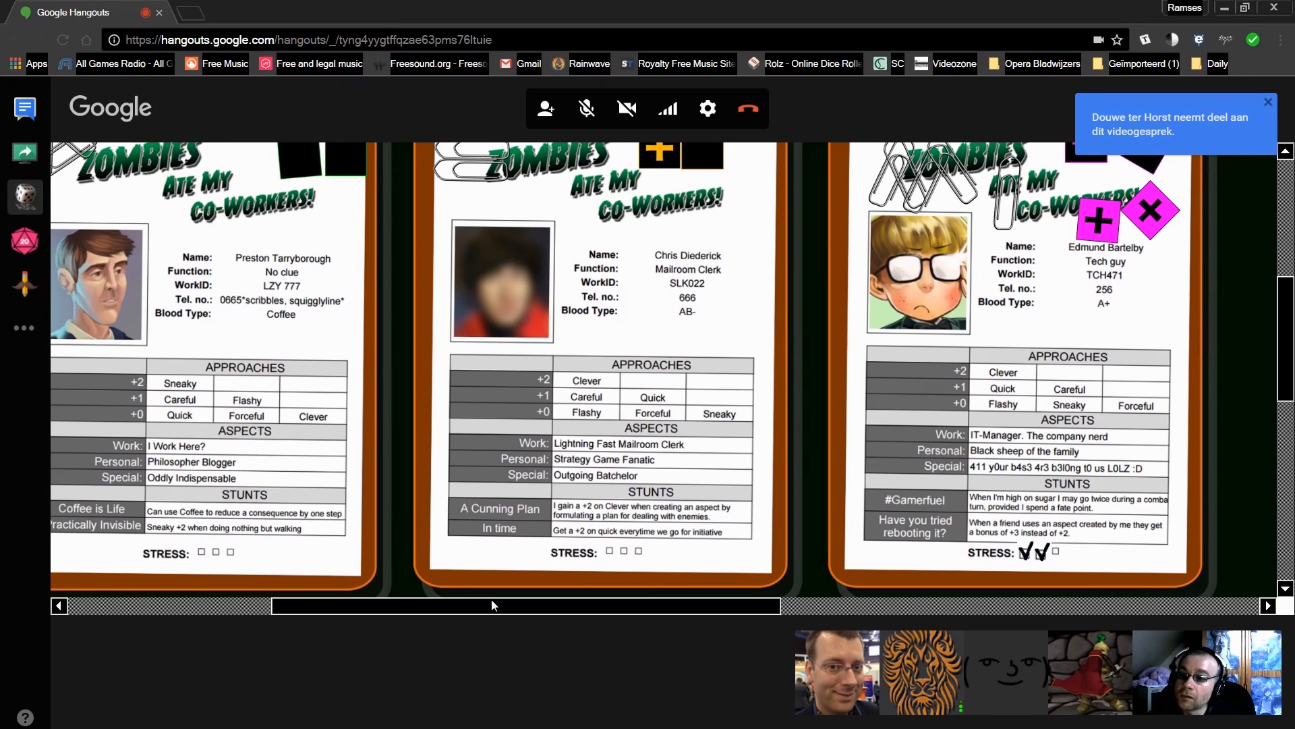
# Scroll the app window up to the clipboard tops and dice of the three sheets.
pyautogui.click(1269, 101)
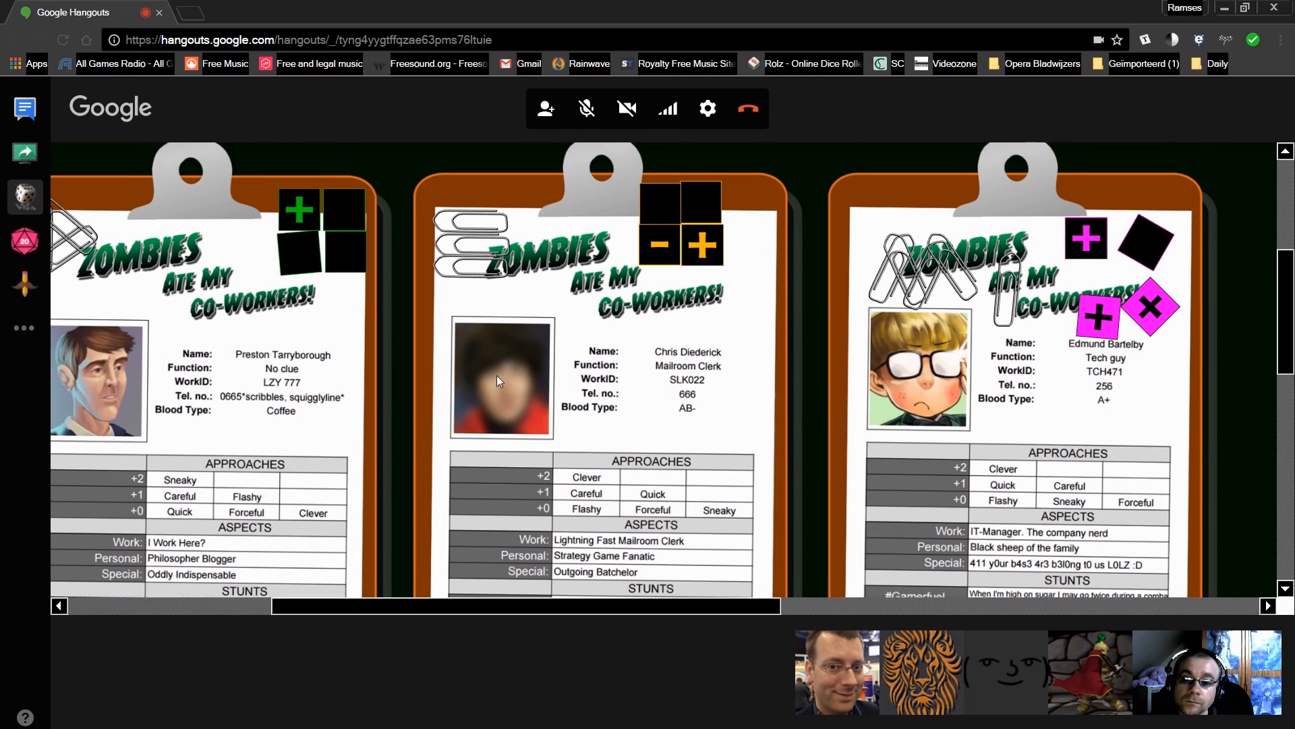
# Scroll the shared board down to the approaches, aspects, stunts and stress rows of all three sheets.
pyautogui.scroll(-3)
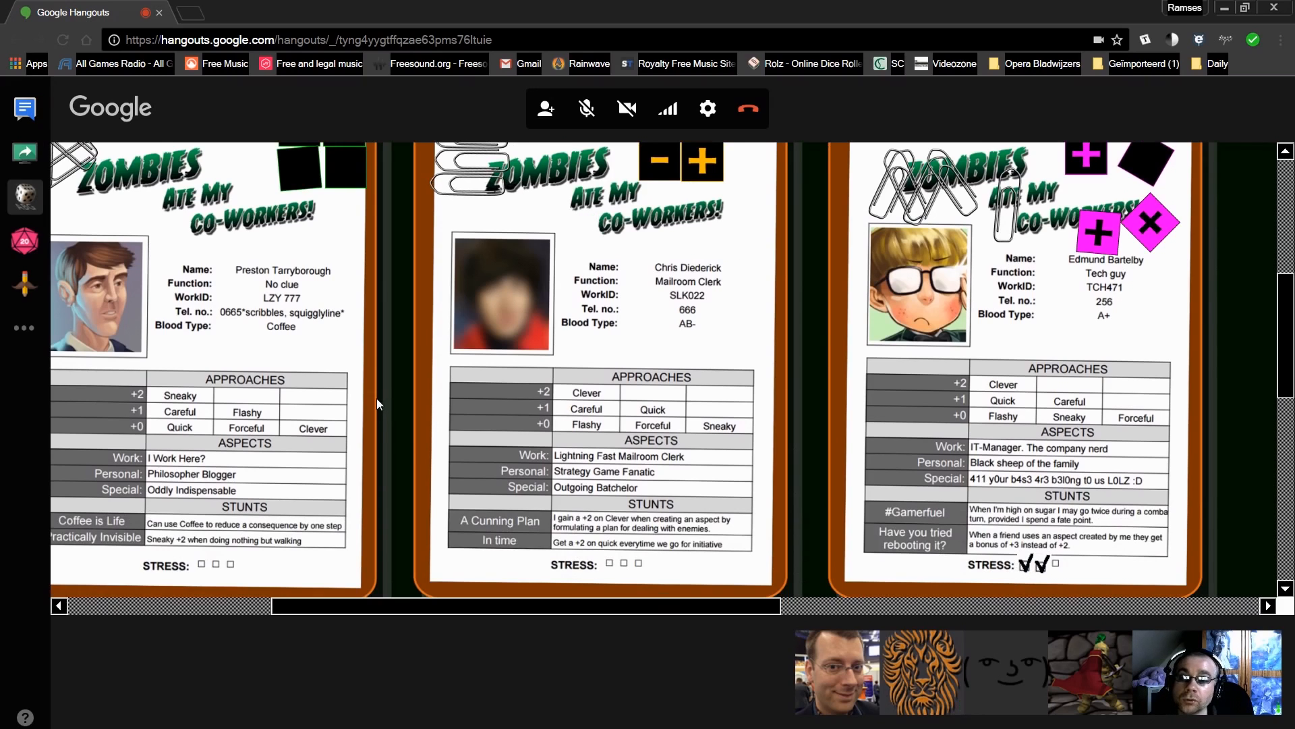
pyautogui.scroll(-3)
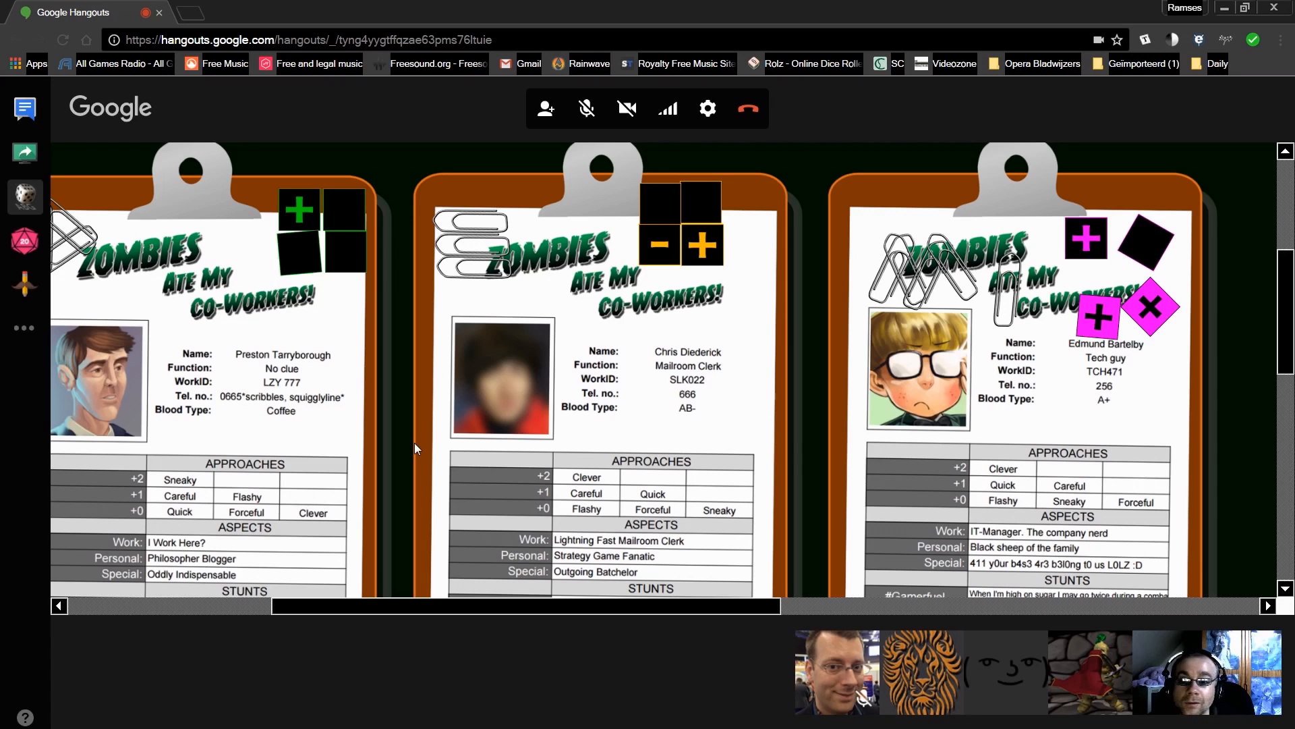
pyautogui.scroll(-3)
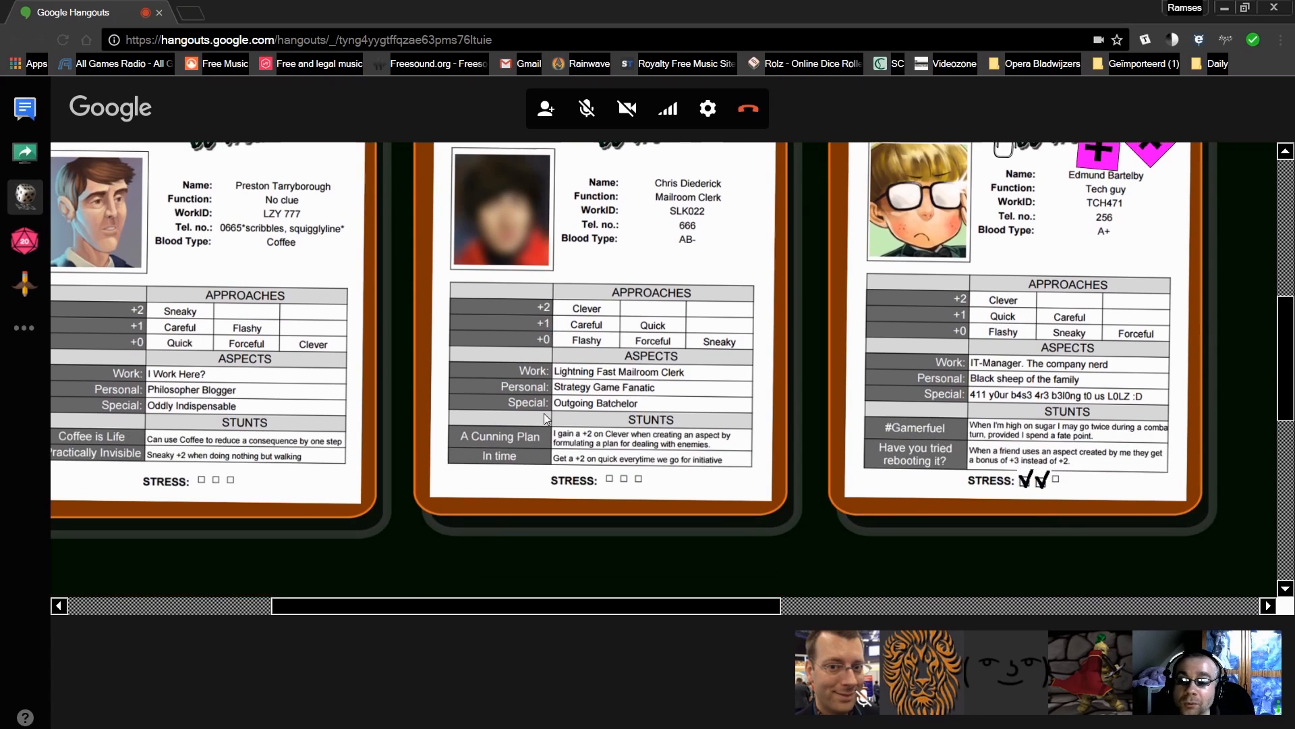
pyautogui.scroll(-3)
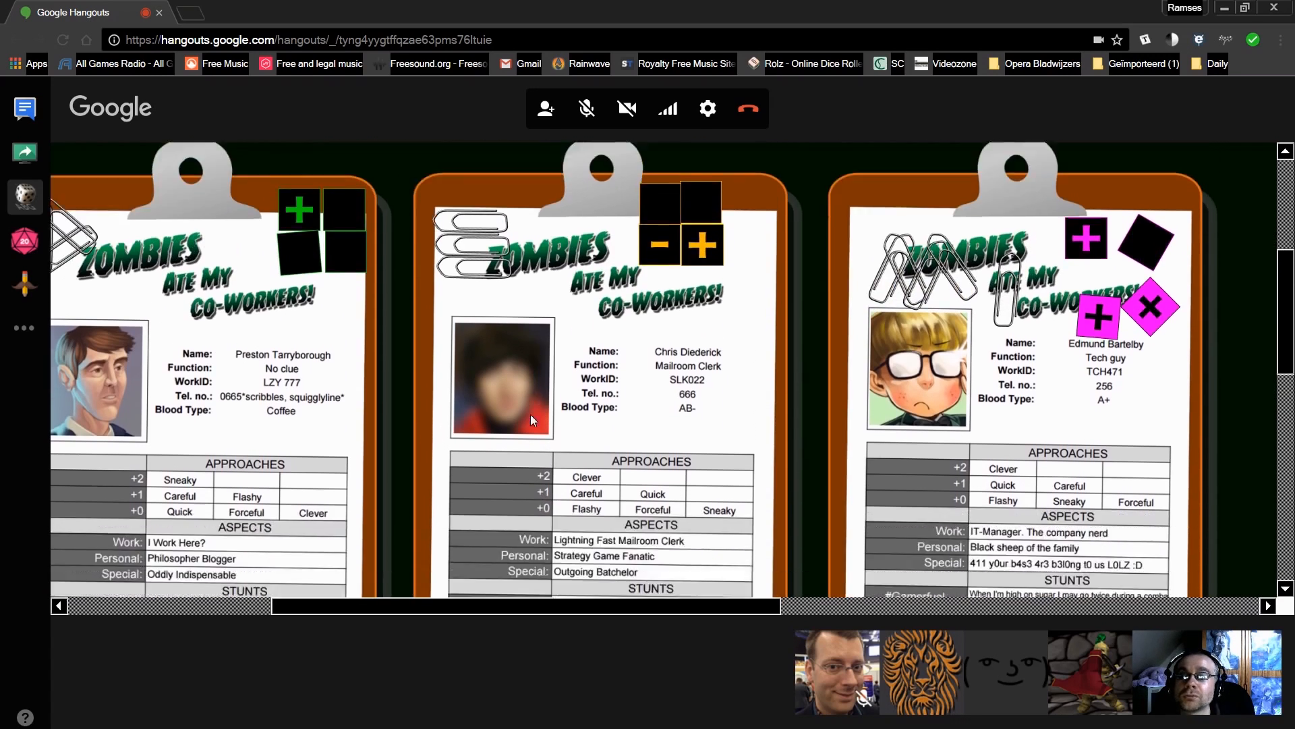
pyautogui.scroll(-3)
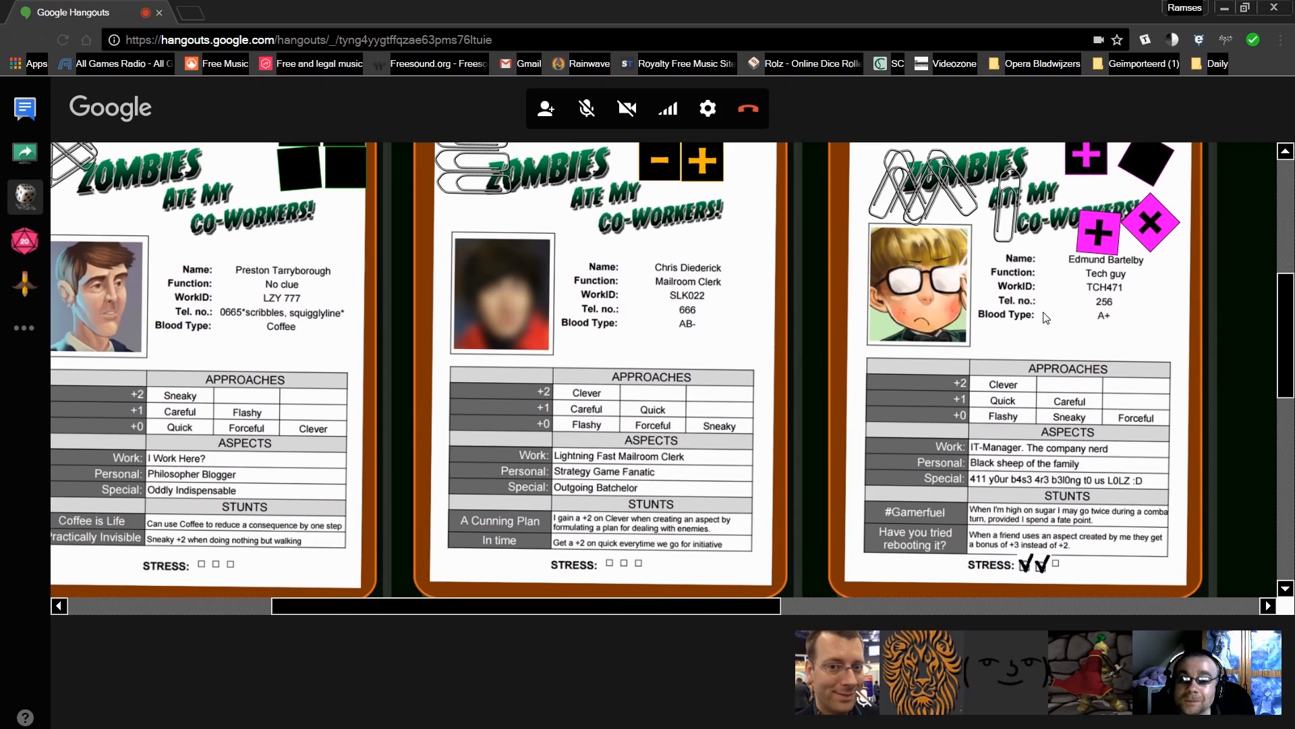
pyautogui.moveTo(1036, 306)
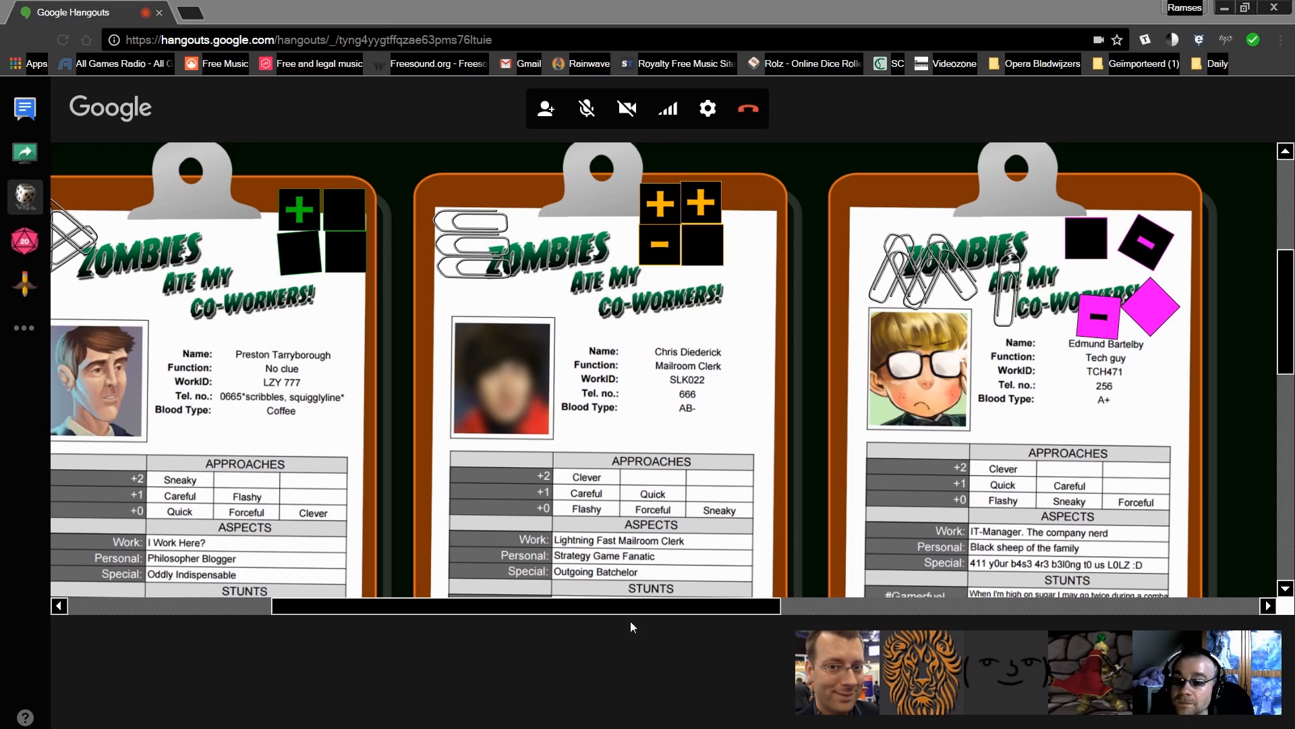
pyautogui.moveTo(517, 90)
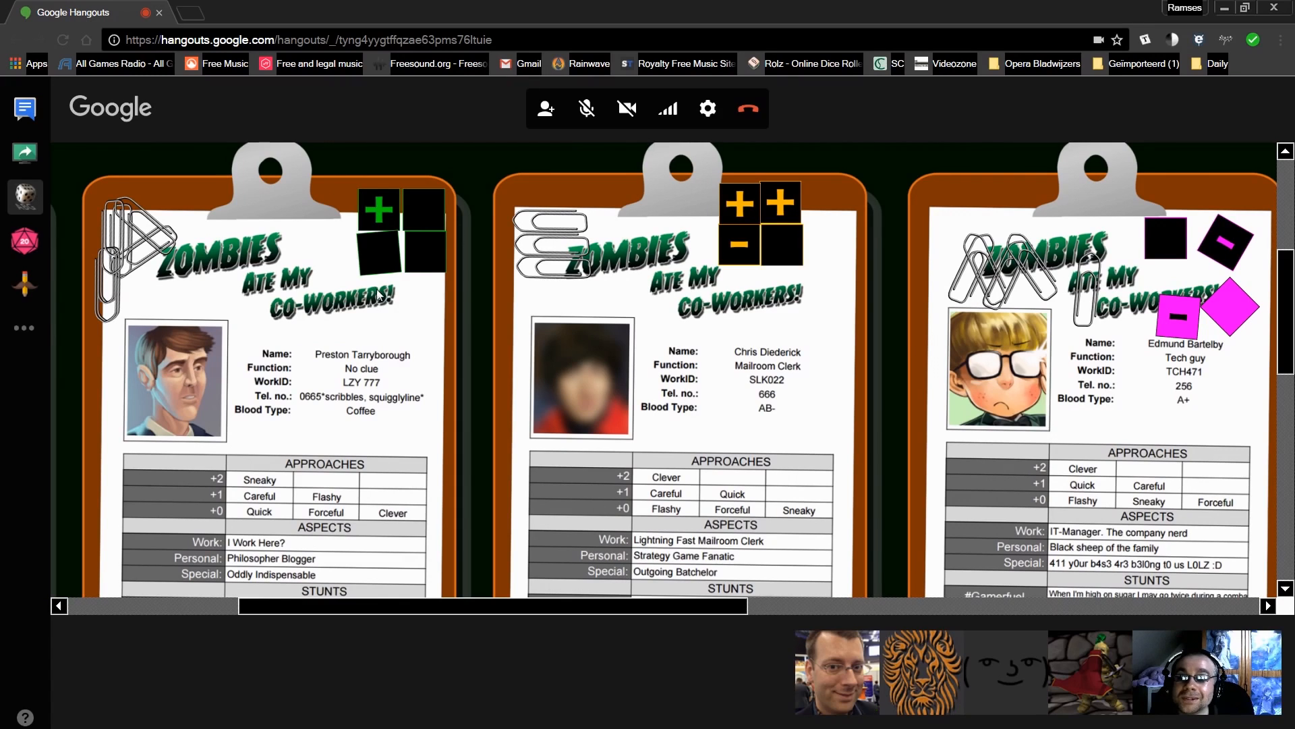
pyautogui.moveTo(365, 326)
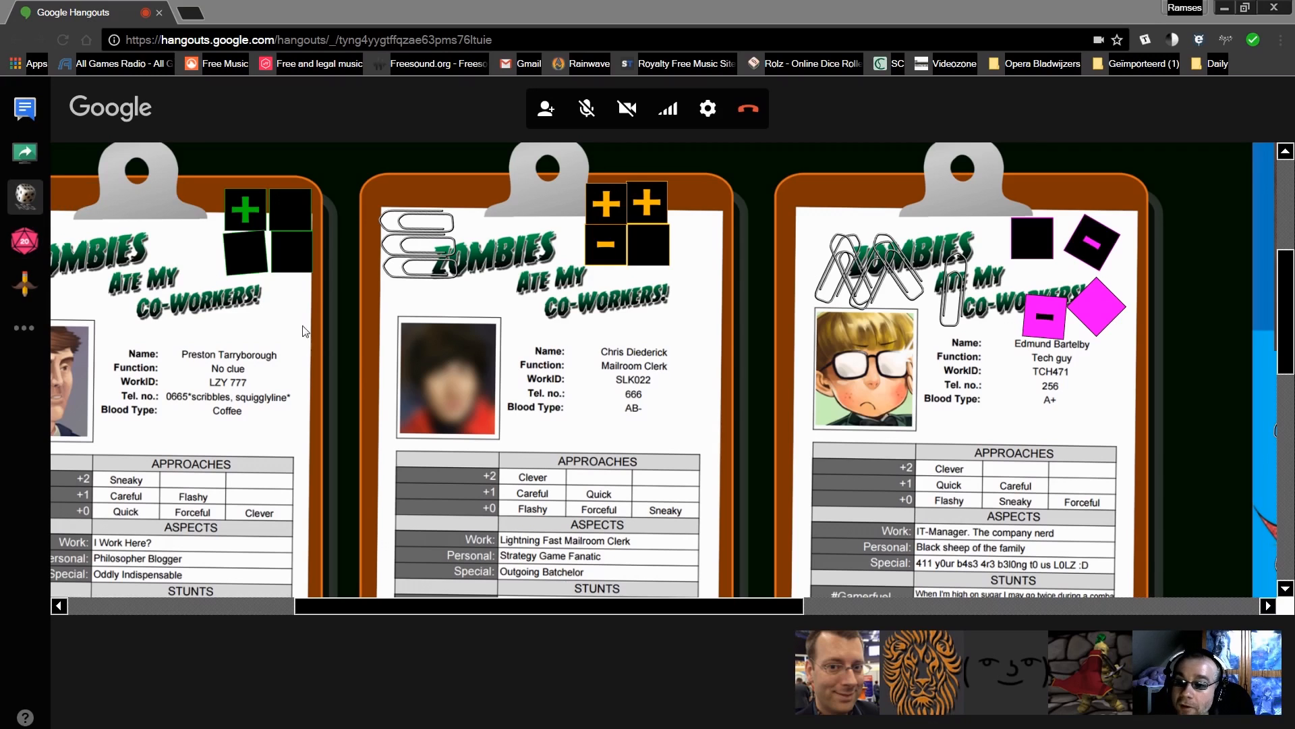
pyautogui.moveTo(310, 404)
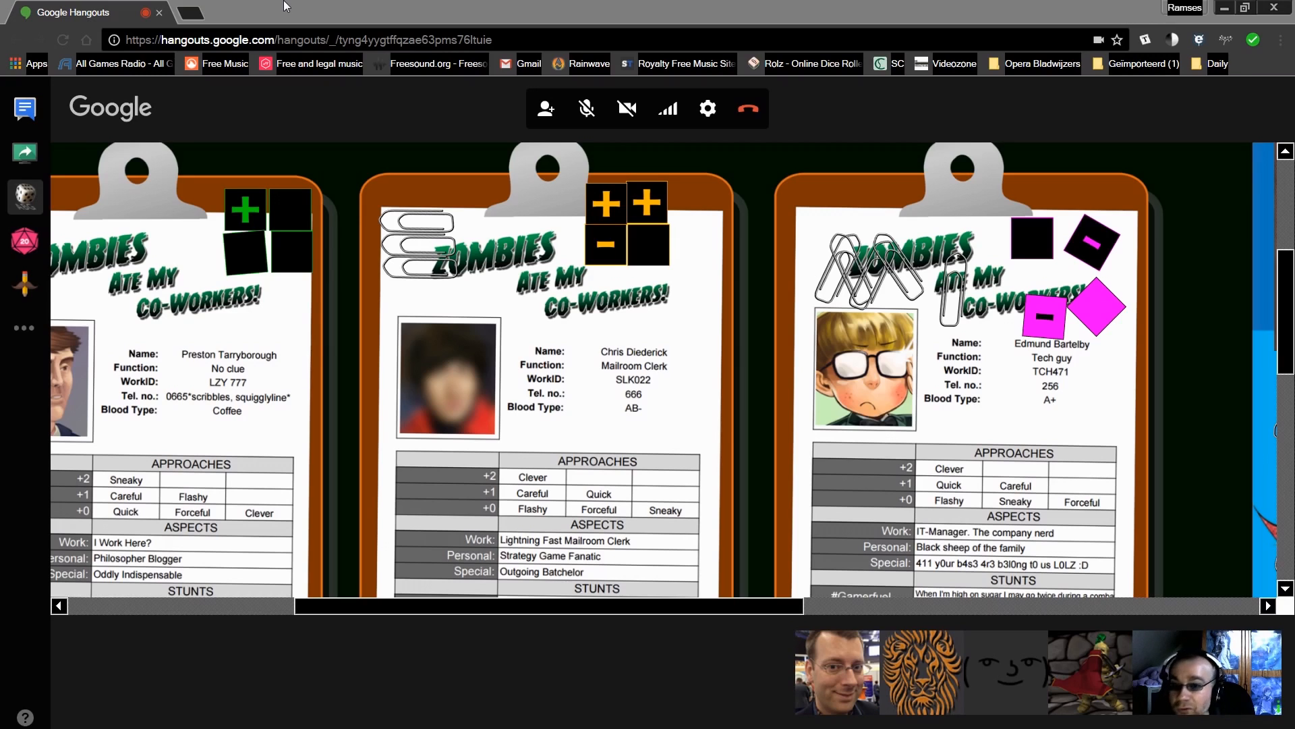
pyautogui.moveTo(393, 112)
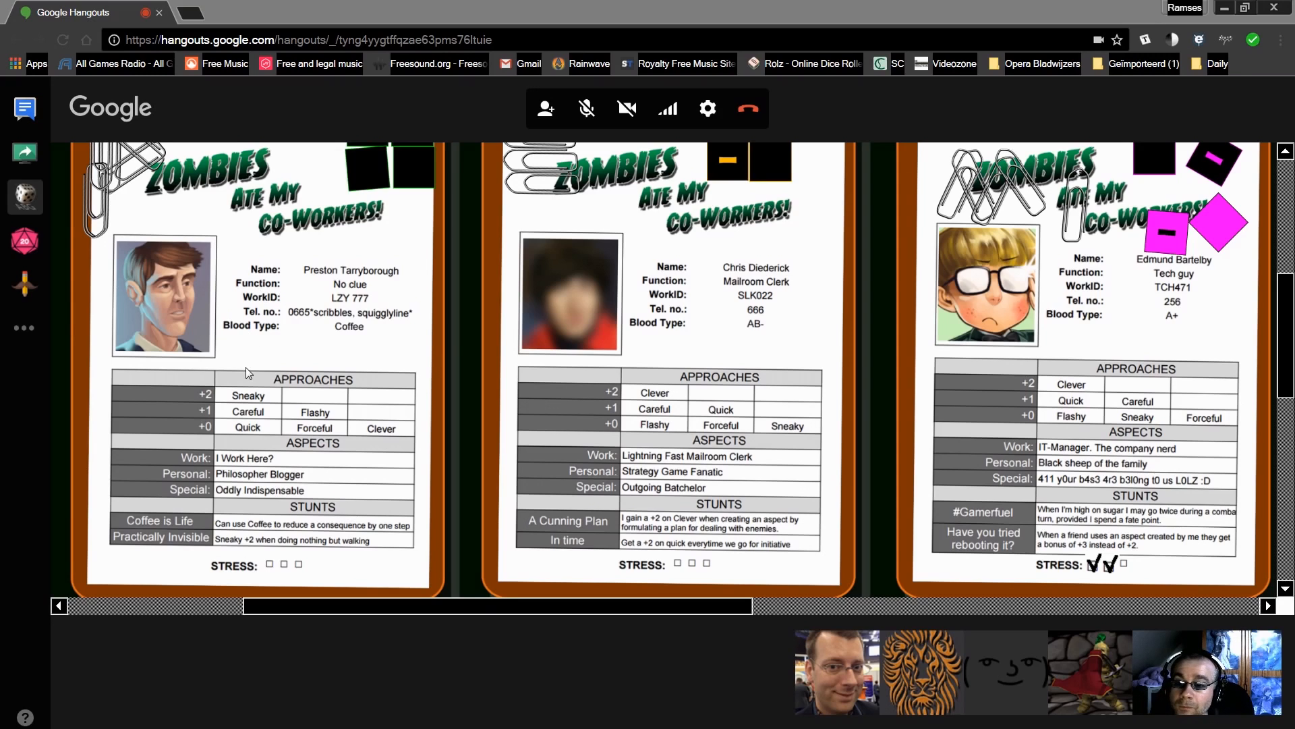
pyautogui.moveTo(289, 394)
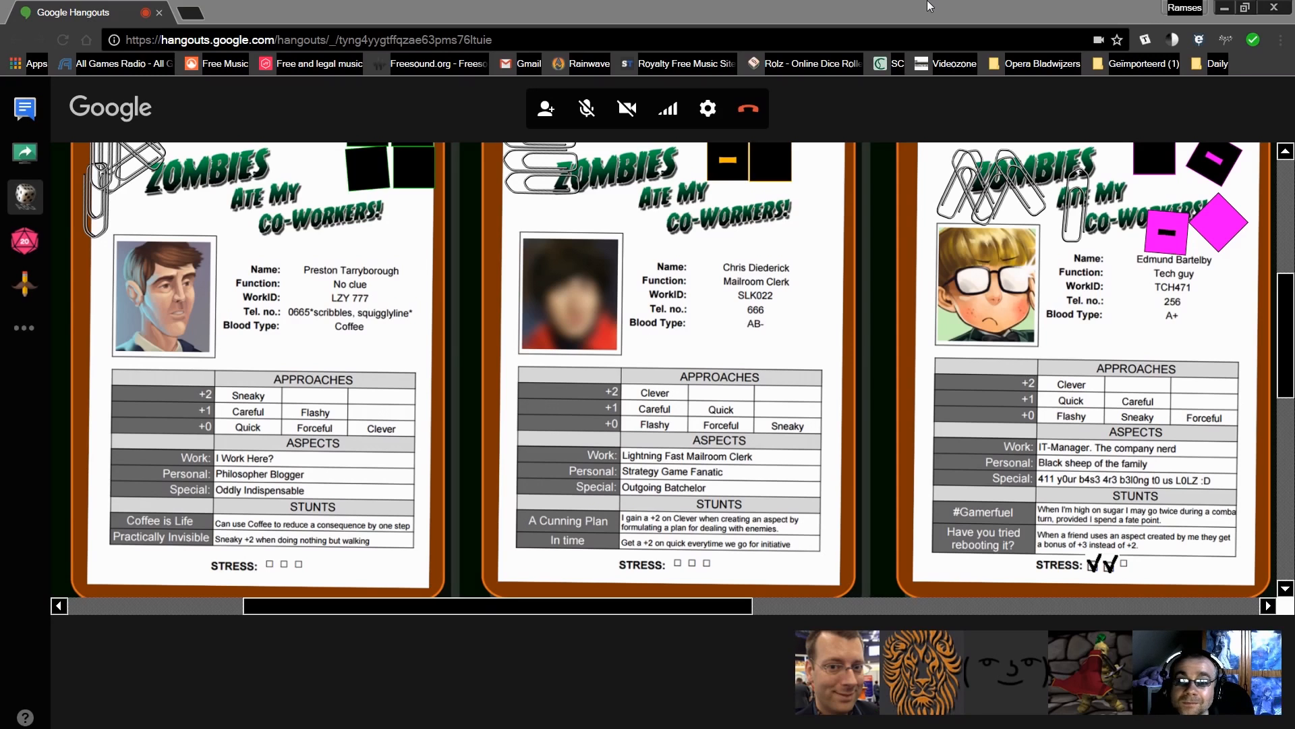
# Scroll the board back to the clipboard tops while the Fudge dice update on the first and third sheets.
pyautogui.scroll(-3)
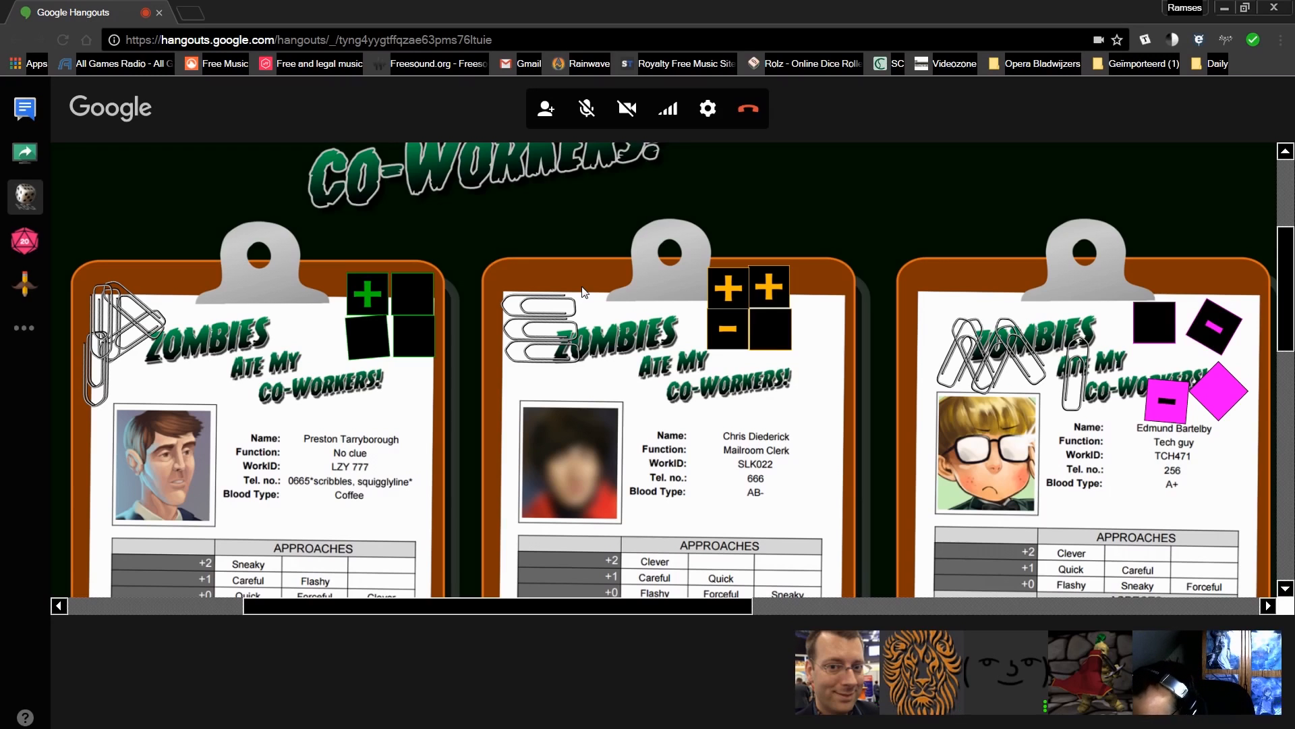
pyautogui.moveTo(595, 286)
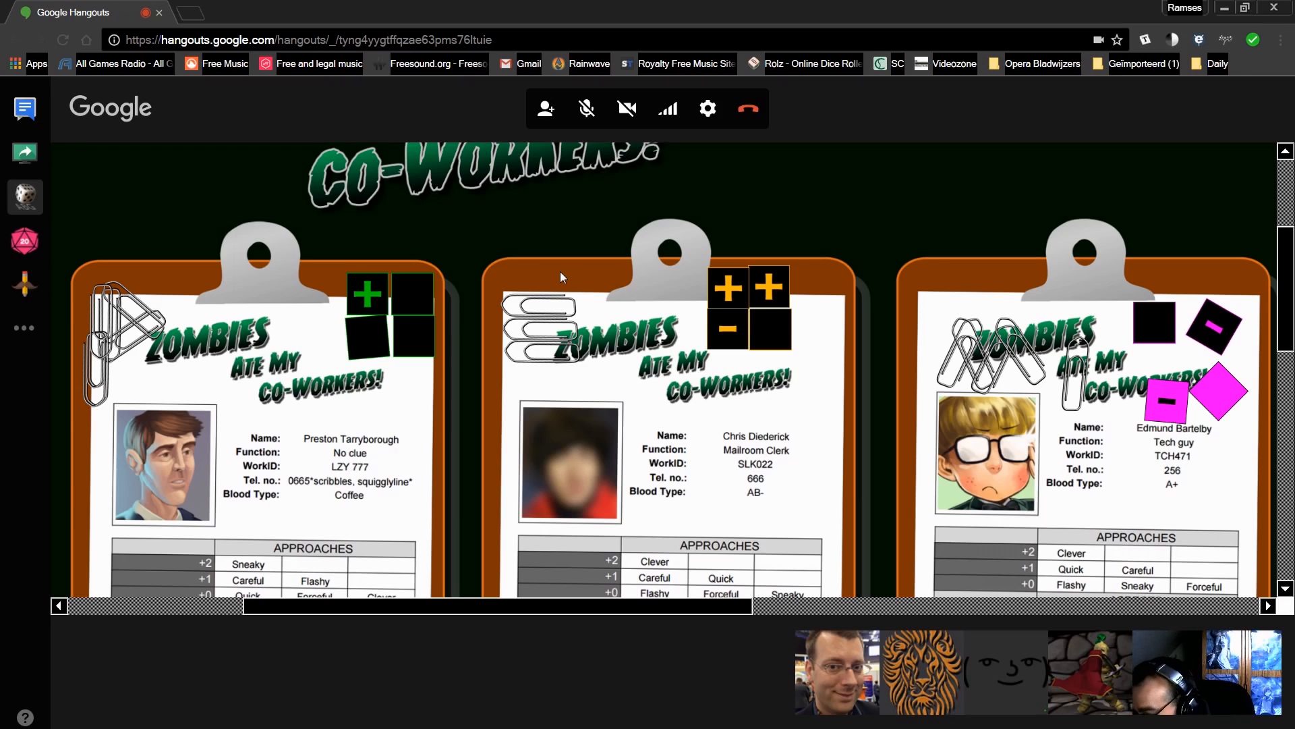
pyautogui.moveTo(529, 264)
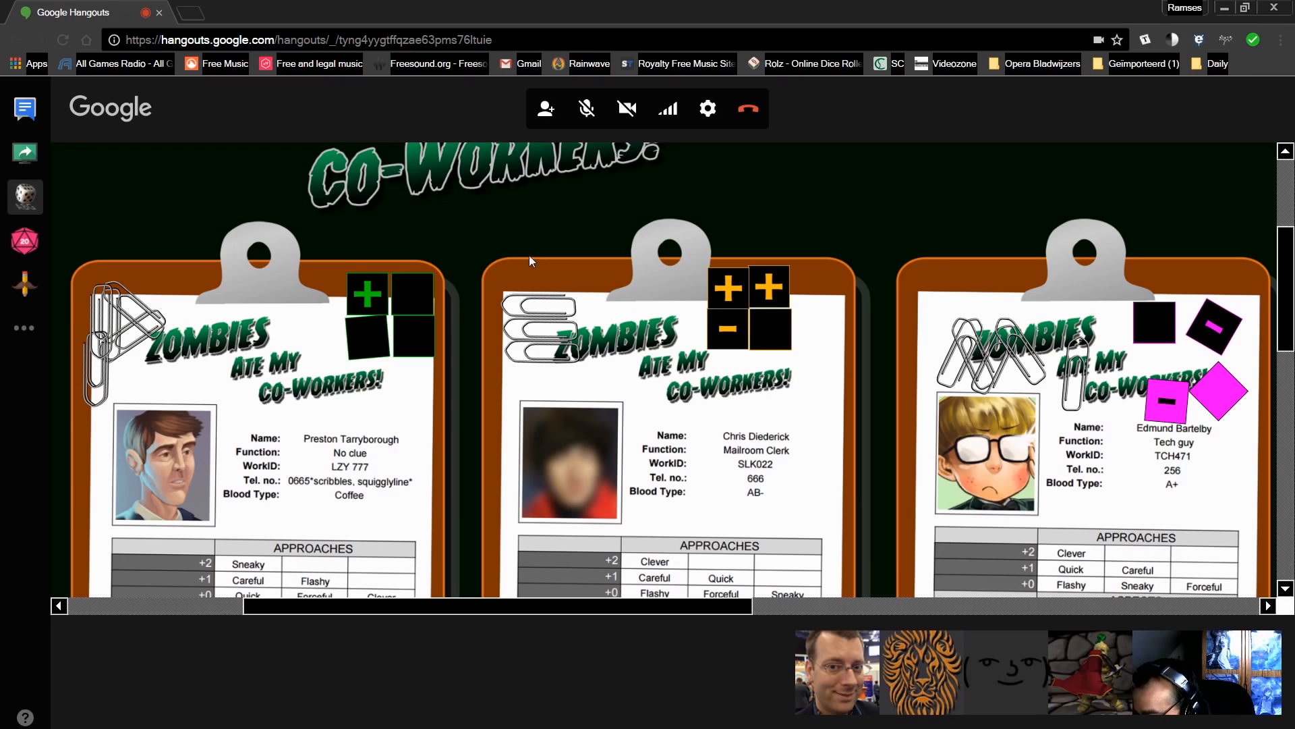
pyautogui.moveTo(517, 257)
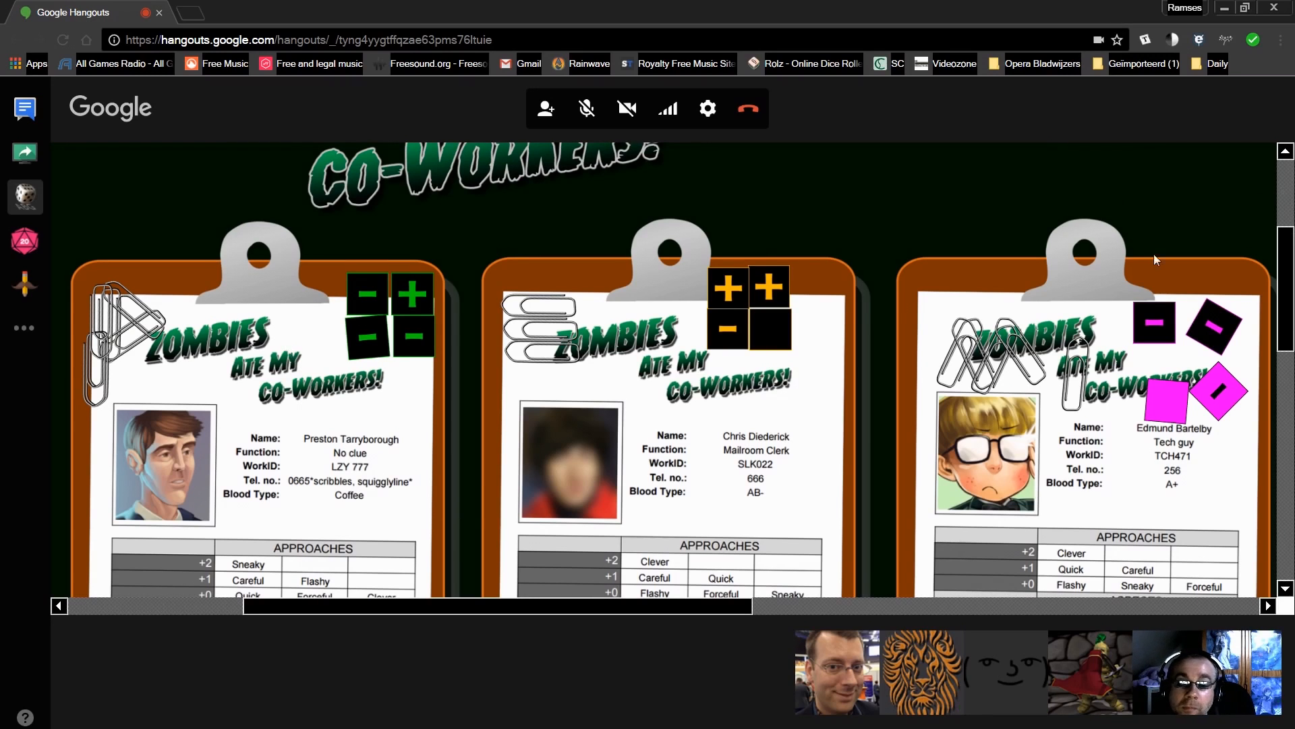
pyautogui.scroll(-3)
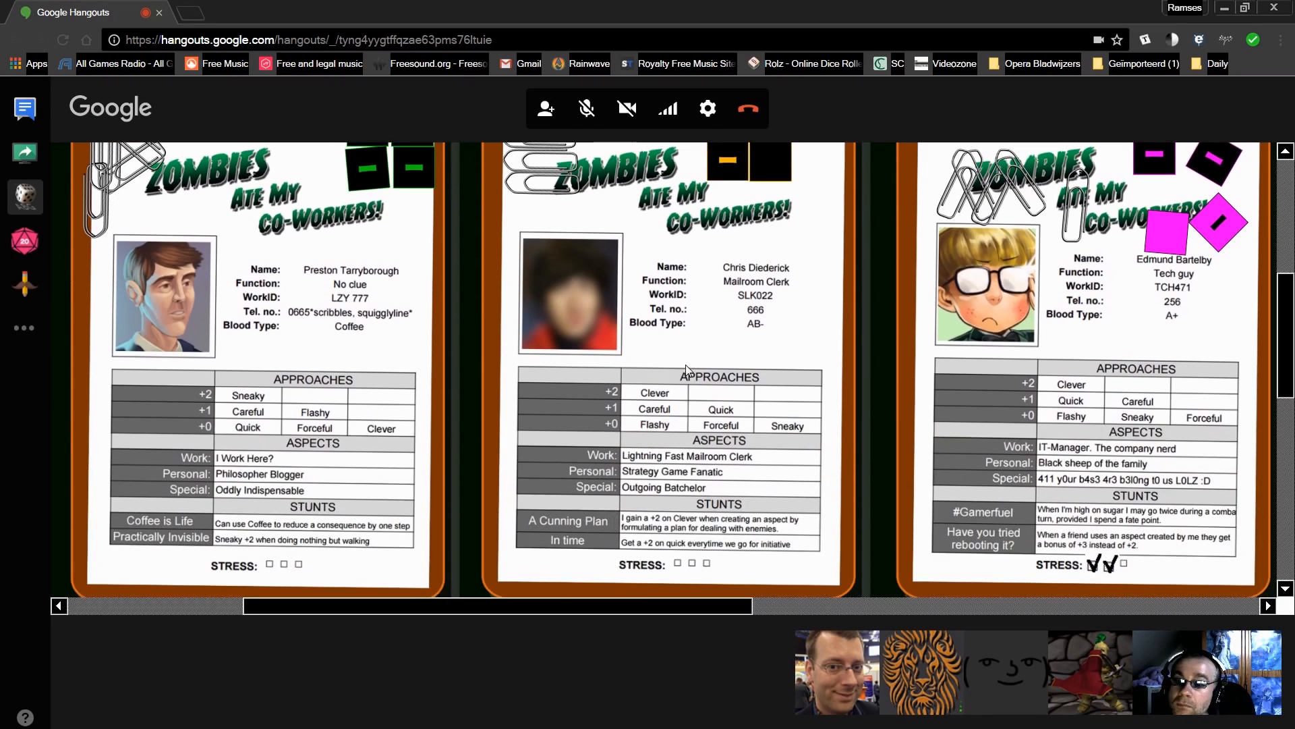
pyautogui.moveTo(669, 363)
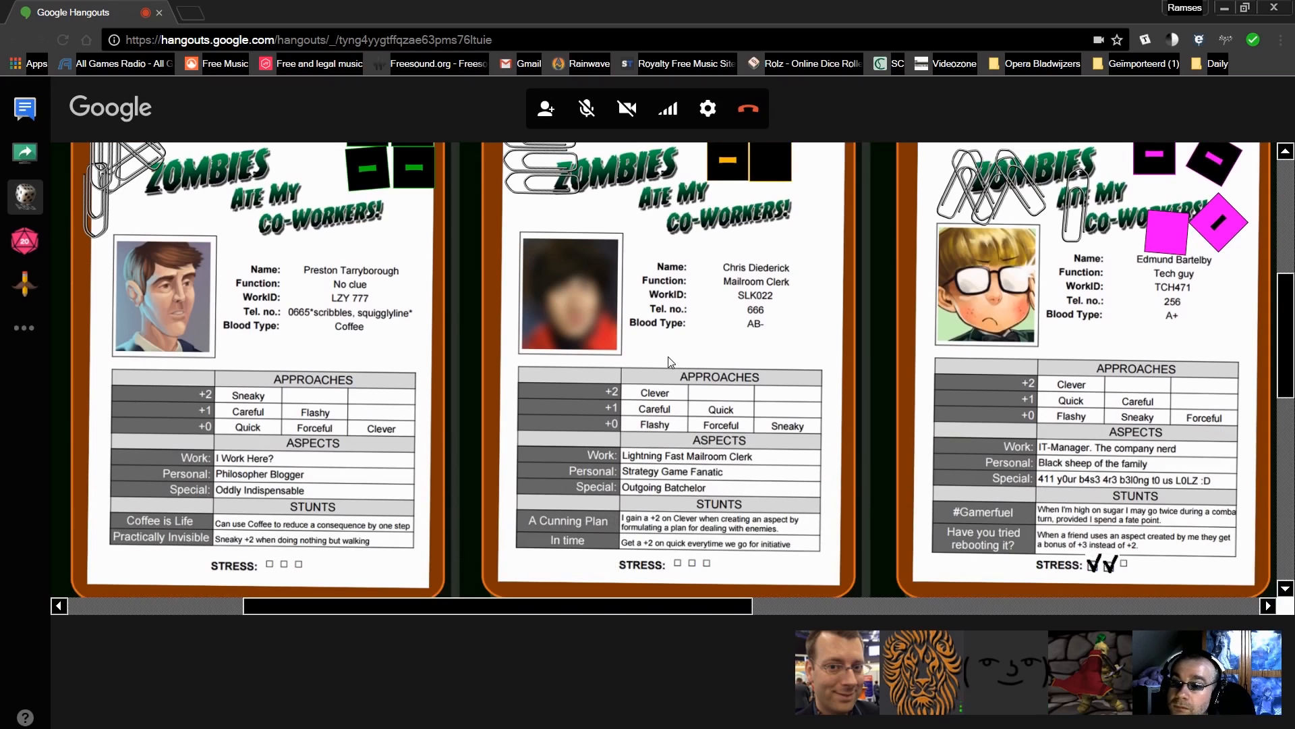
pyautogui.moveTo(284, 357)
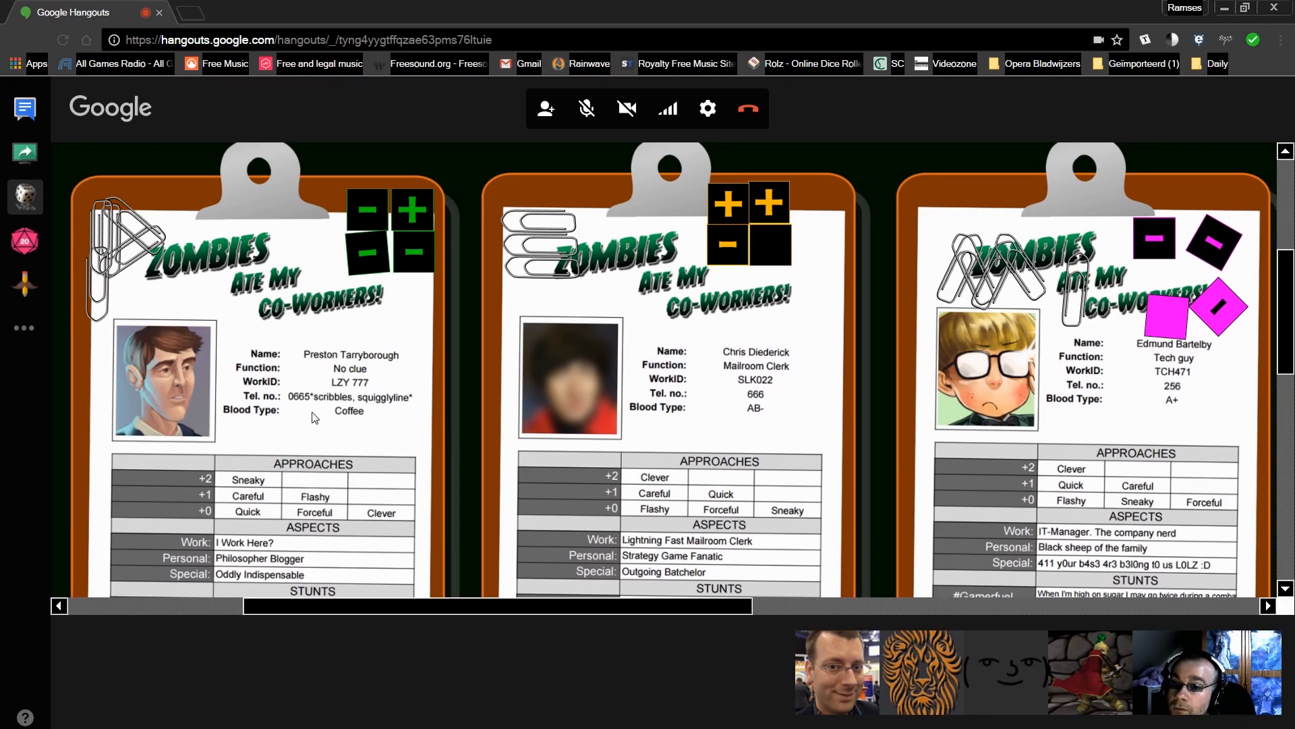
pyautogui.moveTo(308, 392)
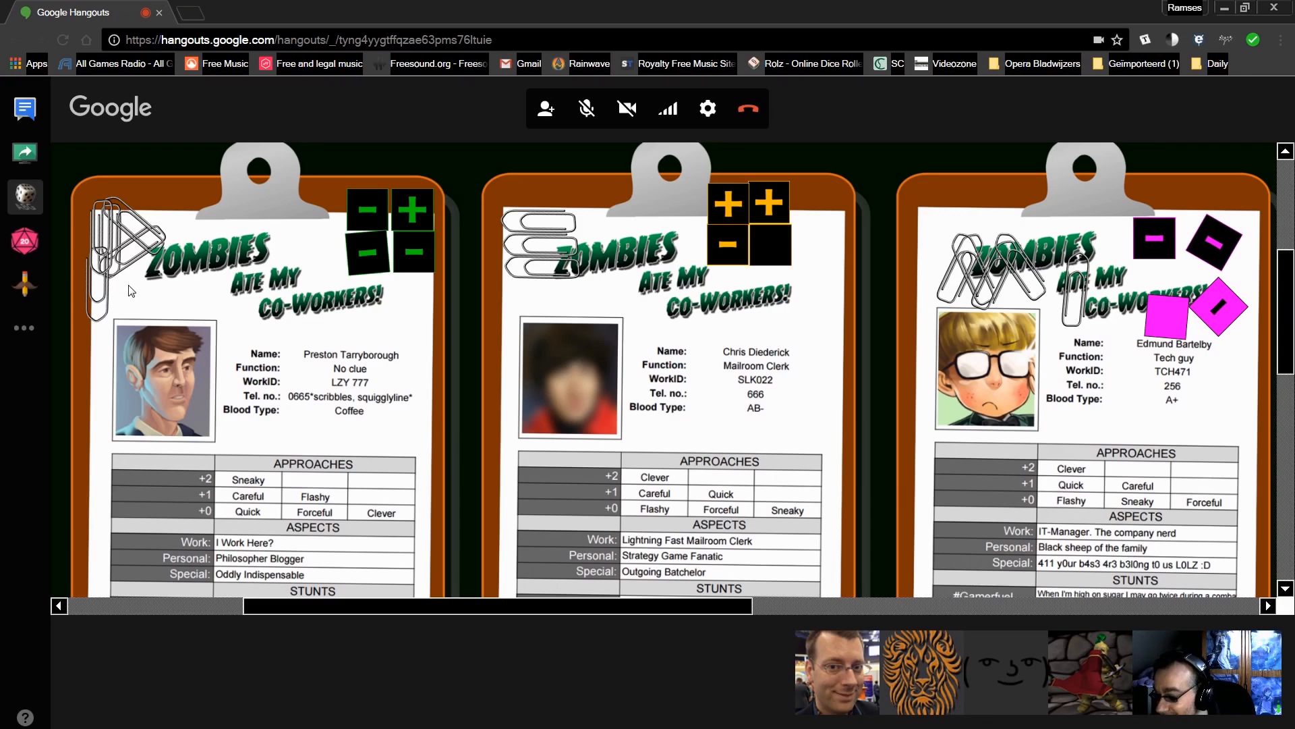
pyautogui.moveTo(205, 276)
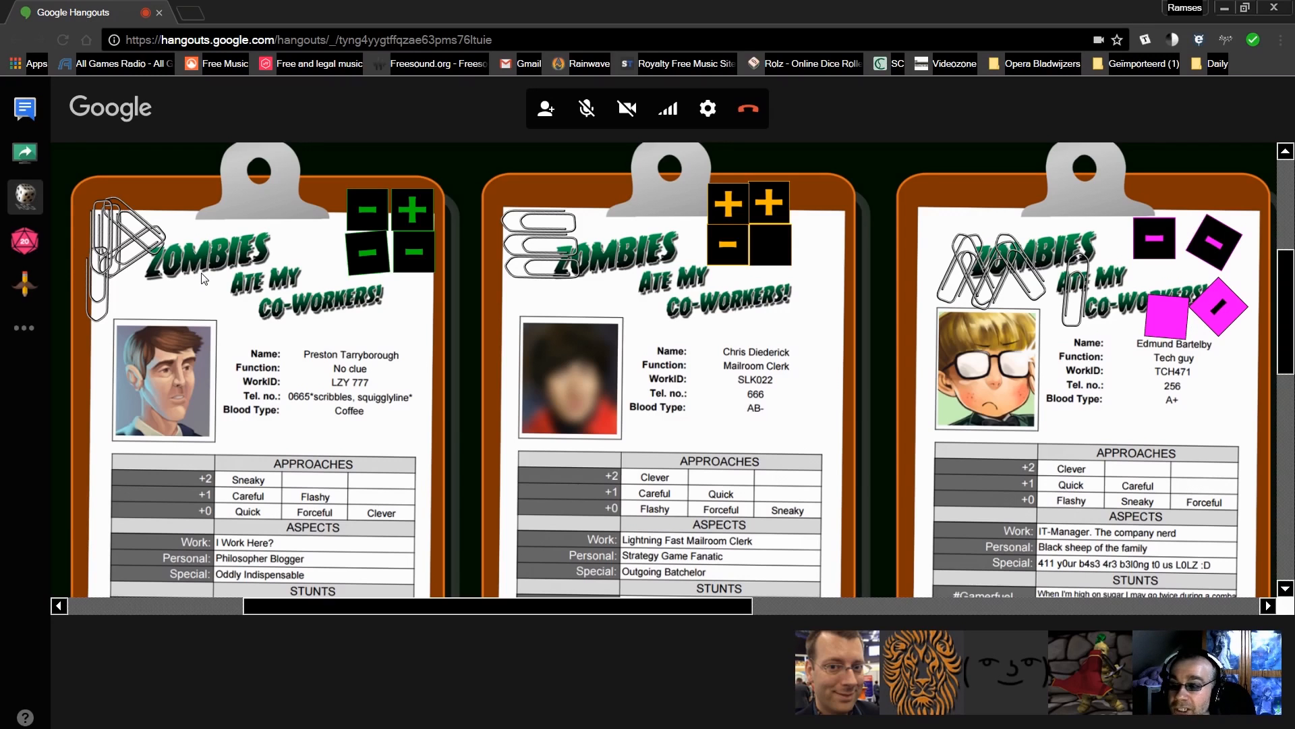
pyautogui.moveTo(169, 292)
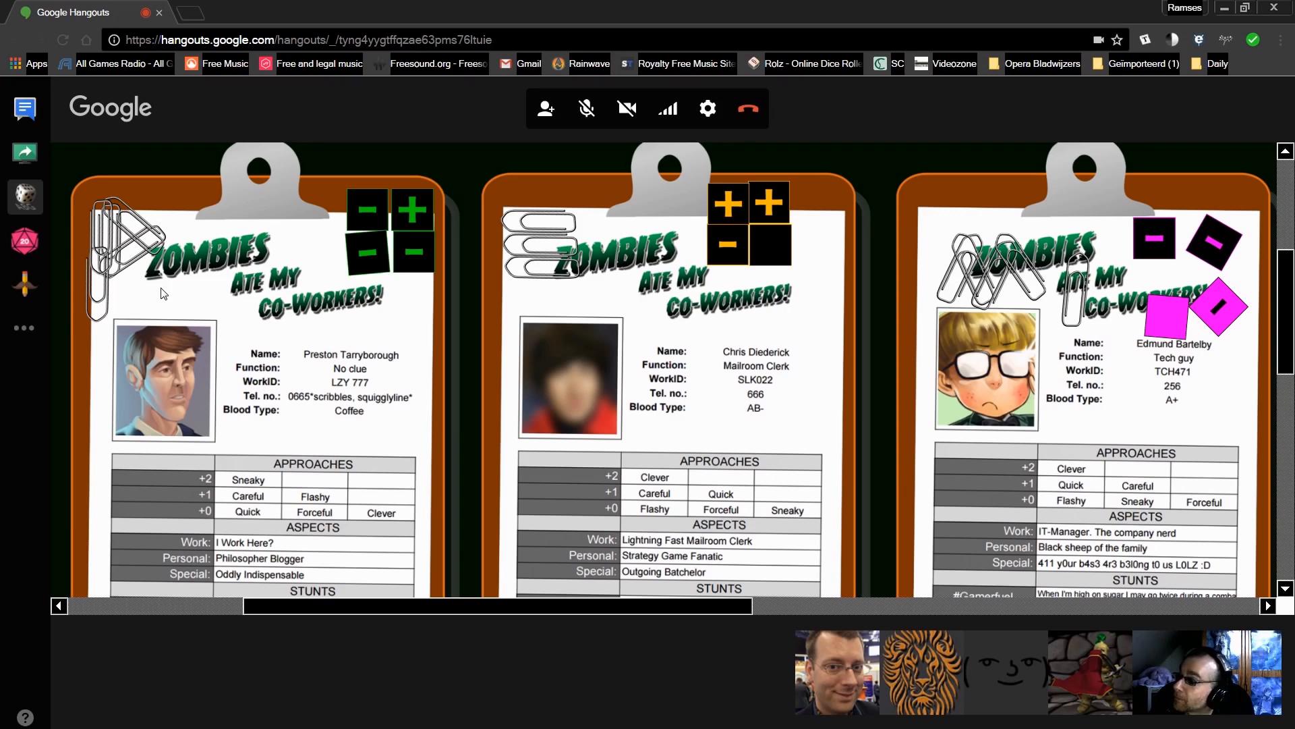
pyautogui.moveTo(488, 253)
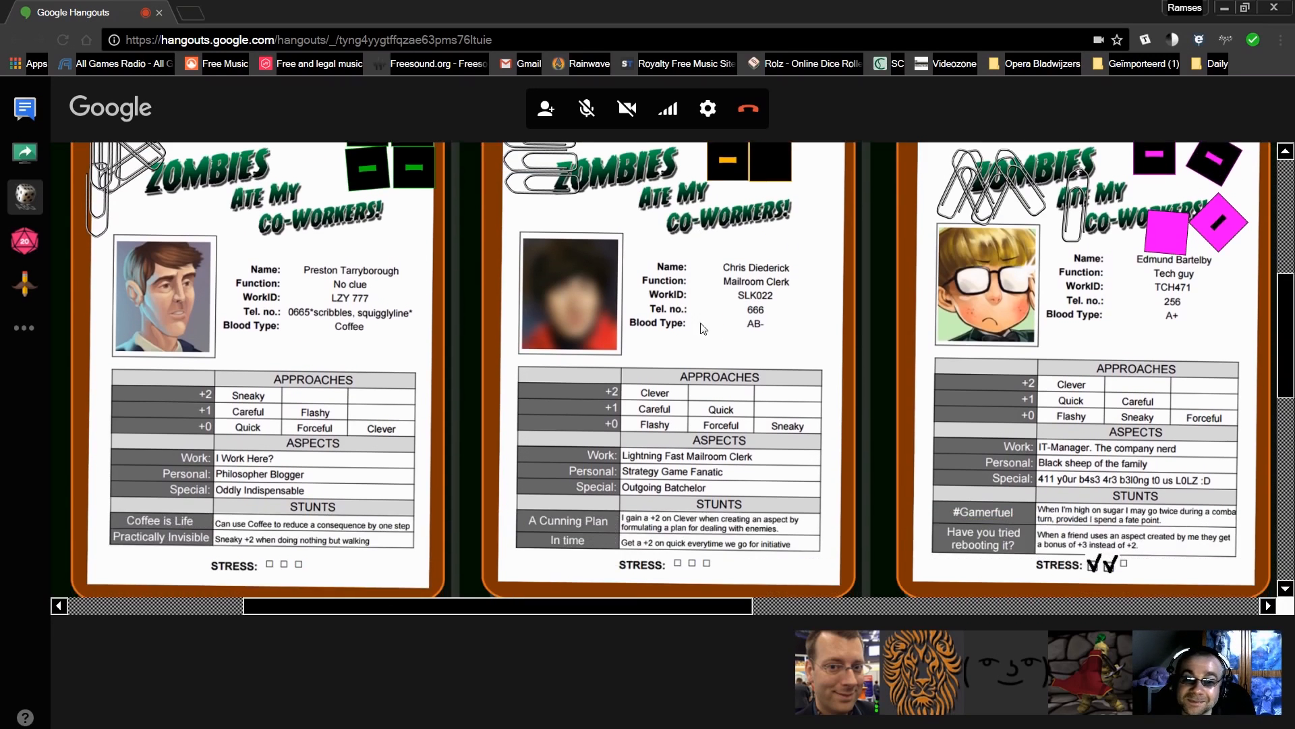
pyautogui.moveTo(668, 389)
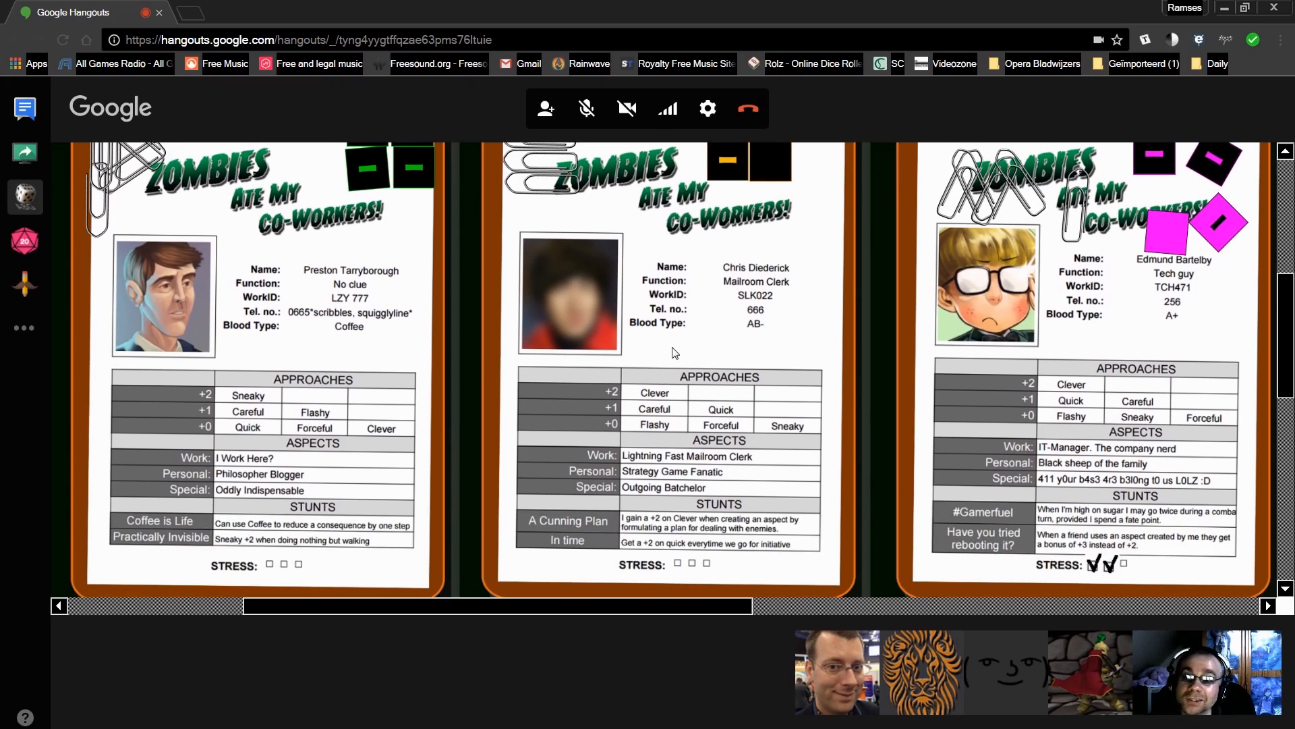
pyautogui.moveTo(630, 348)
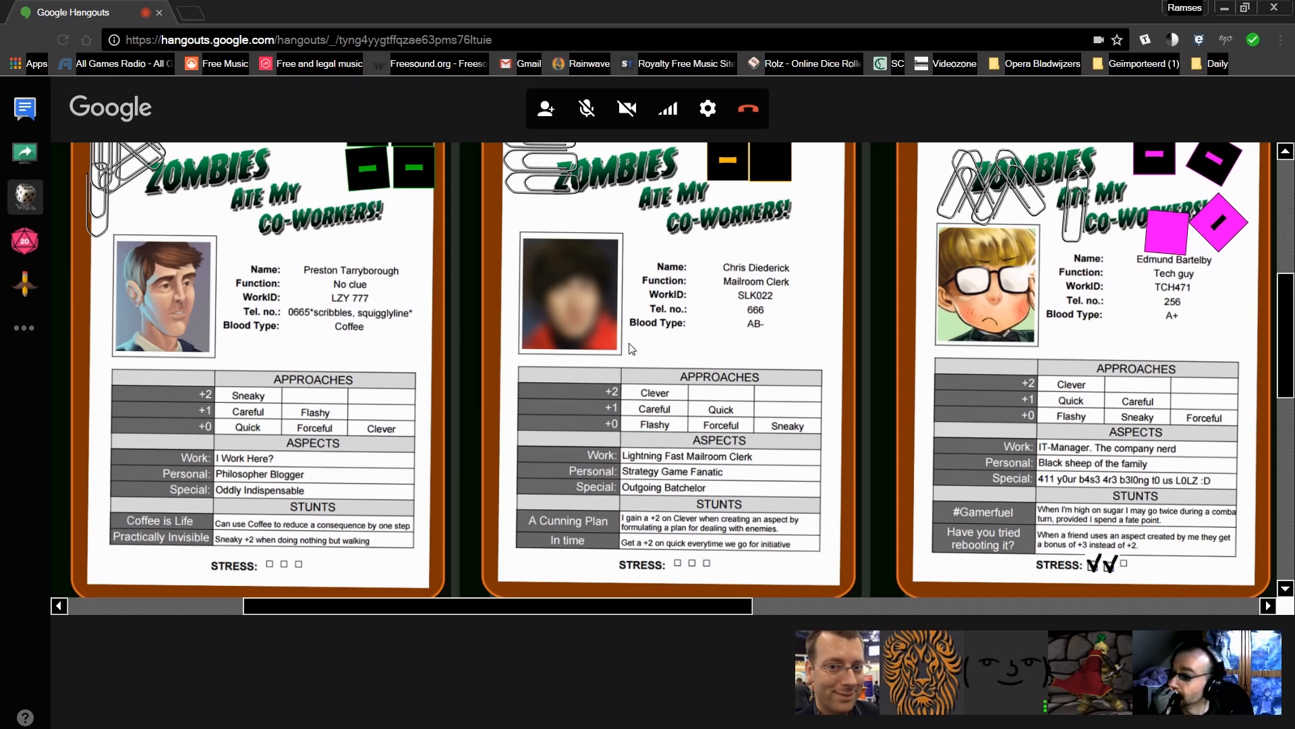
pyautogui.moveTo(384, 175)
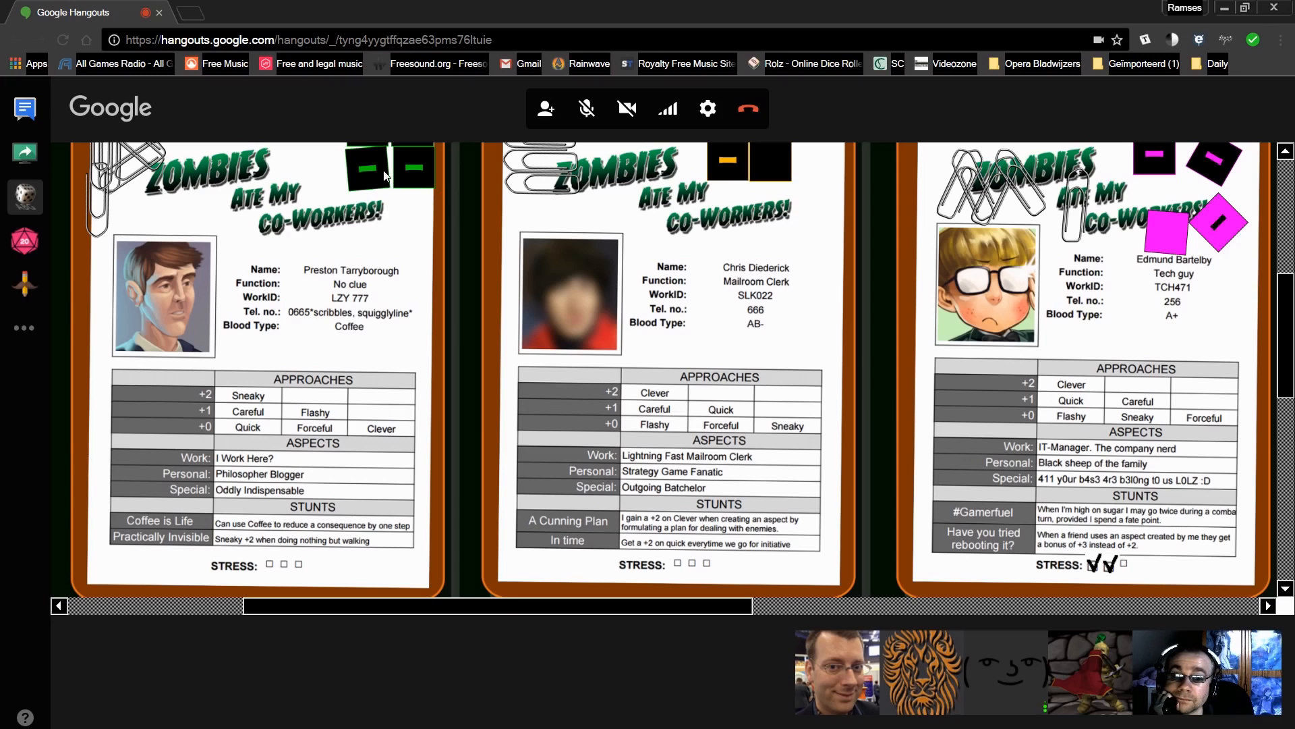
pyautogui.moveTo(347, 159)
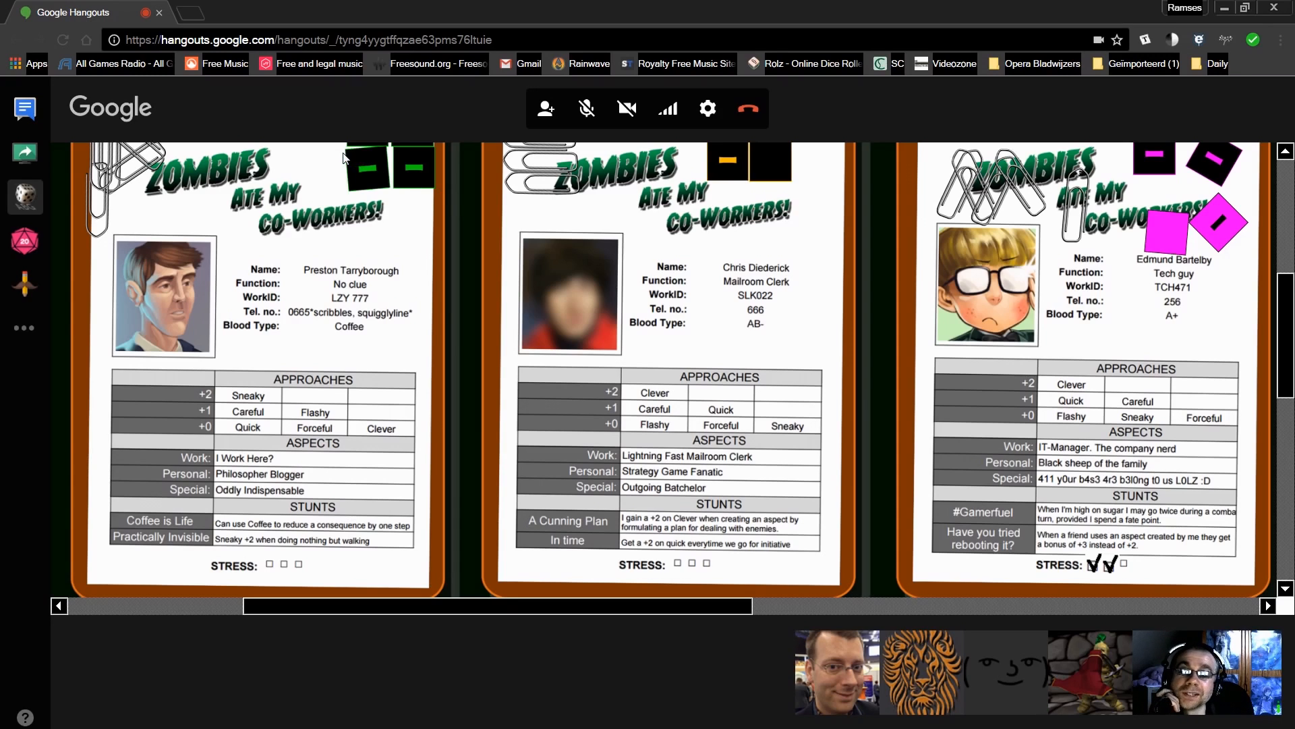
pyautogui.moveTo(336, 156)
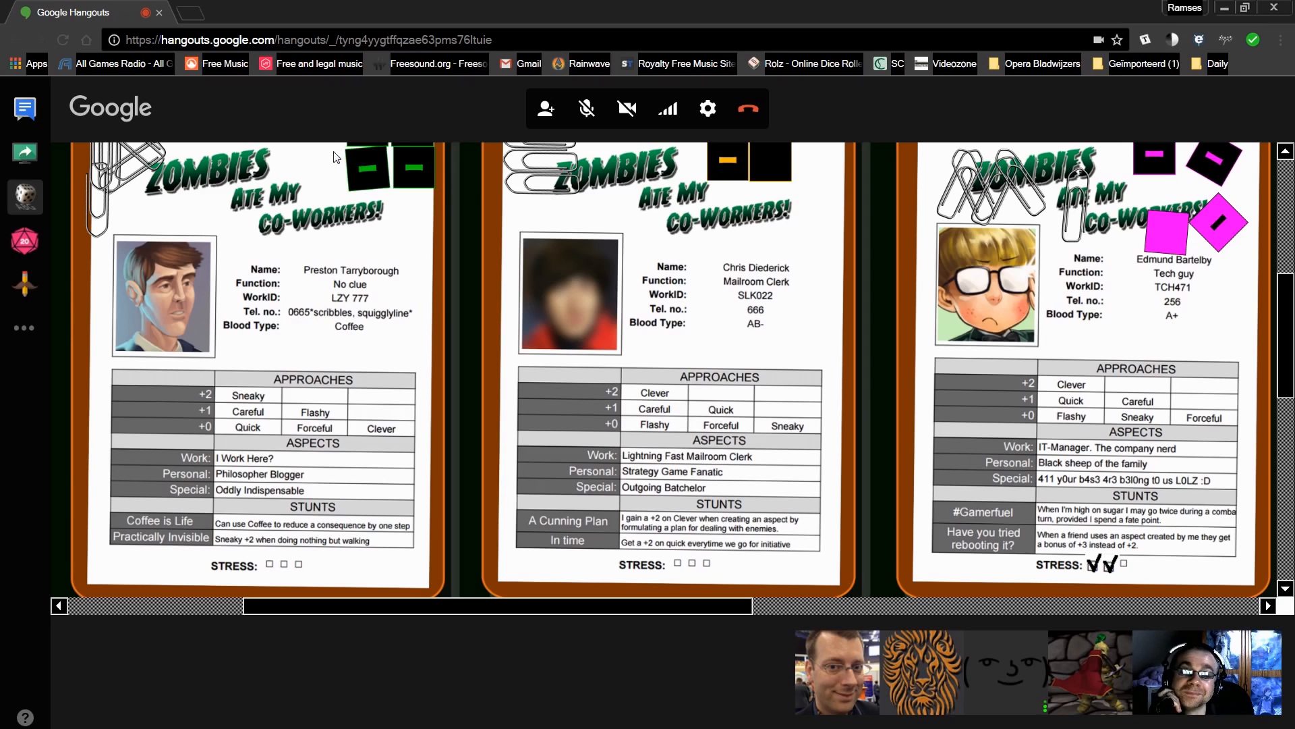
# Scroll through the sheets while the Tech guy's pink dice are rerolled to show two pluses.
pyautogui.scroll(-3)
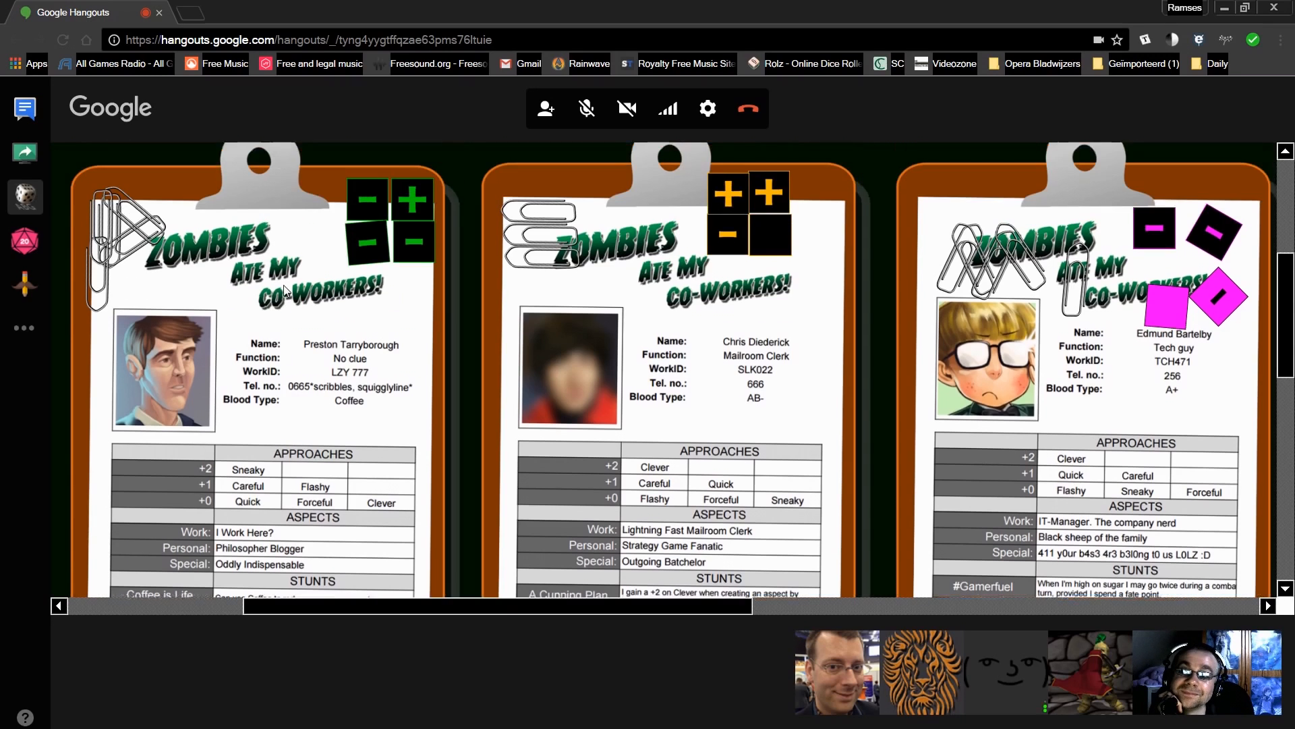
pyautogui.scroll(-3)
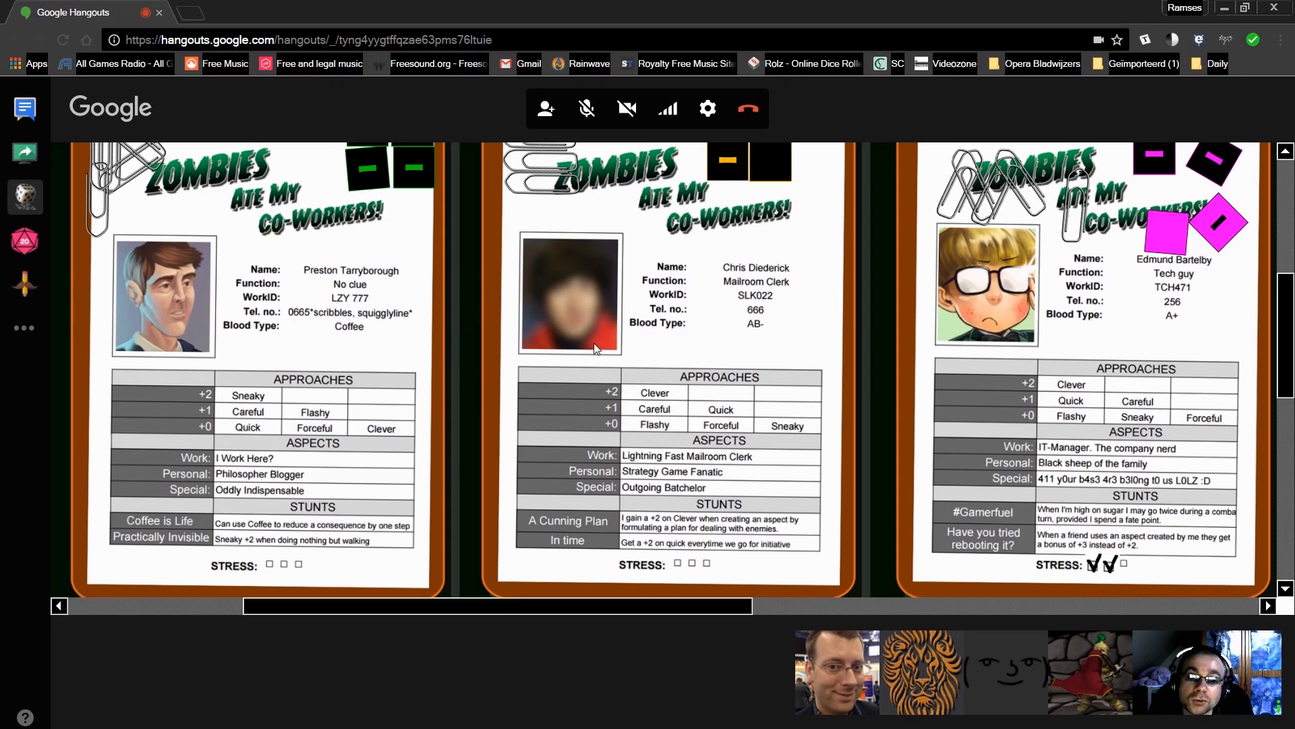
pyautogui.moveTo(481, 306)
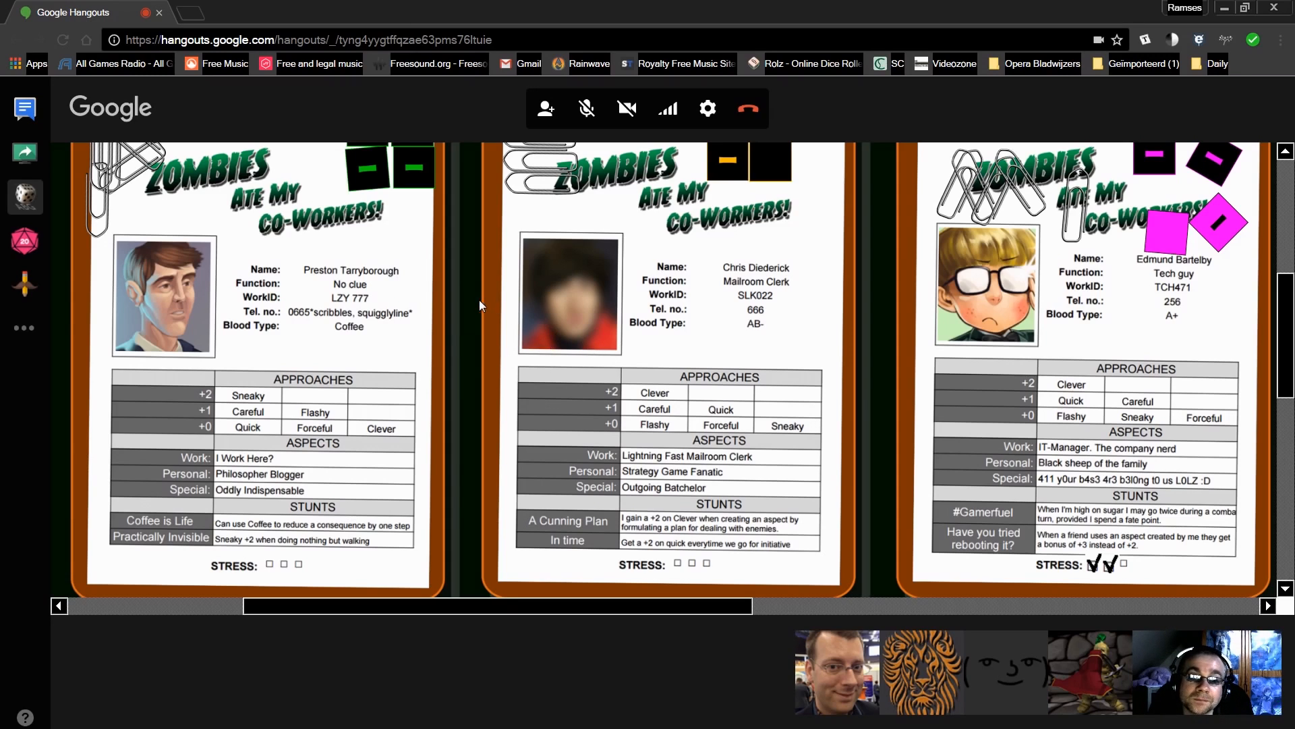
pyautogui.moveTo(482, 281)
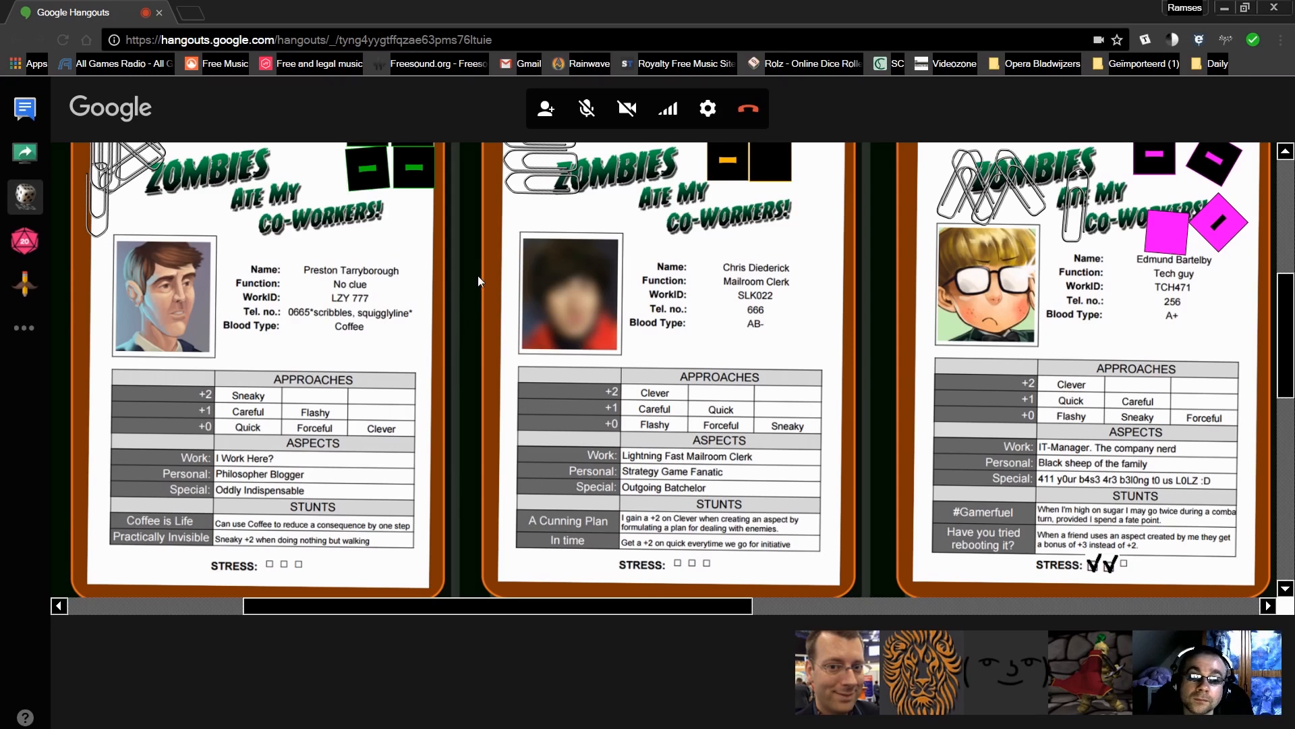
pyautogui.moveTo(452, 293)
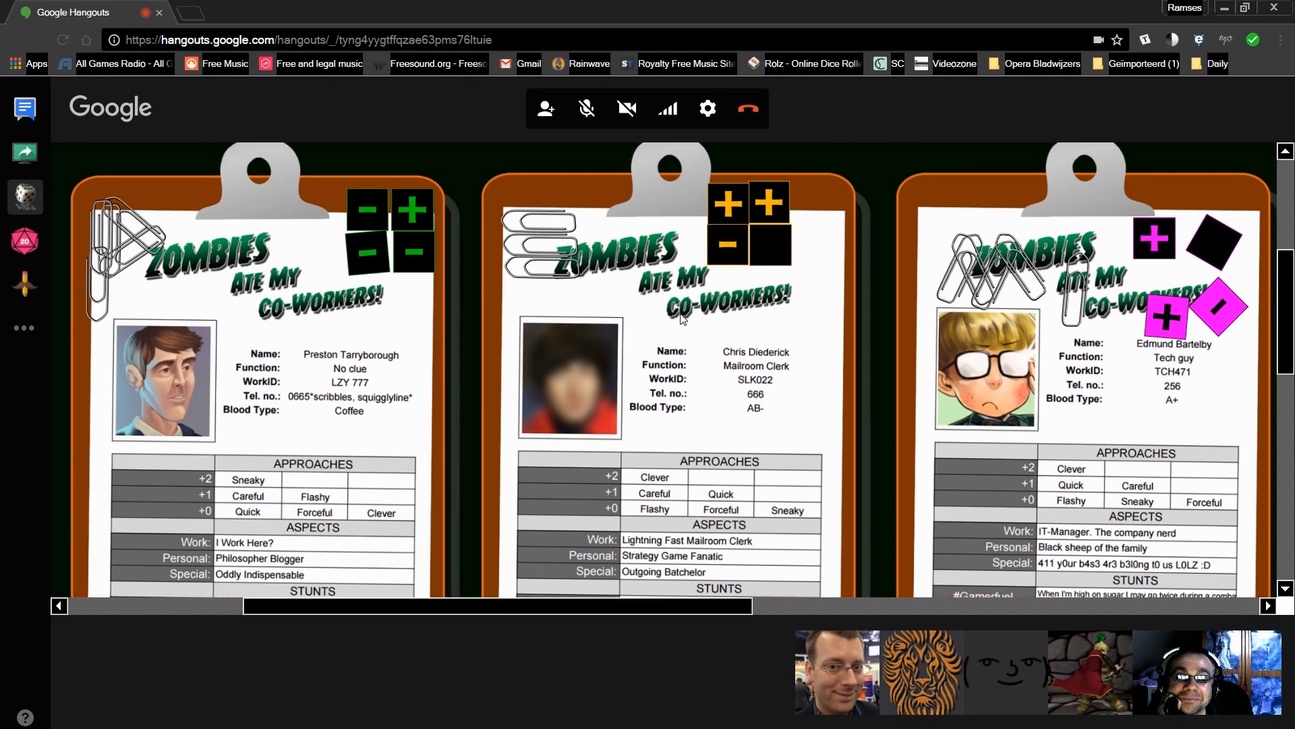
pyautogui.scroll(-3)
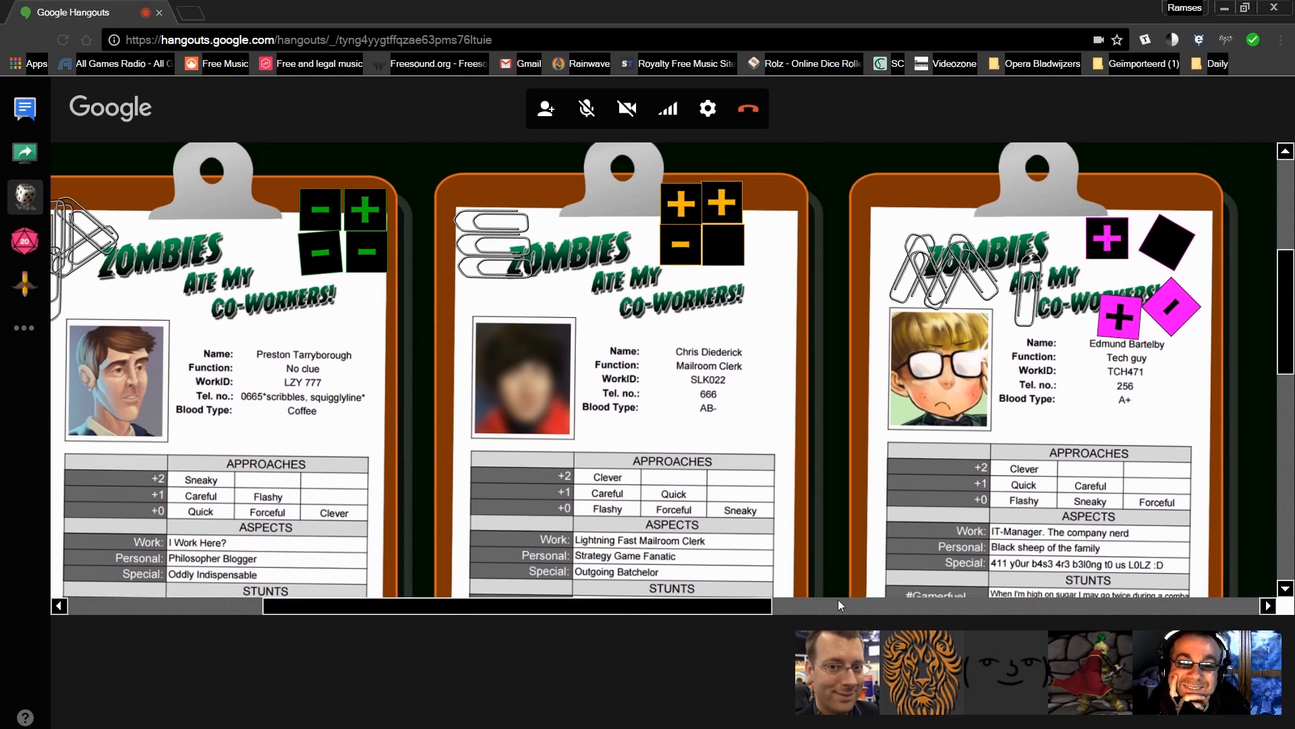
pyautogui.scroll(-3)
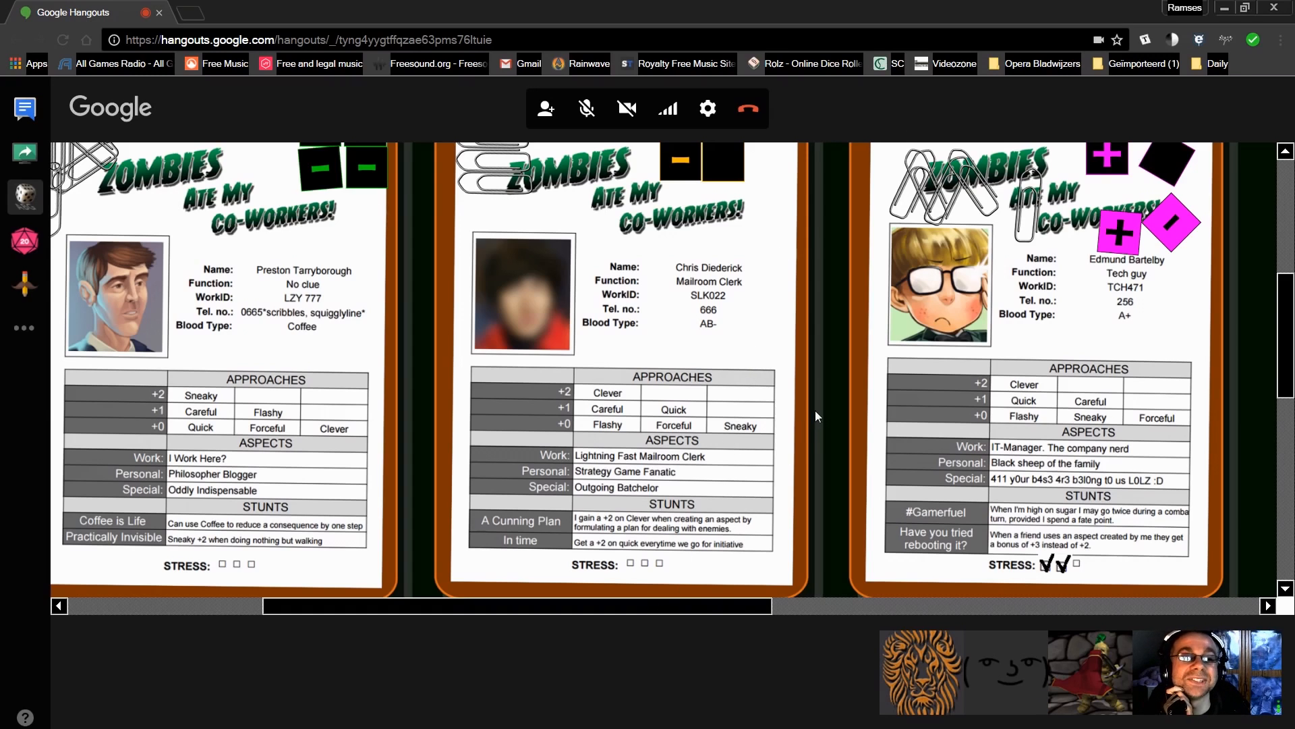
pyautogui.moveTo(793, 413)
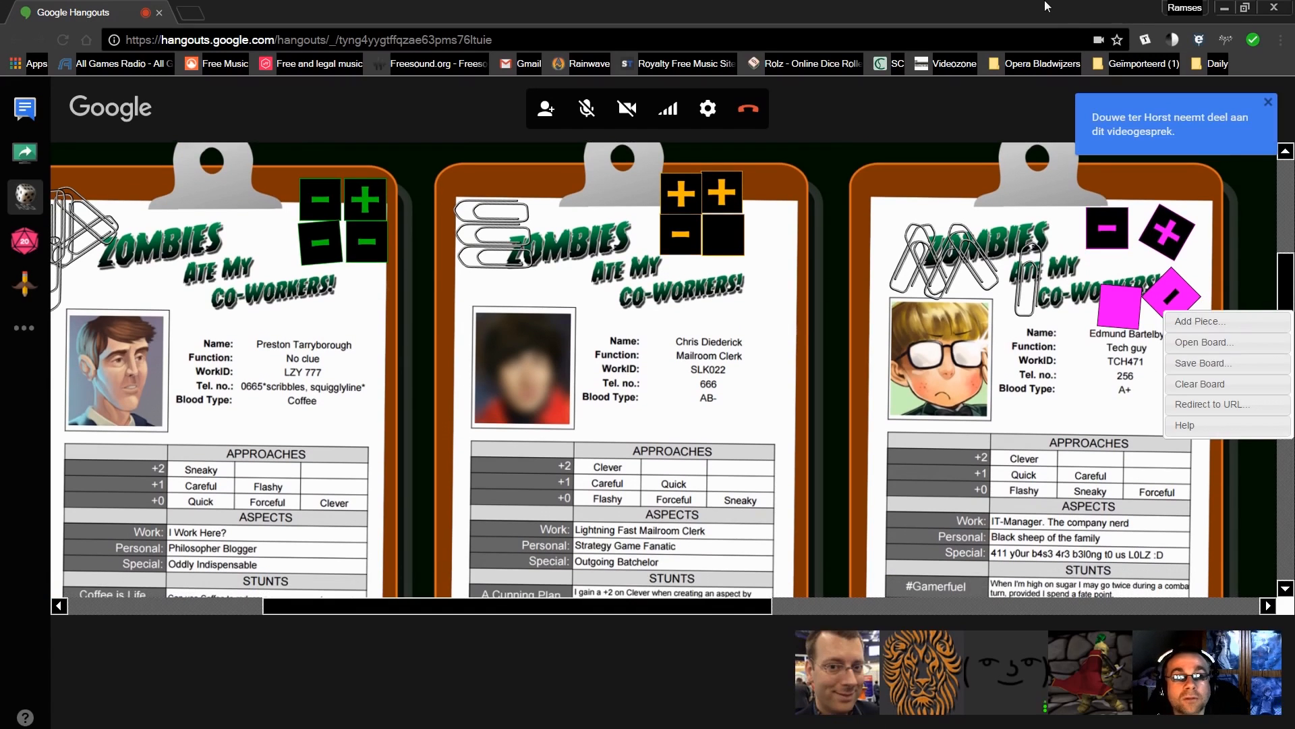
pyautogui.moveTo(1256, 263)
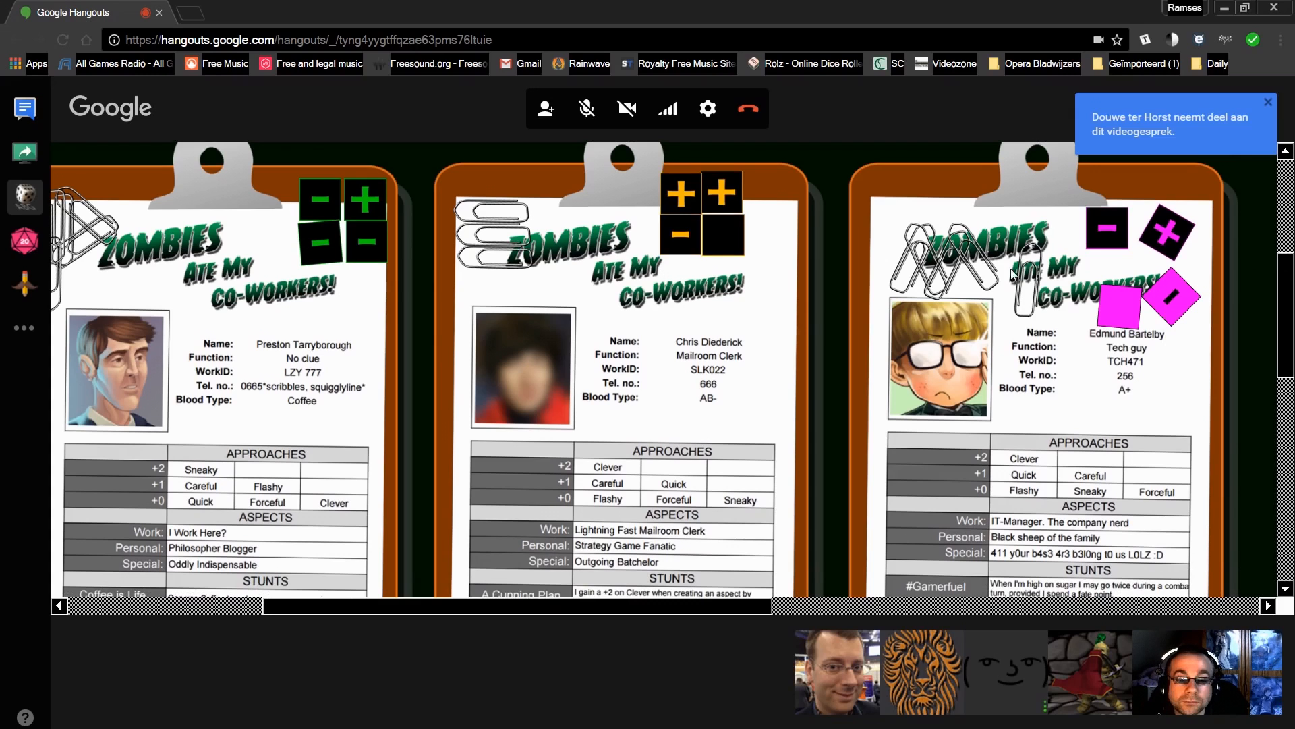
# Scroll the board right until the pirate-themed fourth sheet appears beside the Tech guy's sheet.
pyautogui.scroll(-3)
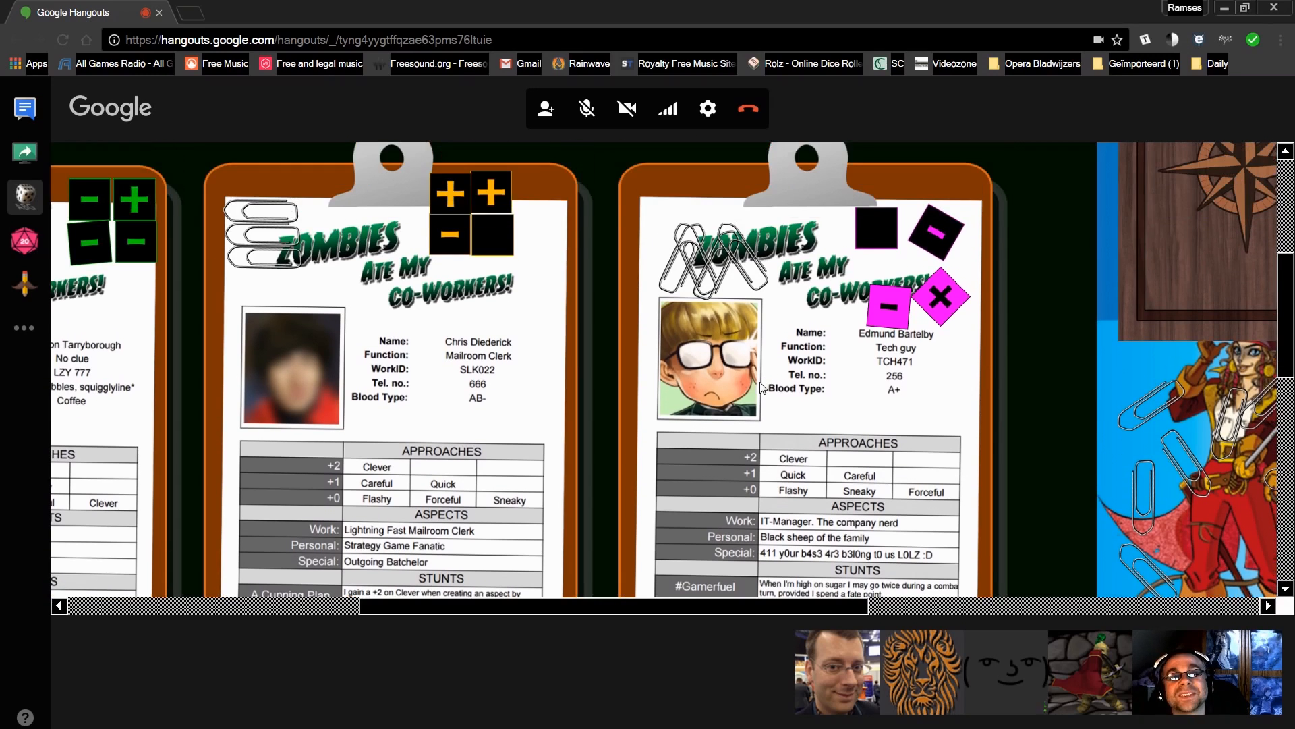
pyautogui.moveTo(554, 282)
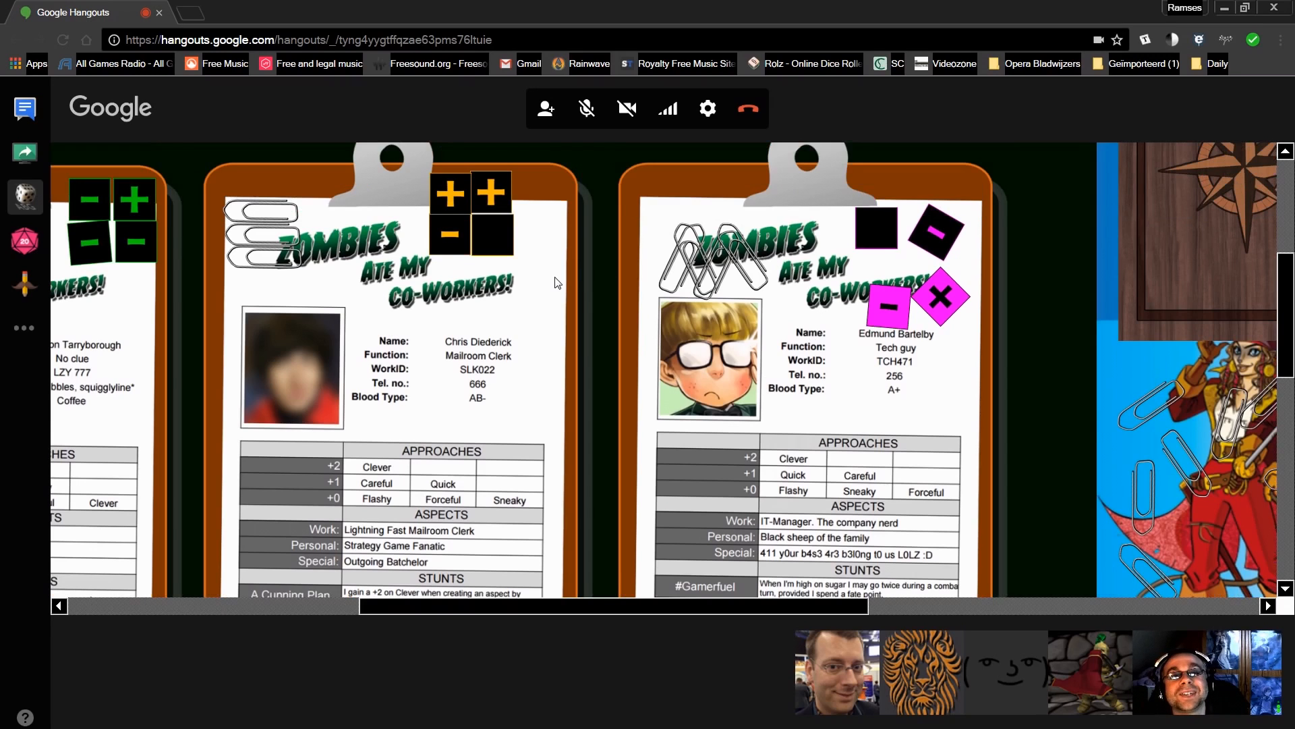
pyautogui.moveTo(561, 413)
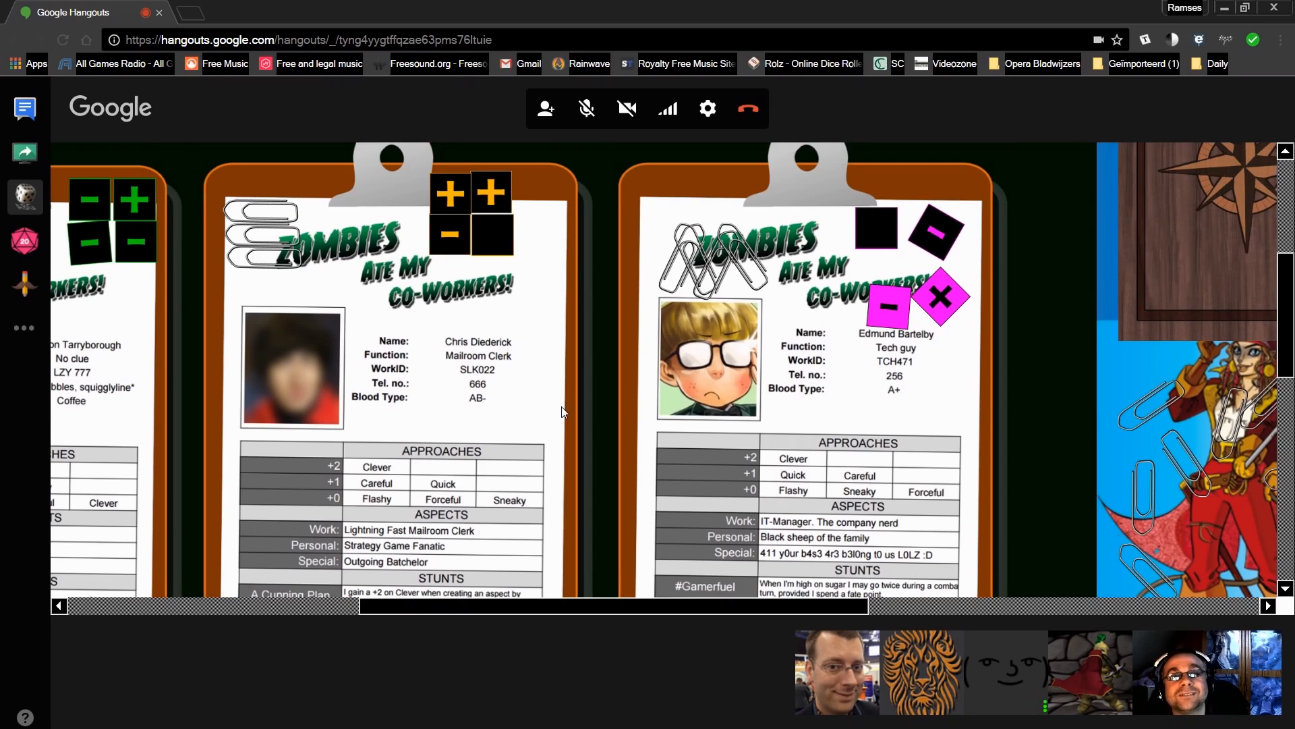
pyautogui.scroll(-3)
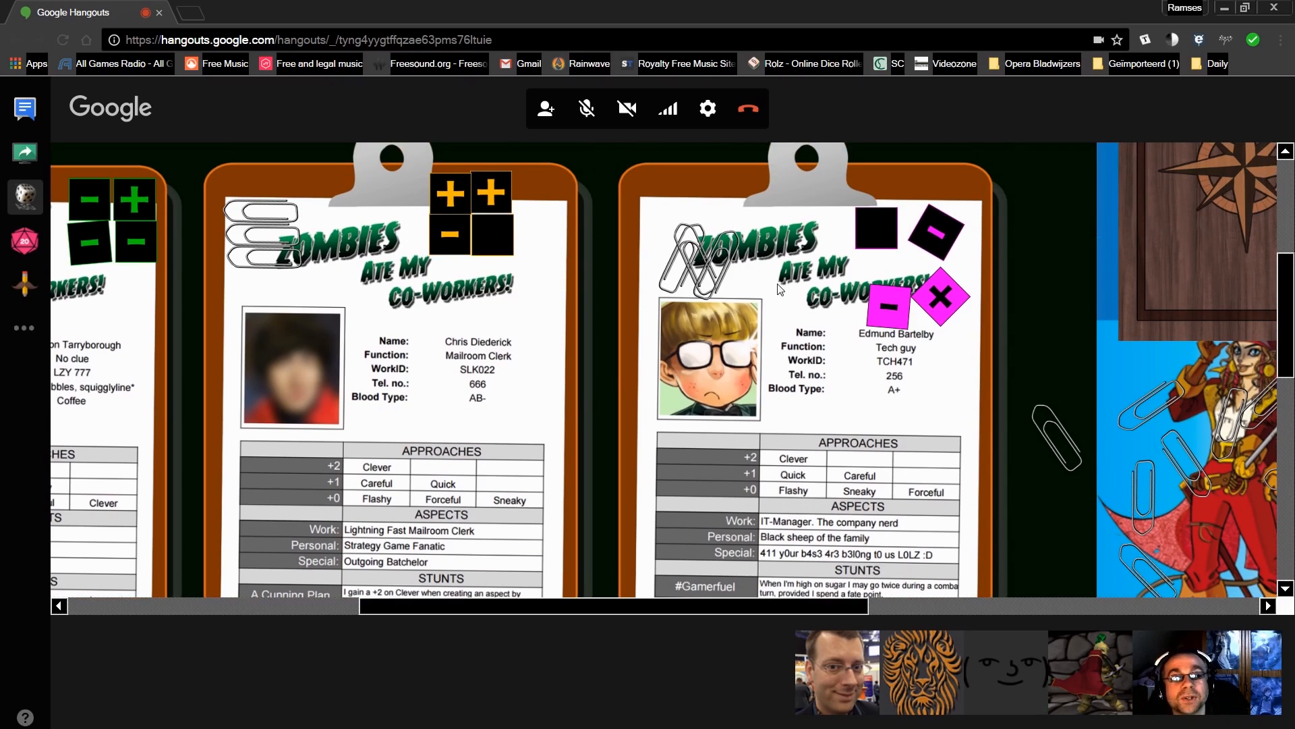
pyautogui.rightClick(1058, 433)
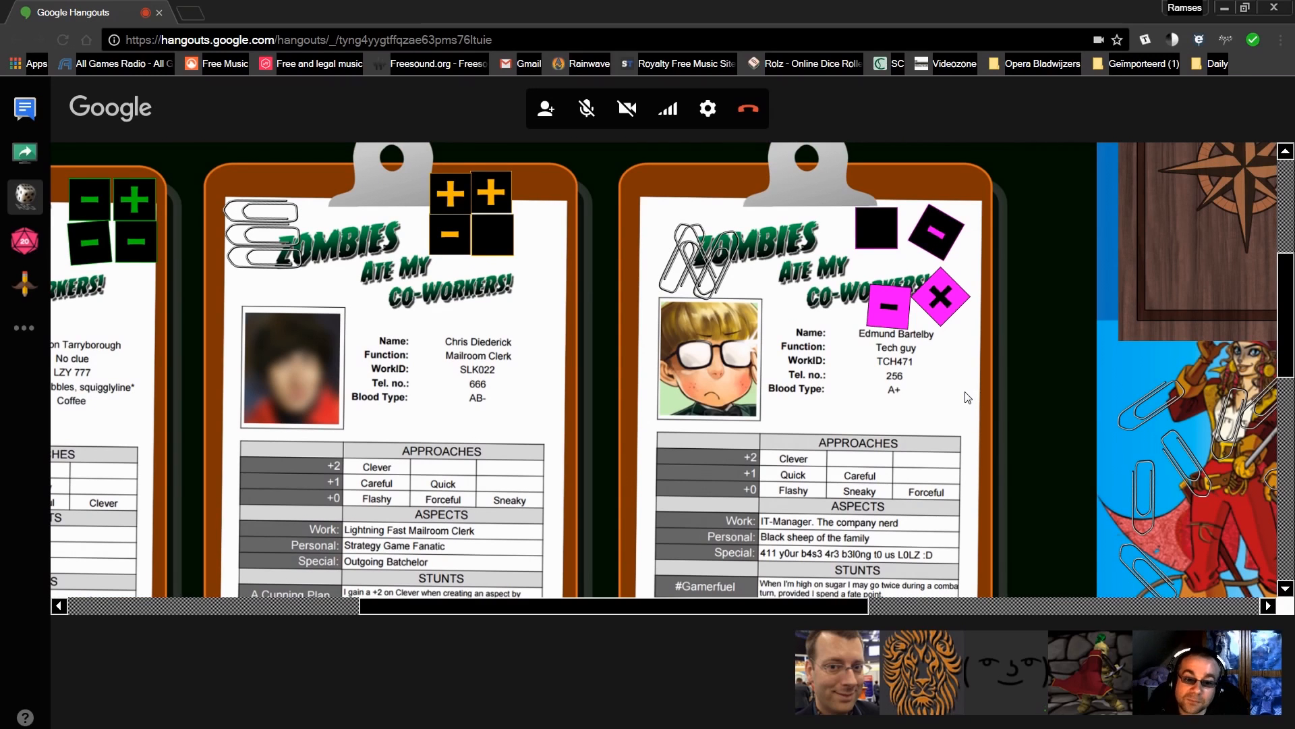
pyautogui.scroll(-3)
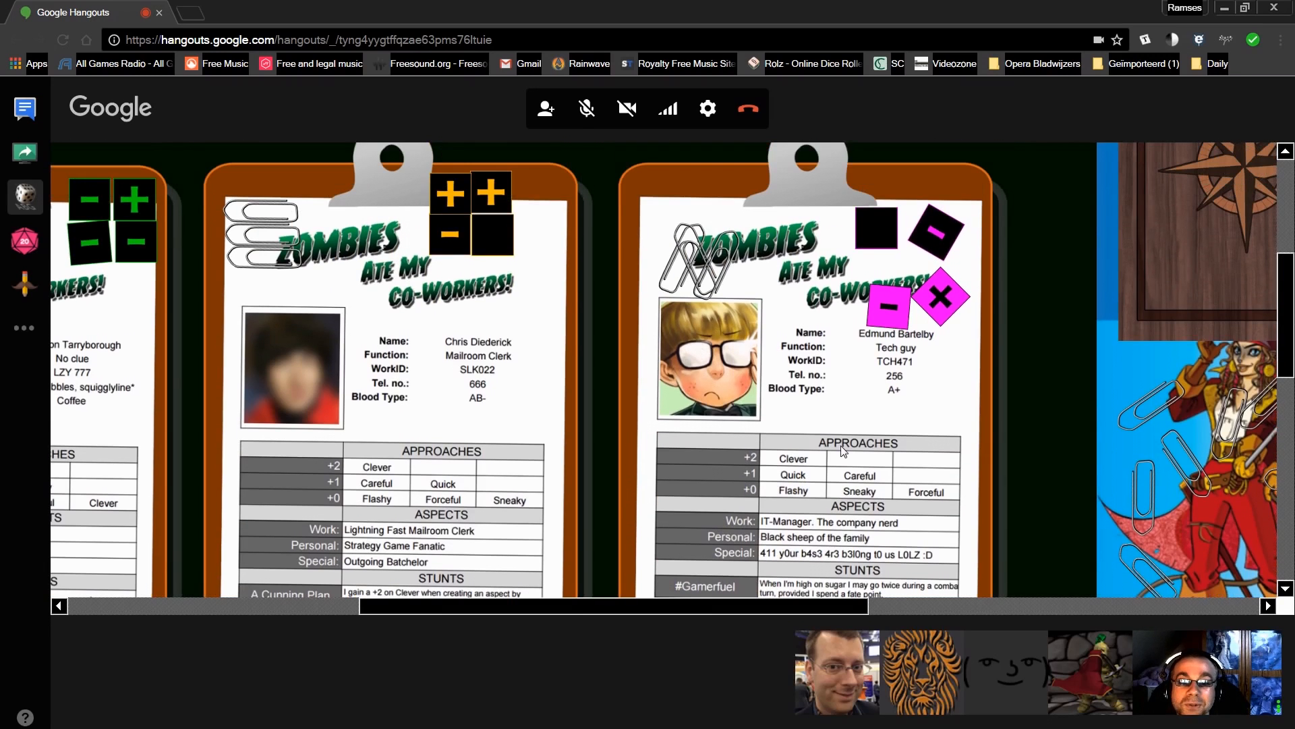
pyautogui.scroll(-3)
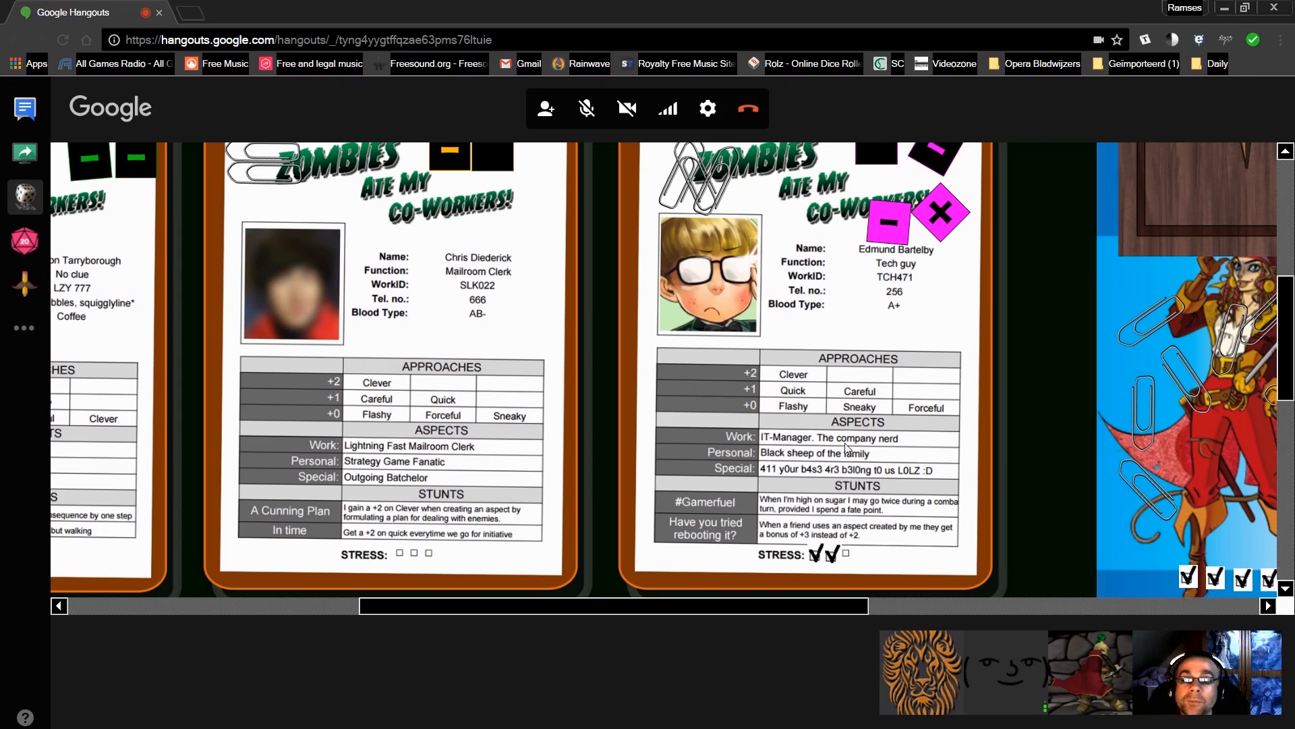
pyautogui.moveTo(883, 381)
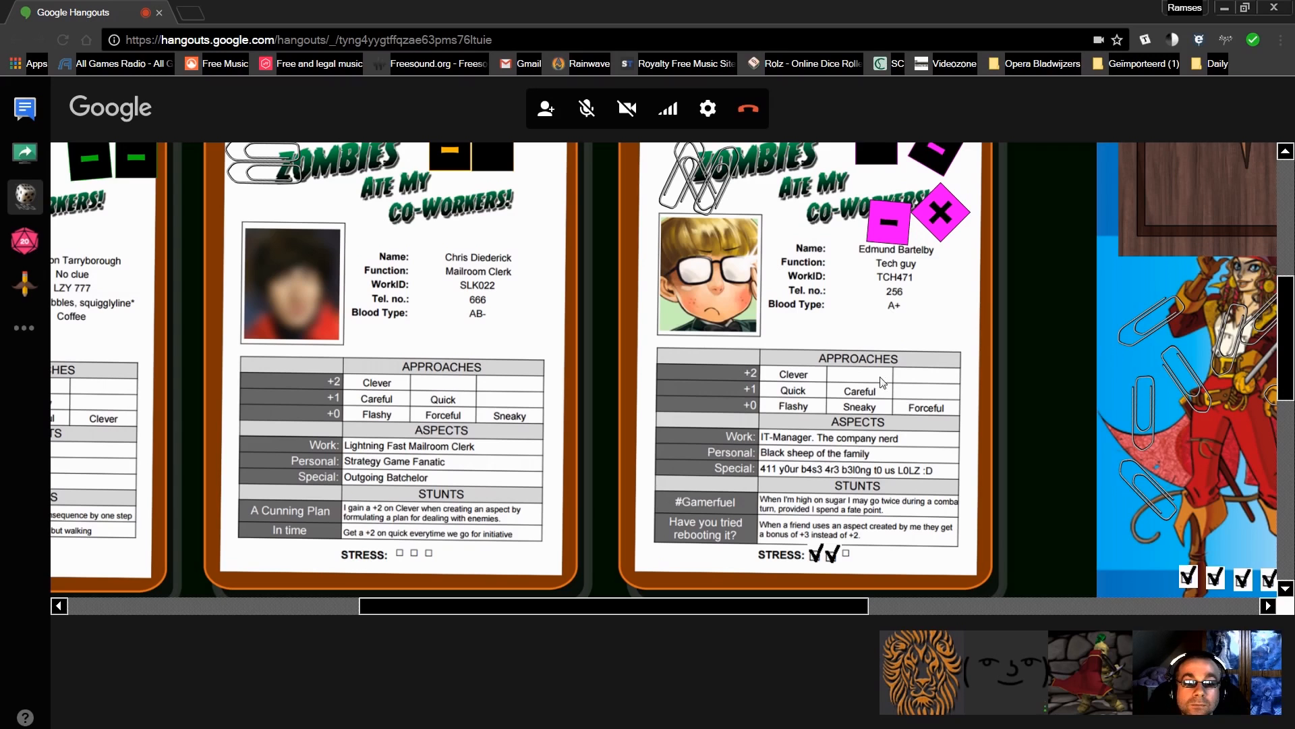
pyautogui.moveTo(1016, 333)
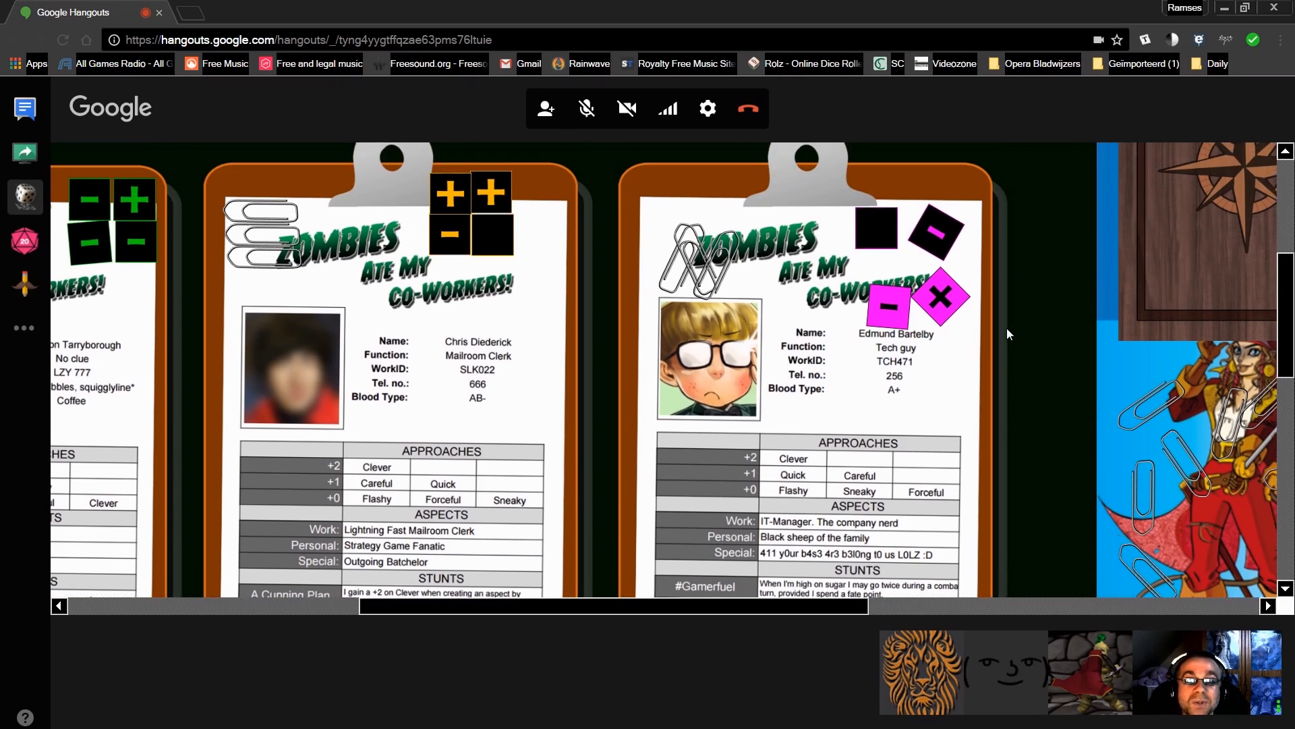
# Scroll the board down to the Stunts and Stress rows, including the pirate sheet's checked boxes.
pyautogui.scroll(-3)
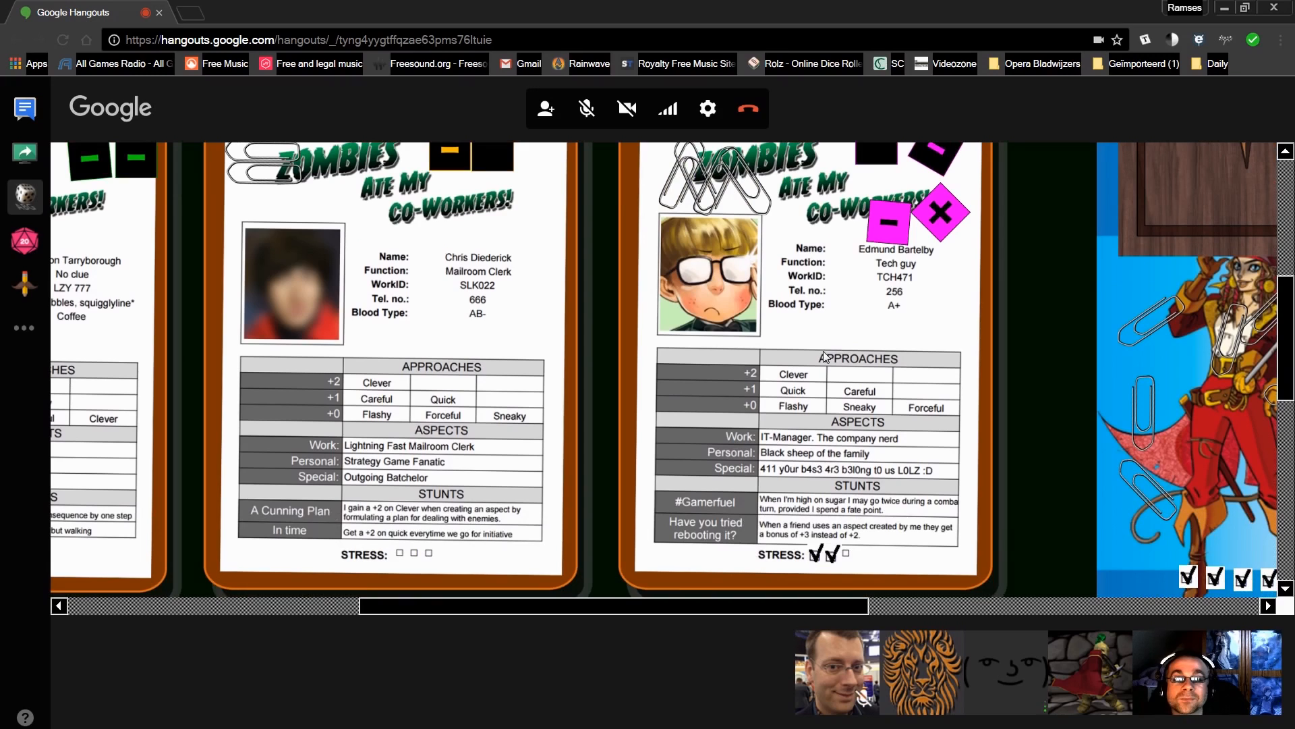
pyautogui.moveTo(855, 343)
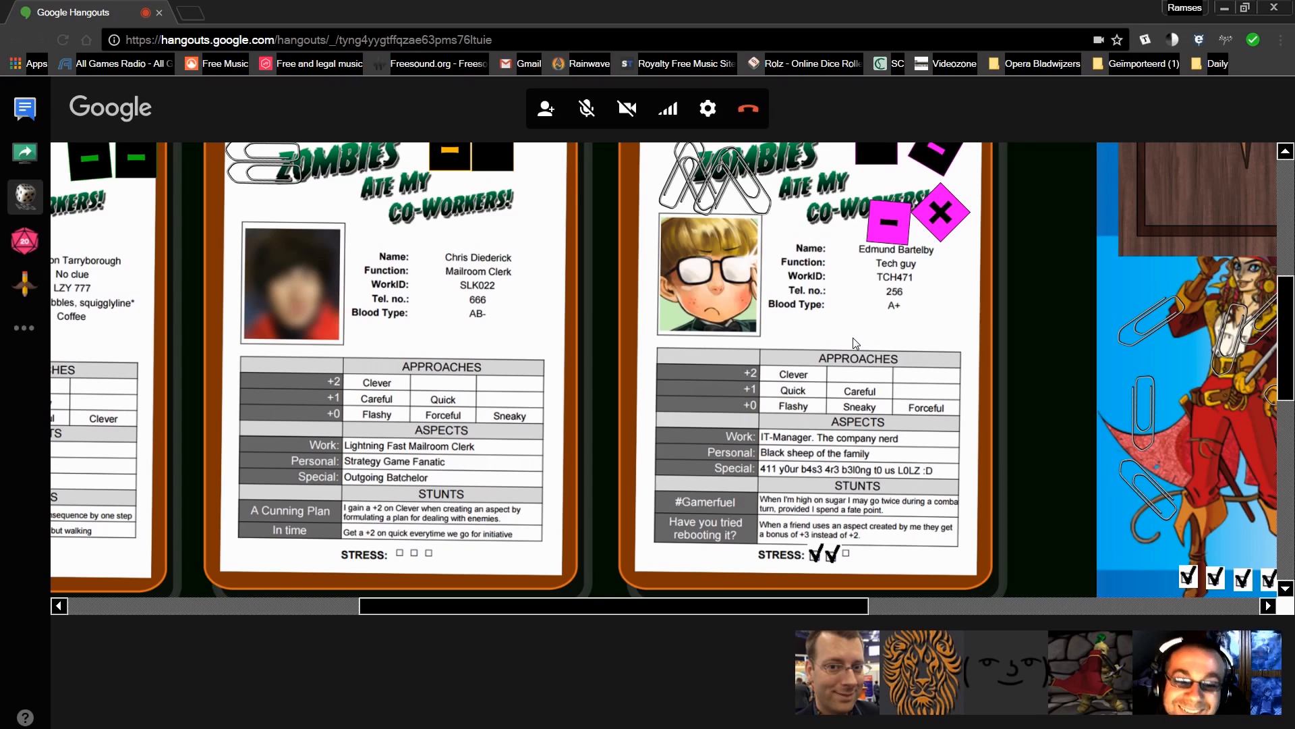
pyautogui.moveTo(770, 448)
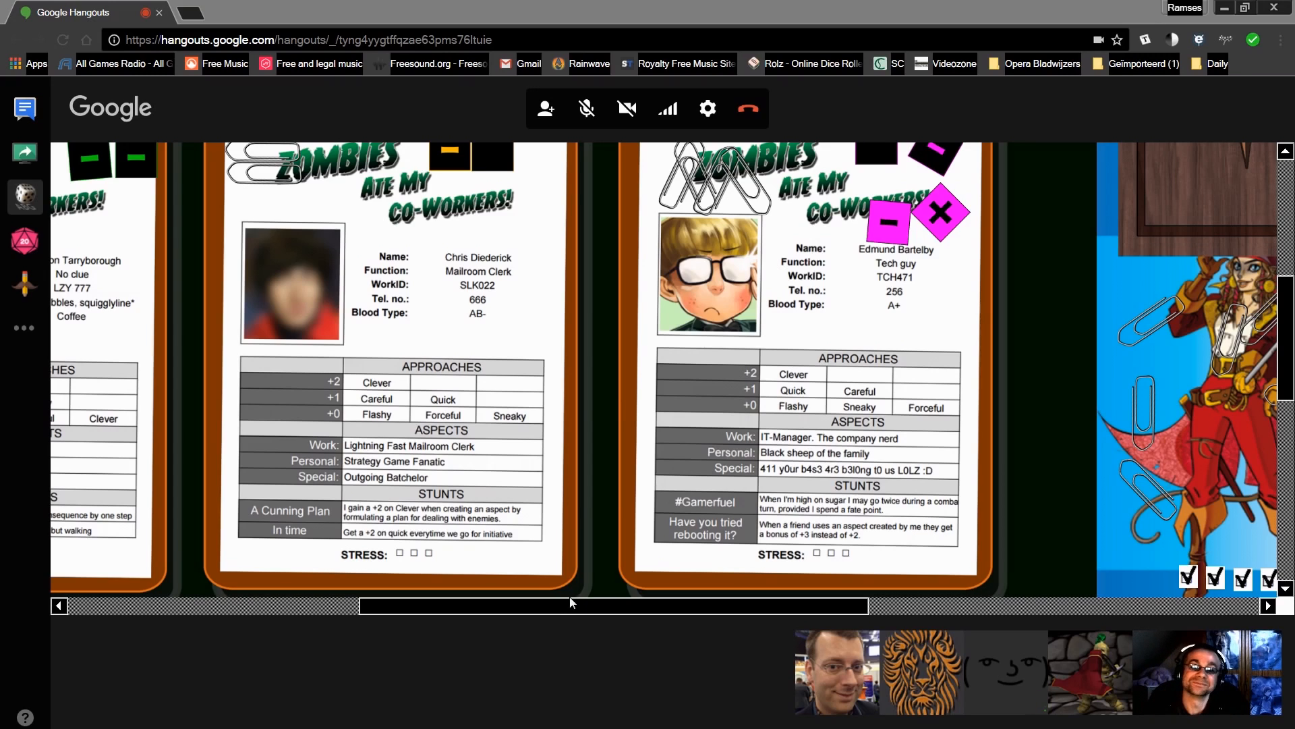
pyautogui.moveTo(582, 626)
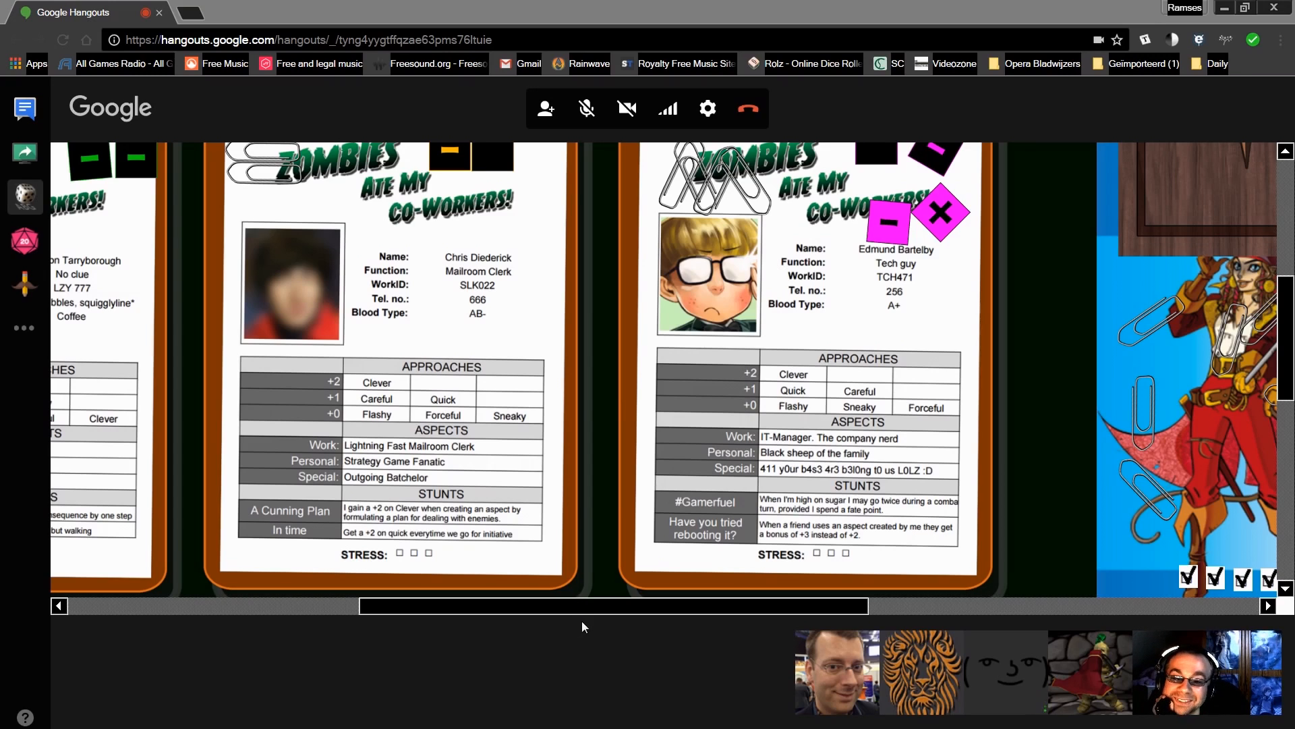
pyautogui.moveTo(565, 616)
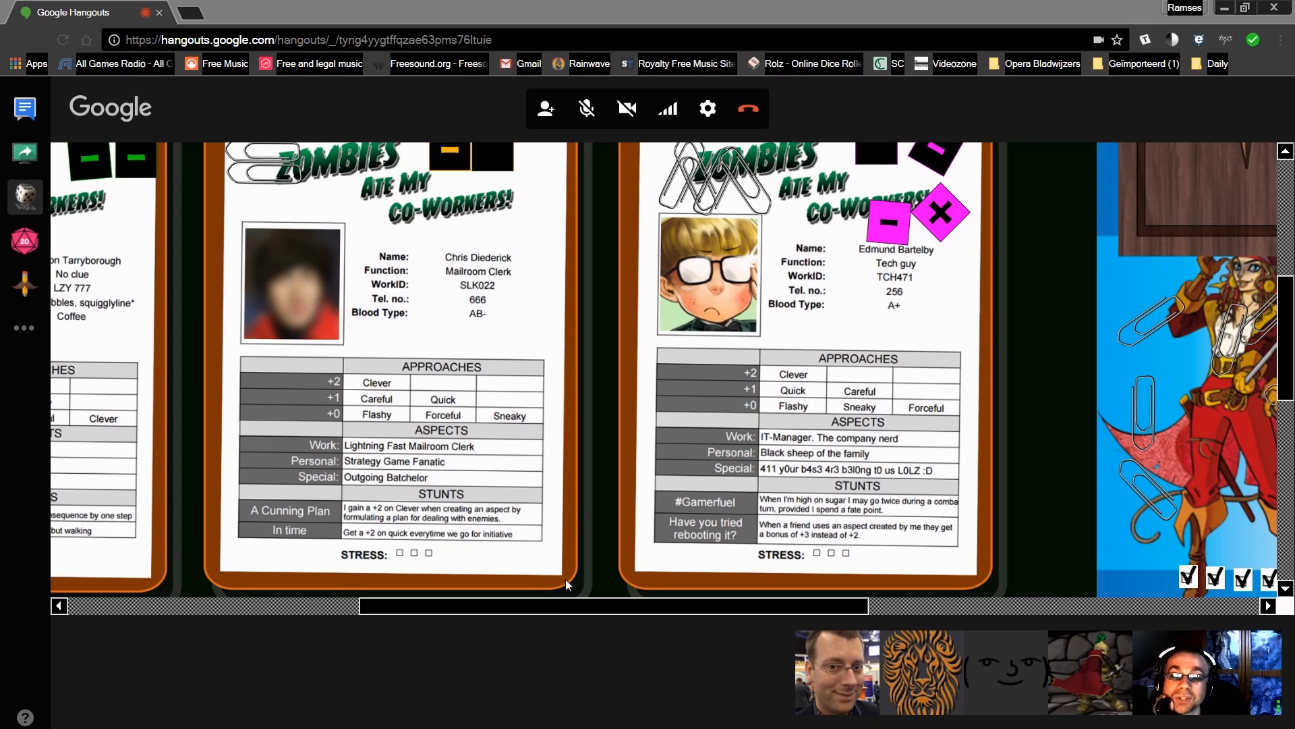
pyautogui.moveTo(564, 7)
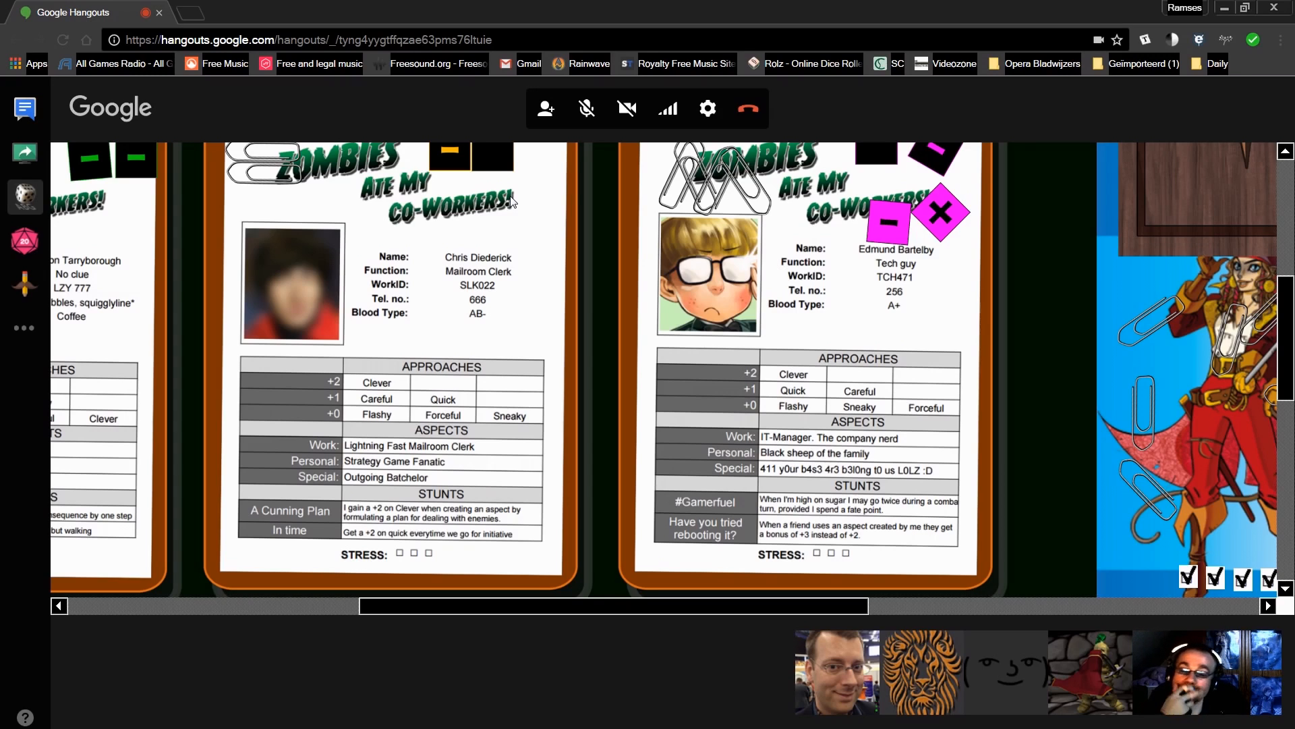
pyautogui.moveTo(541, 491)
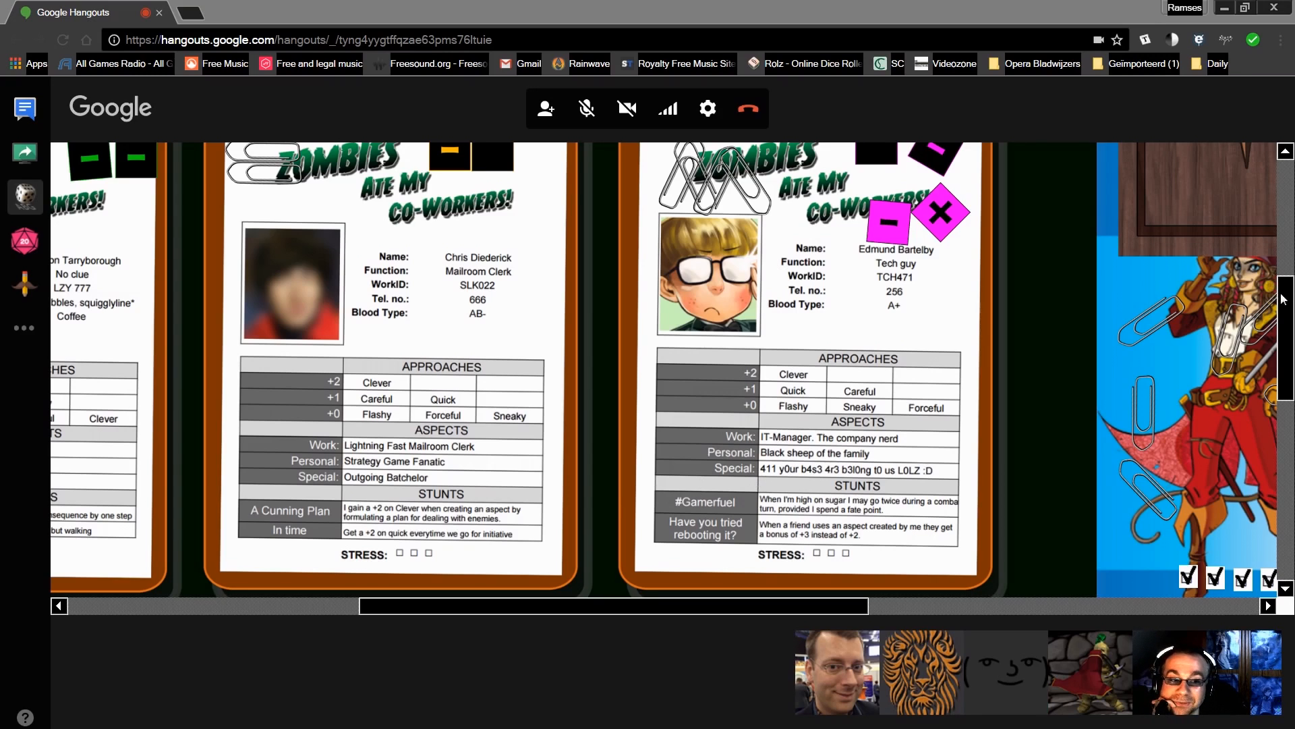
pyautogui.moveTo(1047, 289)
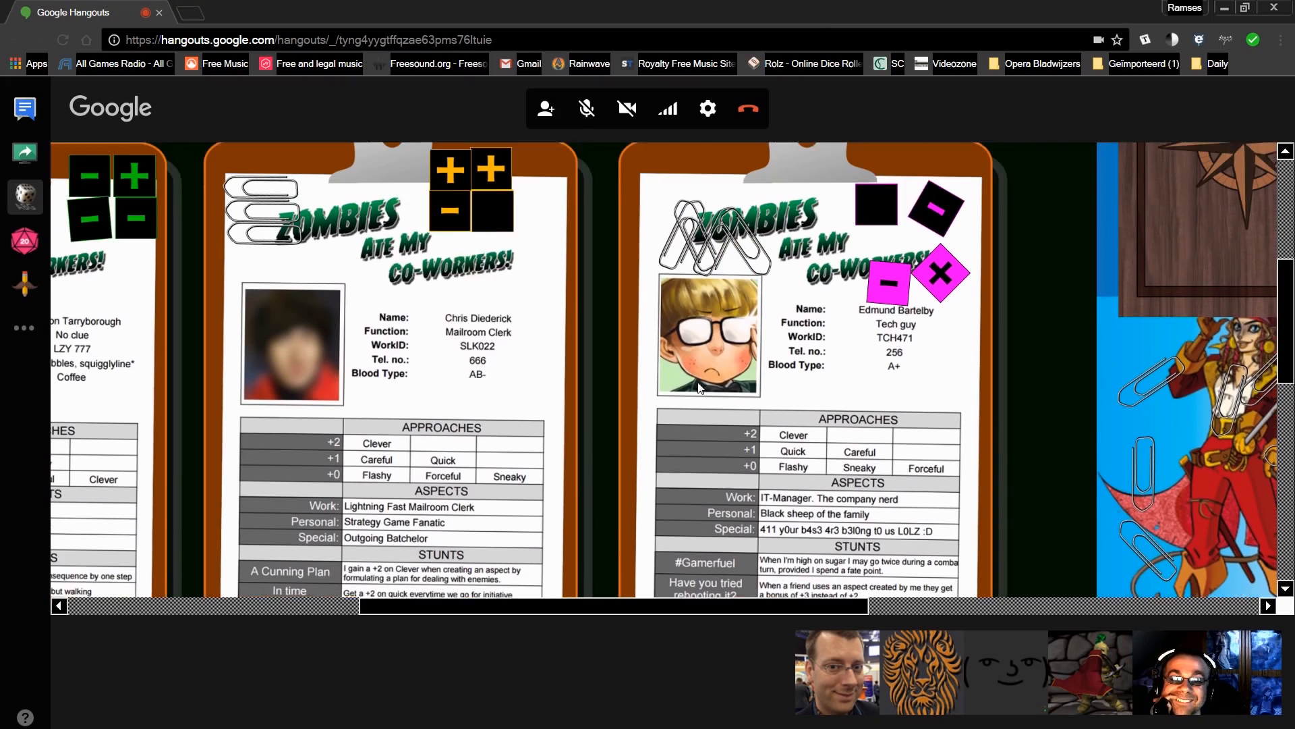
# Scroll the AnywhereBoardGames board over the character sheets toward the Zombies Ate My Co-Workers title.
pyautogui.scroll(-3)
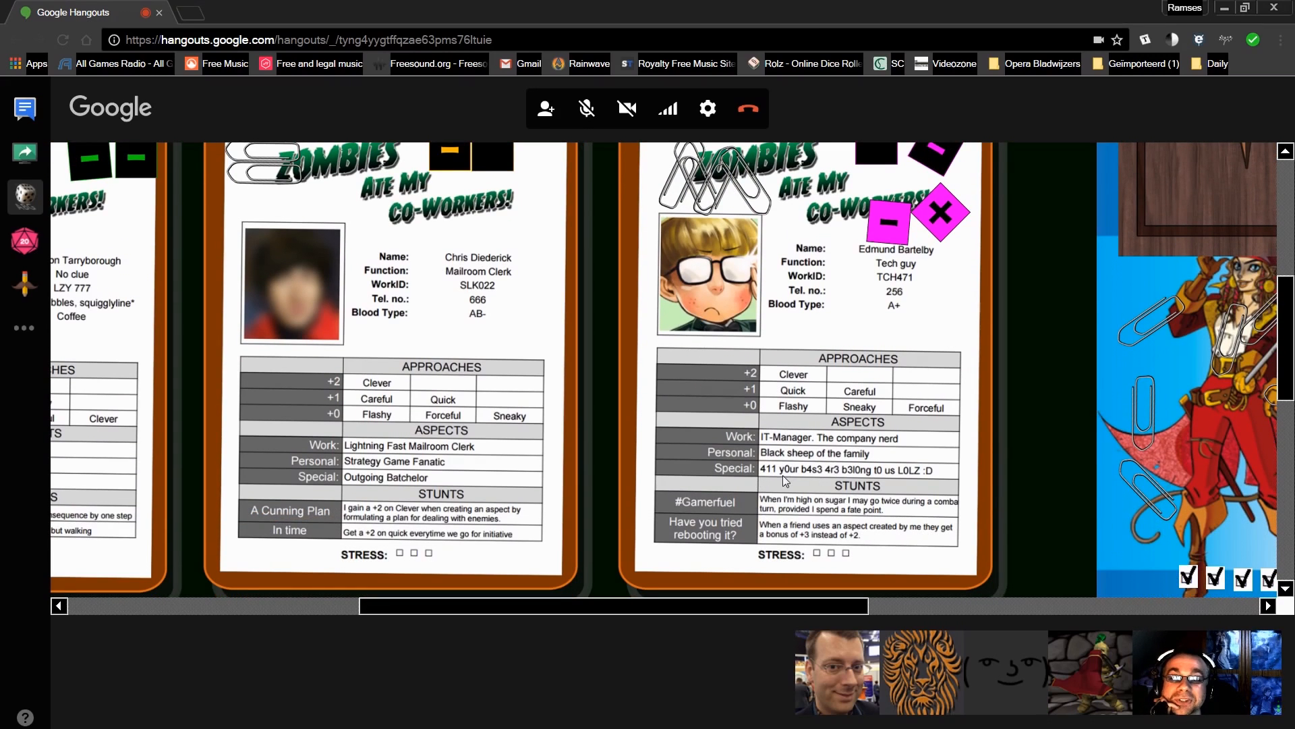
pyautogui.moveTo(984, 444)
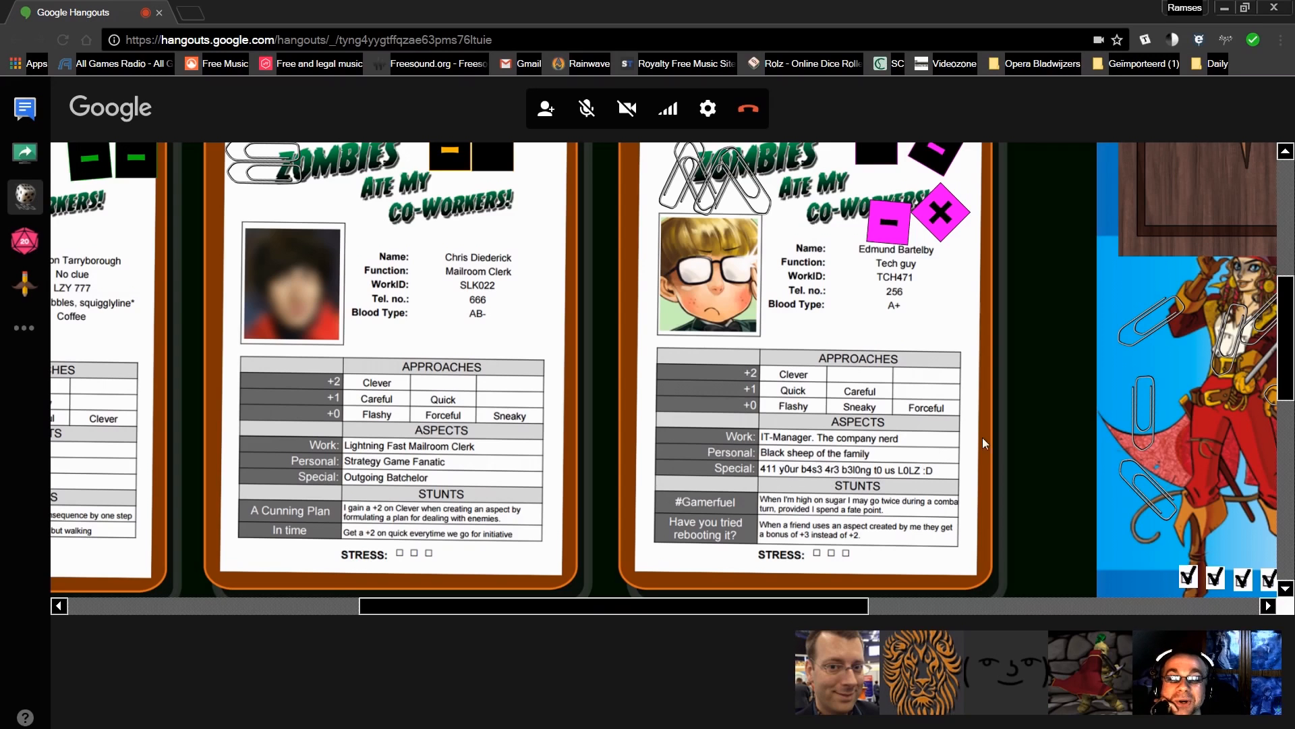
pyautogui.scroll(-3)
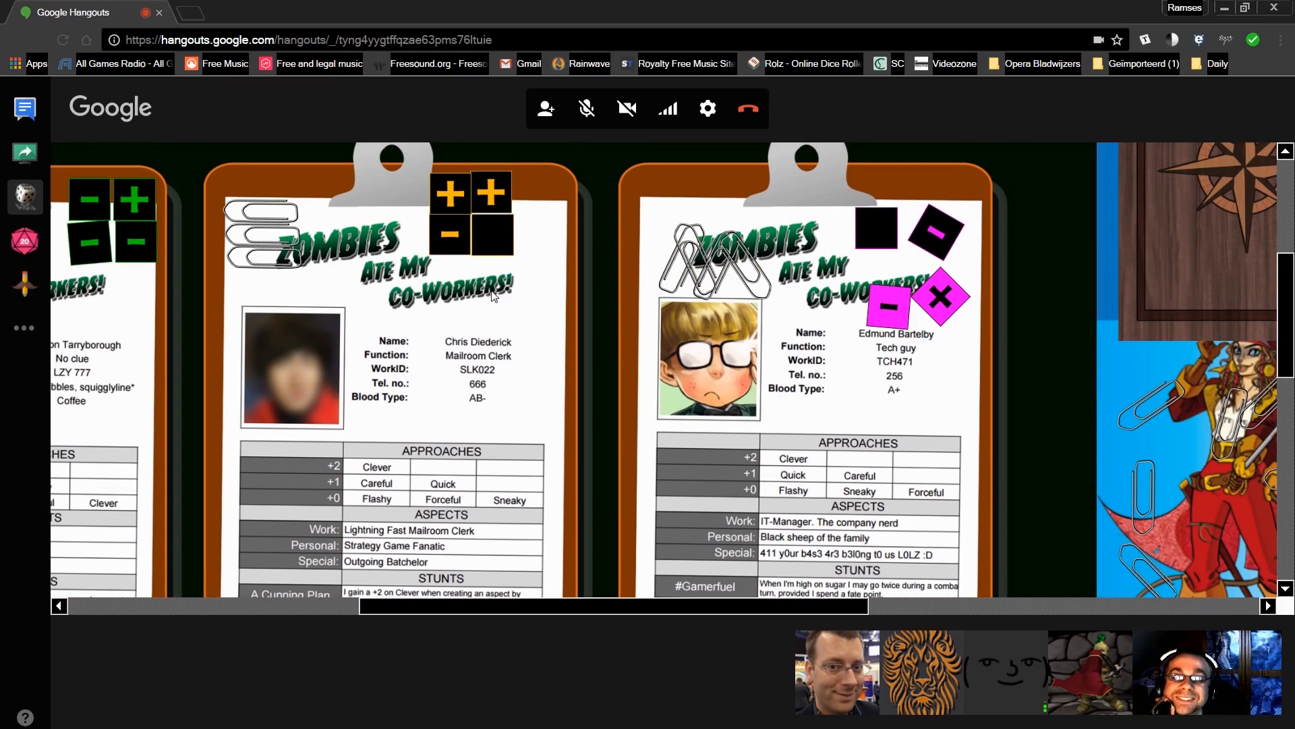
pyautogui.scroll(-3)
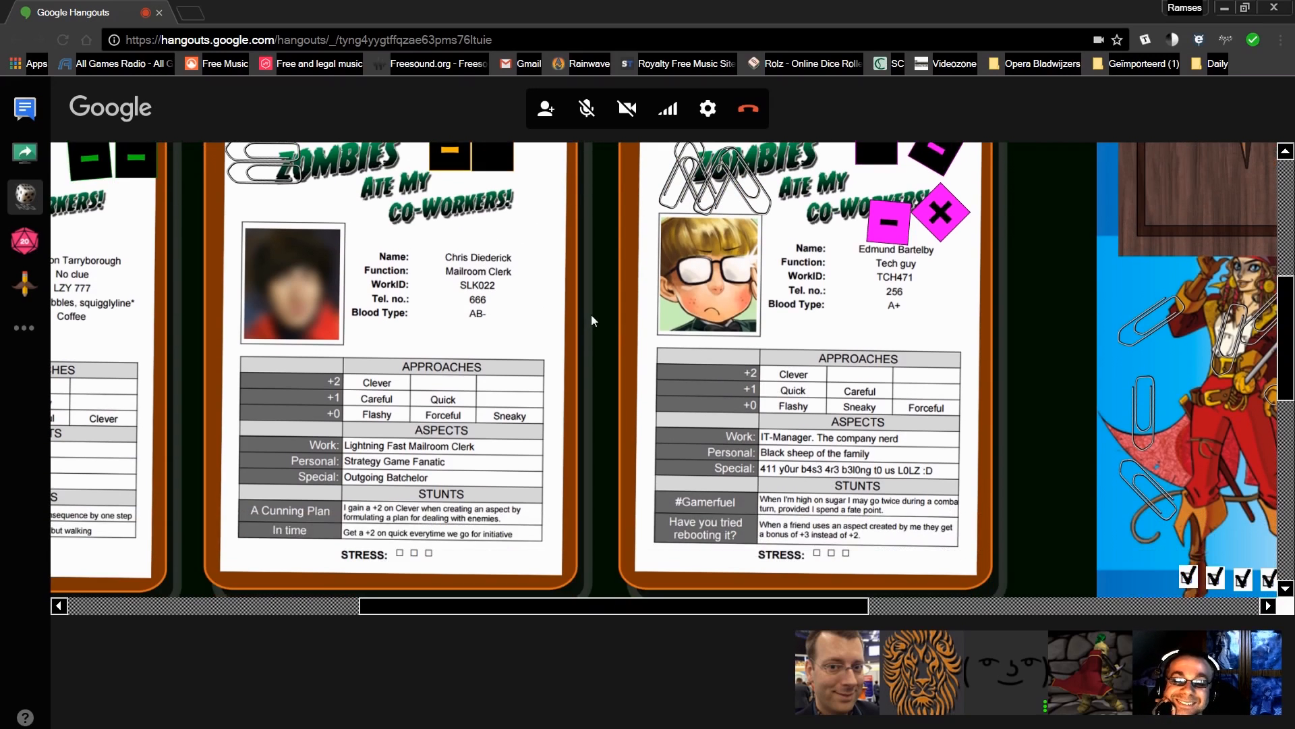
pyautogui.moveTo(579, 278)
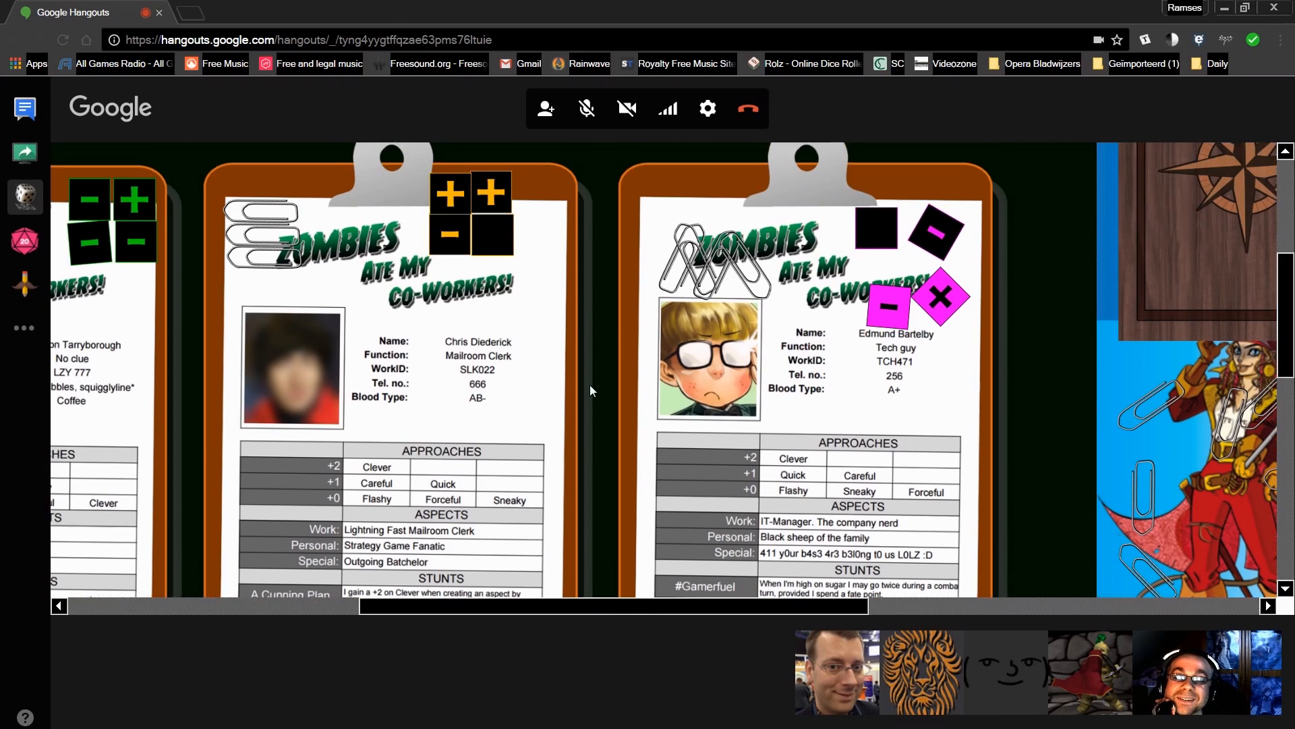
pyautogui.scroll(-3)
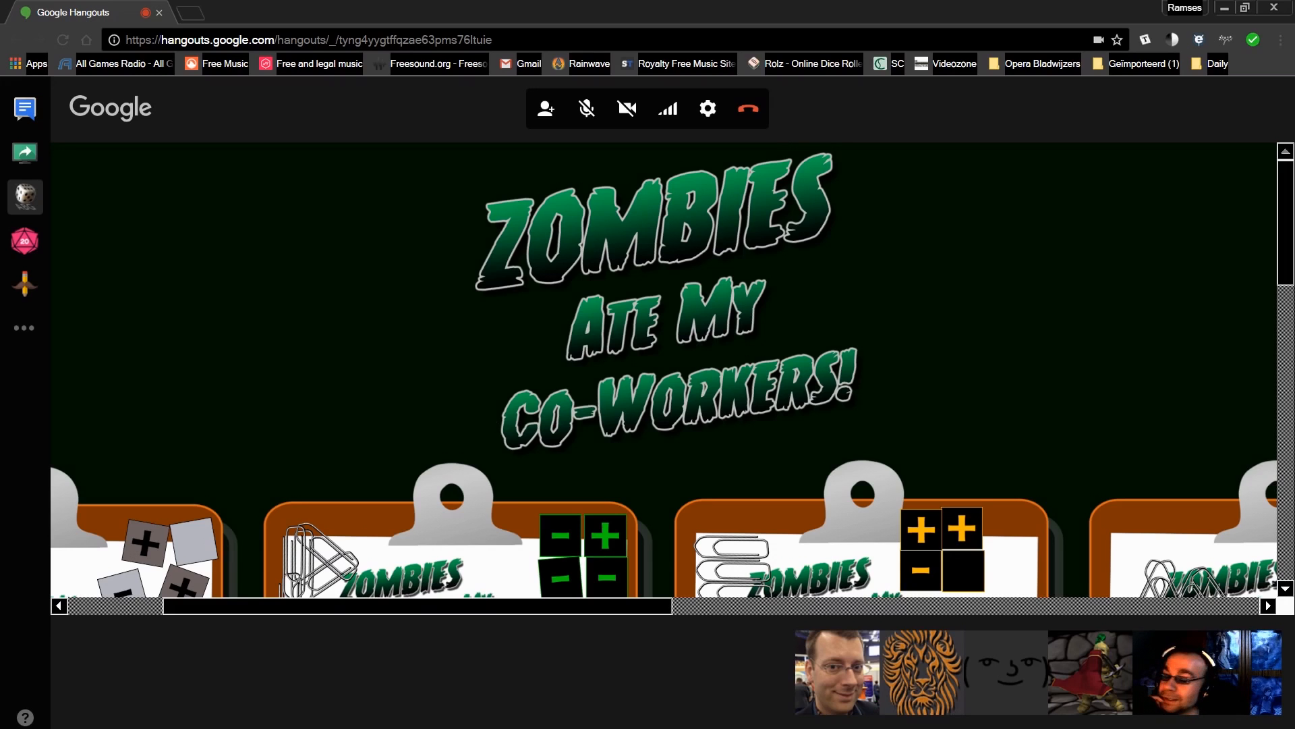
pyautogui.scroll(-3)
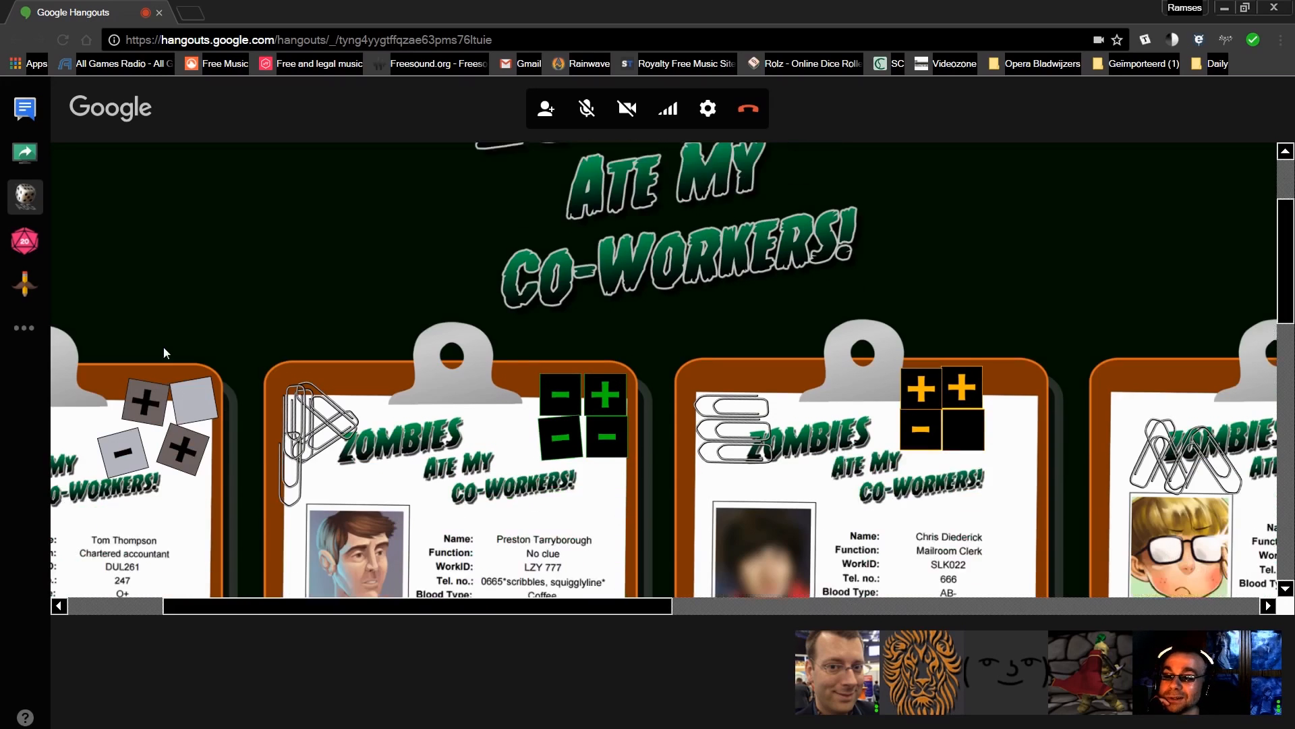
pyautogui.scroll(-3)
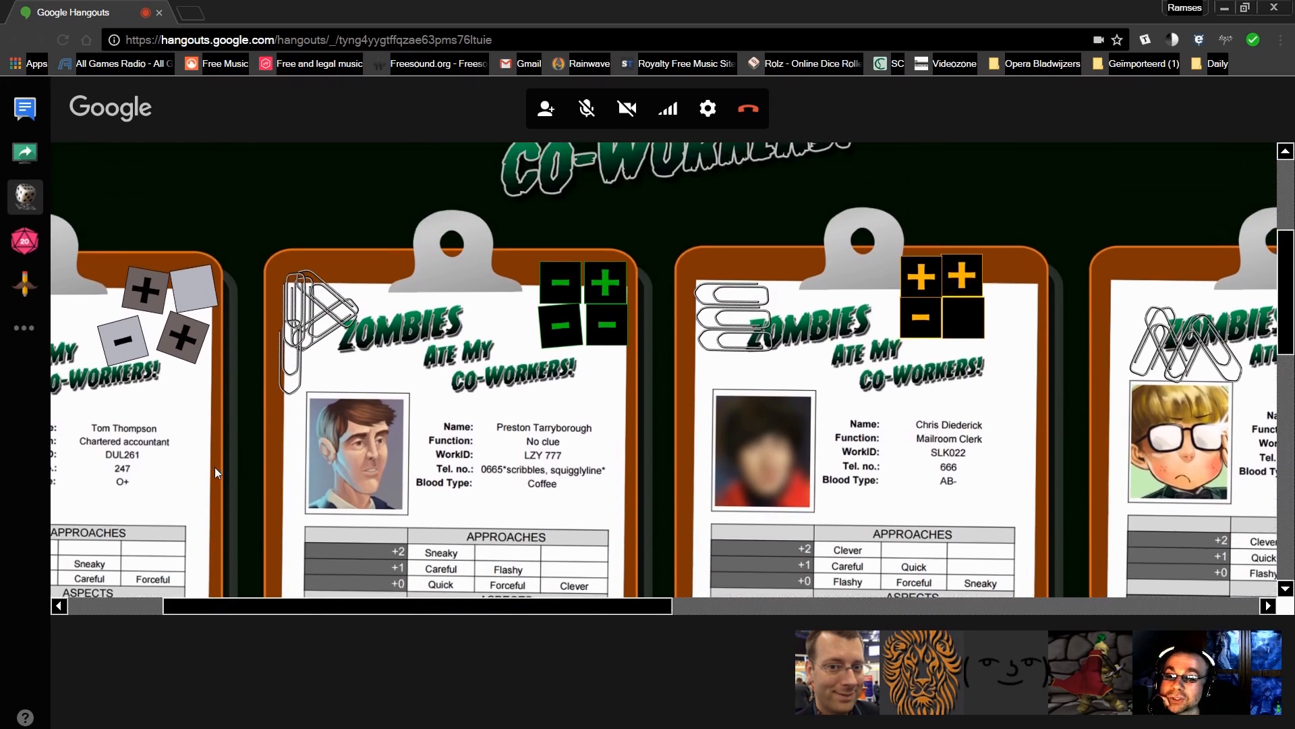
pyautogui.scroll(-3)
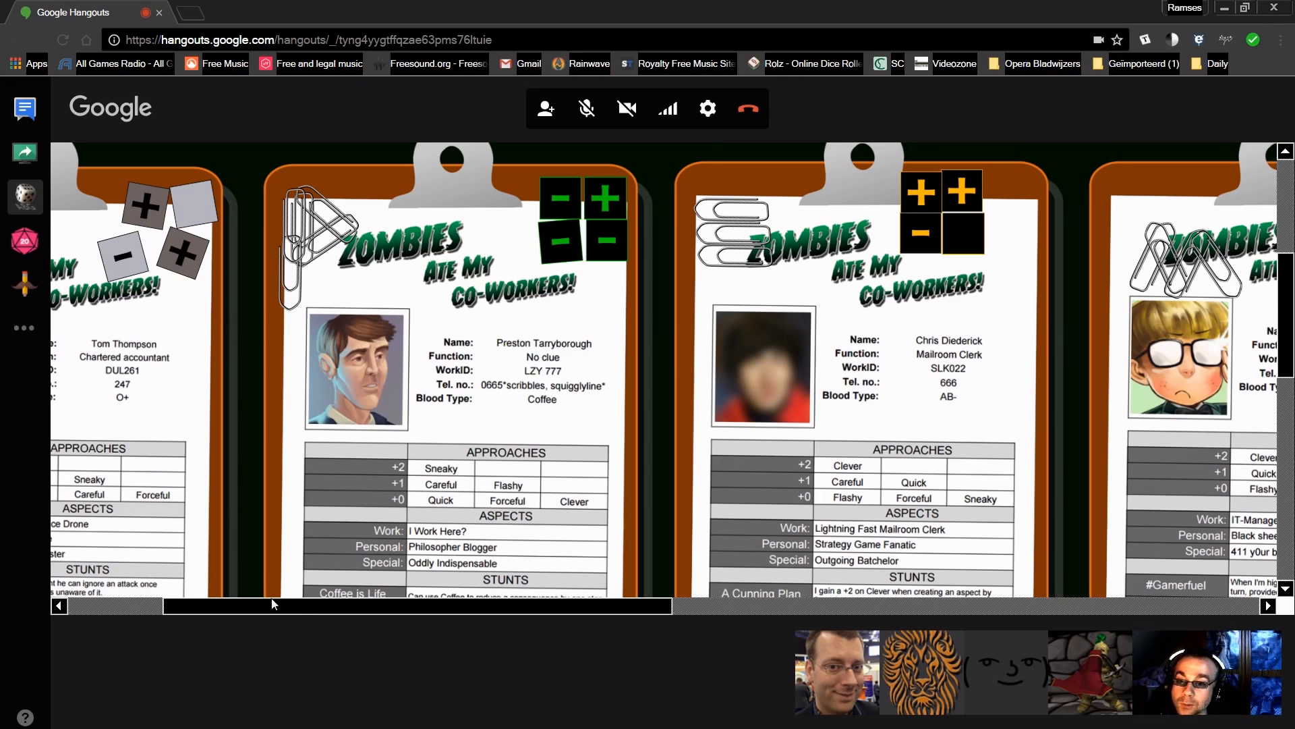
pyautogui.moveTo(756, 214)
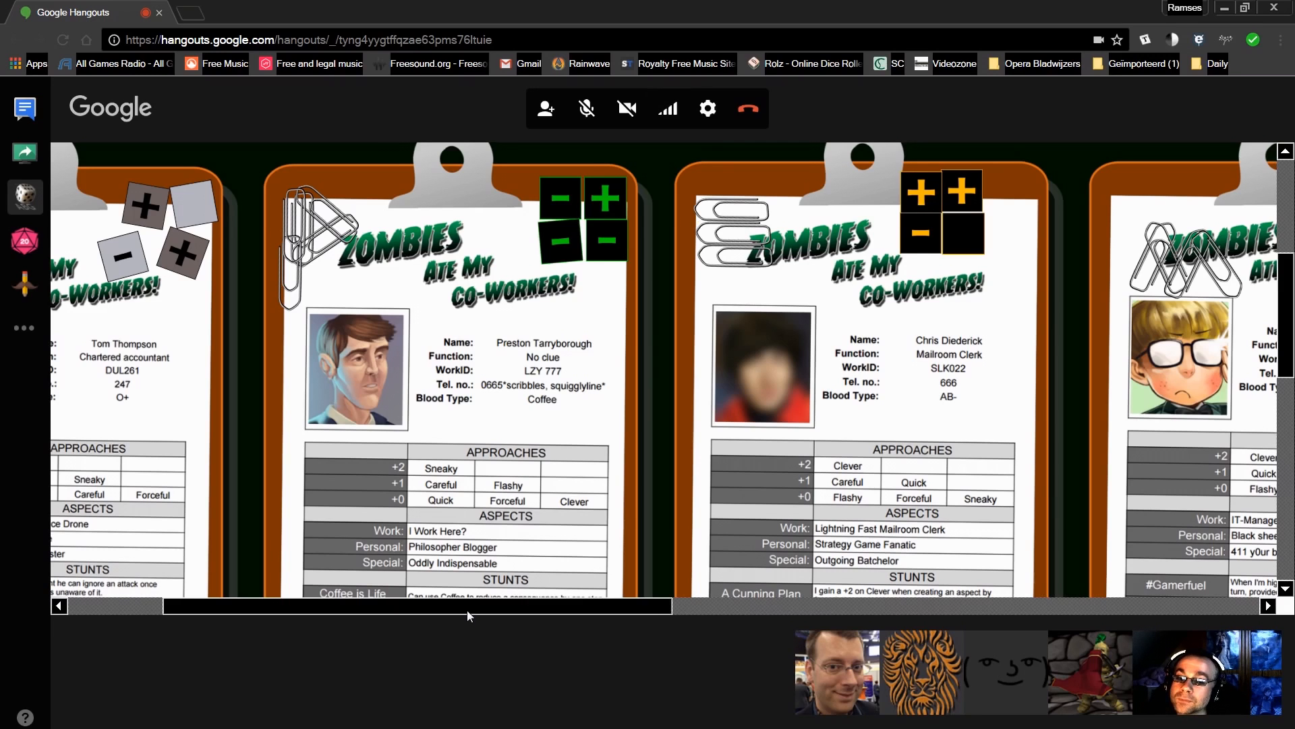
pyautogui.hscroll(-3)
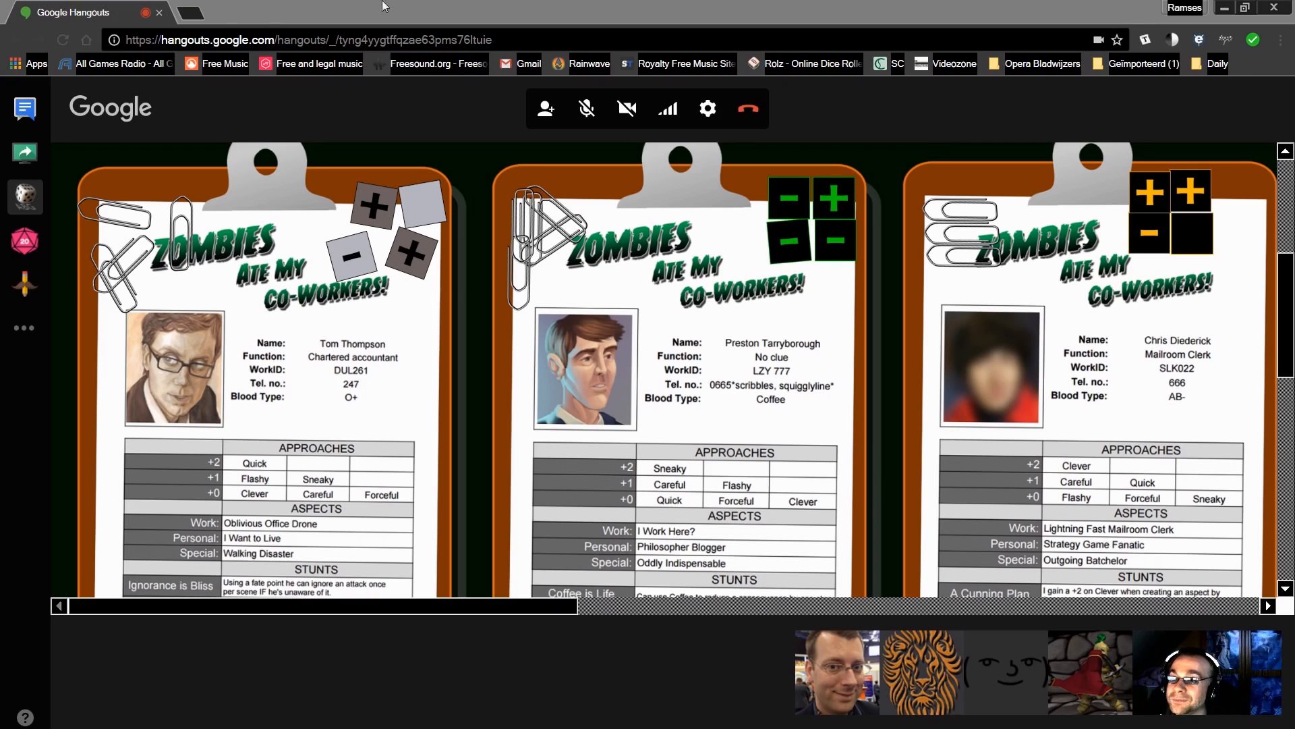
pyautogui.moveTo(513, 7)
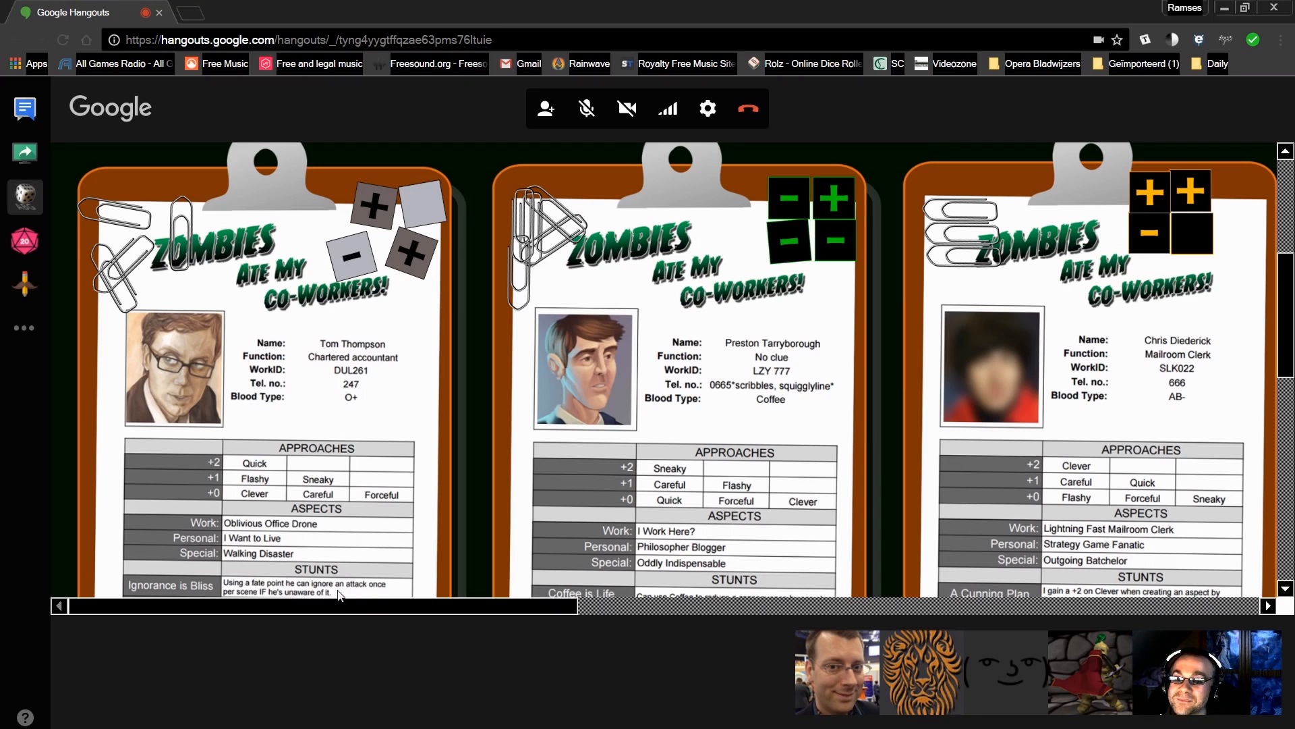
pyautogui.moveTo(314, 606); pyautogui.dragTo(471, 606)
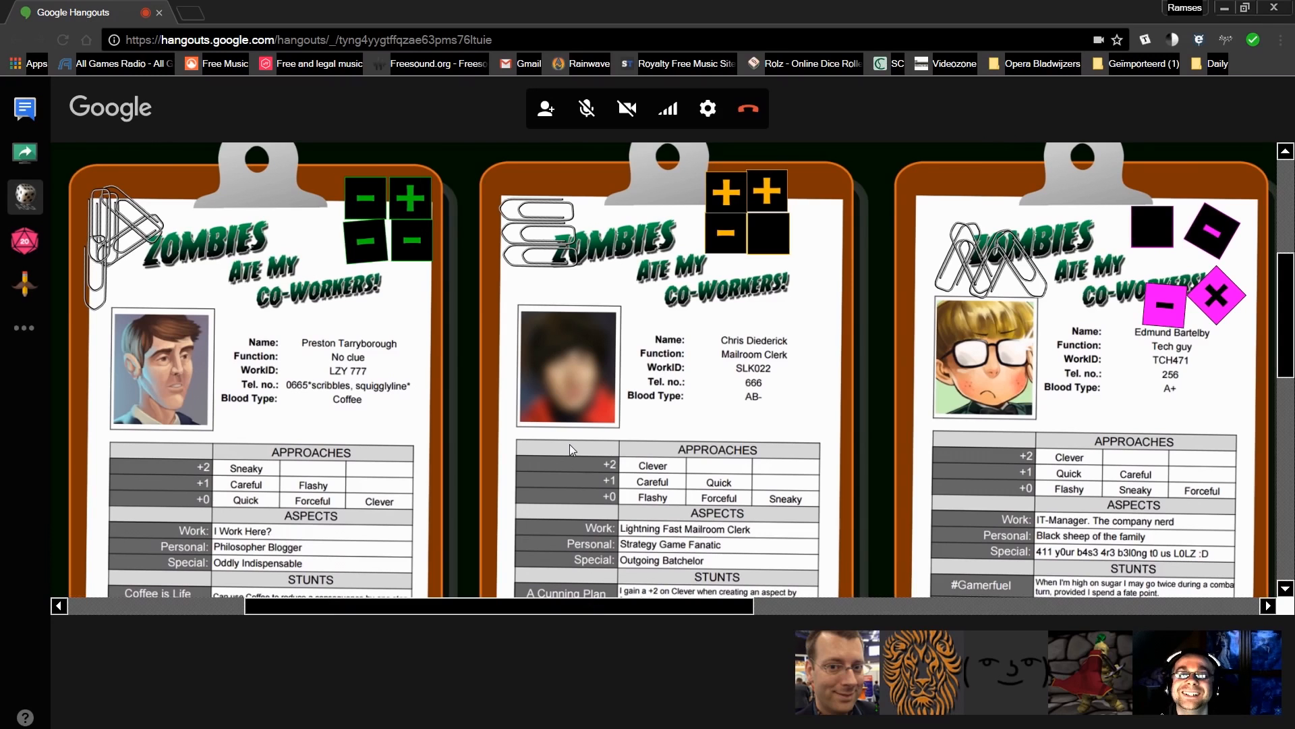
pyautogui.moveTo(487, 348)
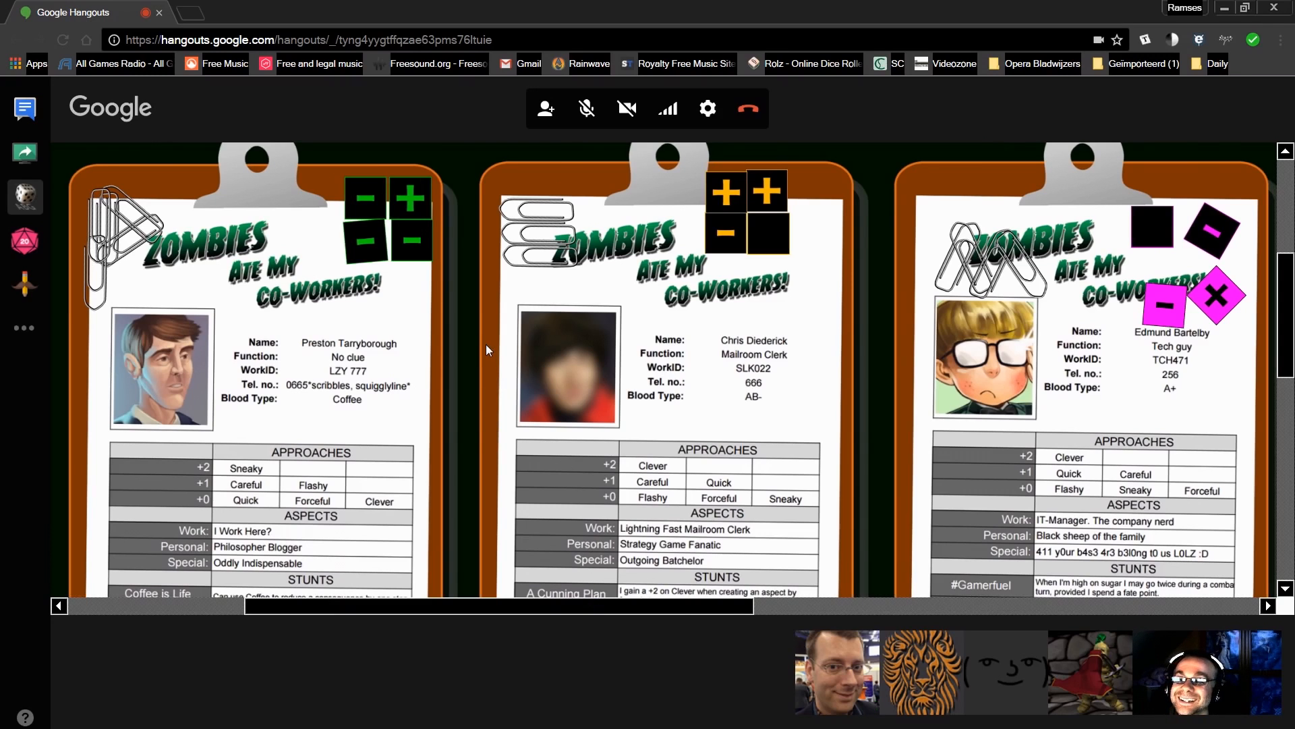